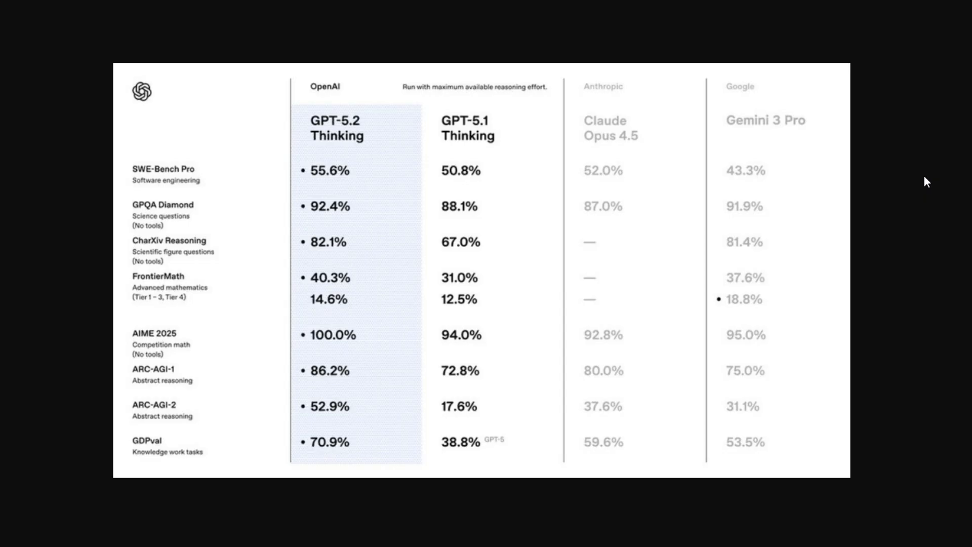
{"action": "mouse_move", "coordinate": [212, 182]}
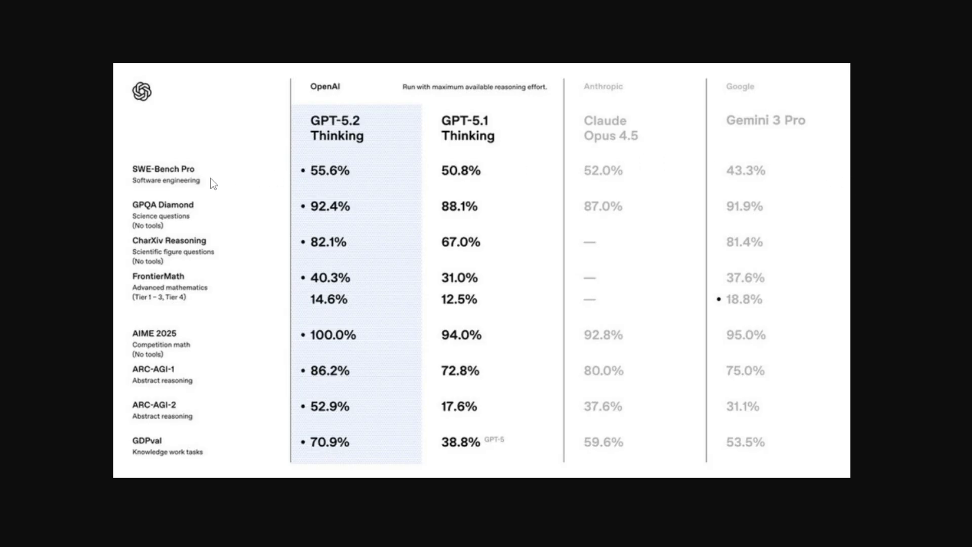
{"action": "mouse_move", "coordinate": [341, 185]}
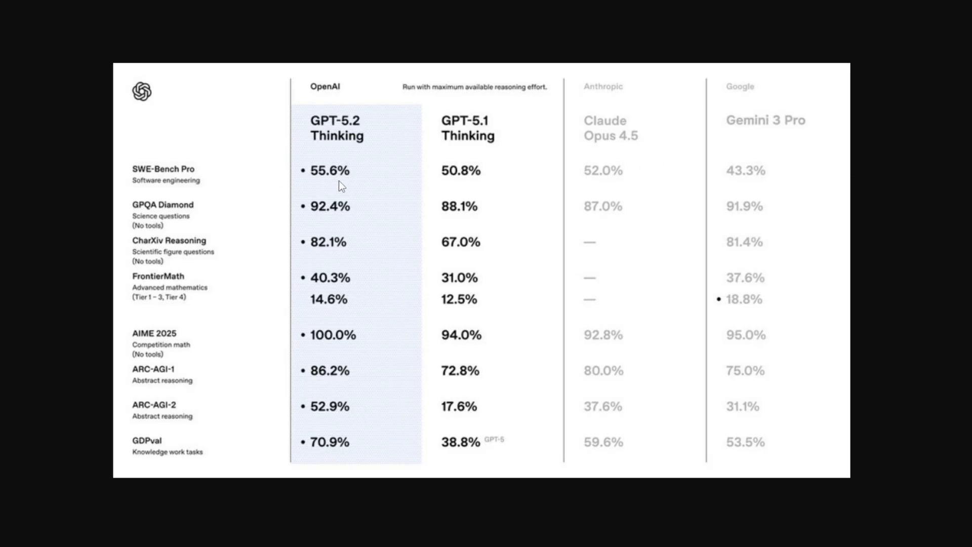
{"action": "mouse_move", "coordinate": [629, 157]}
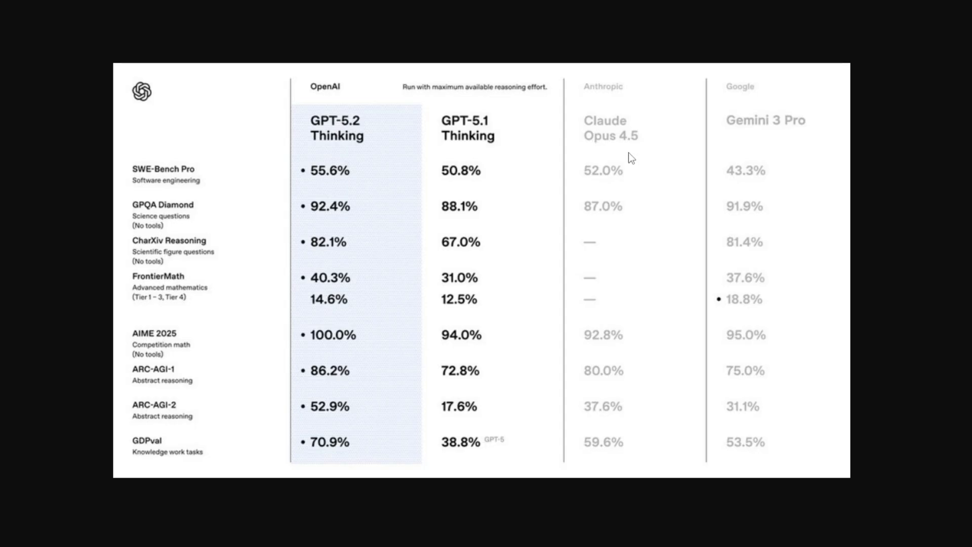
{"action": "mouse_move", "coordinate": [331, 194]}
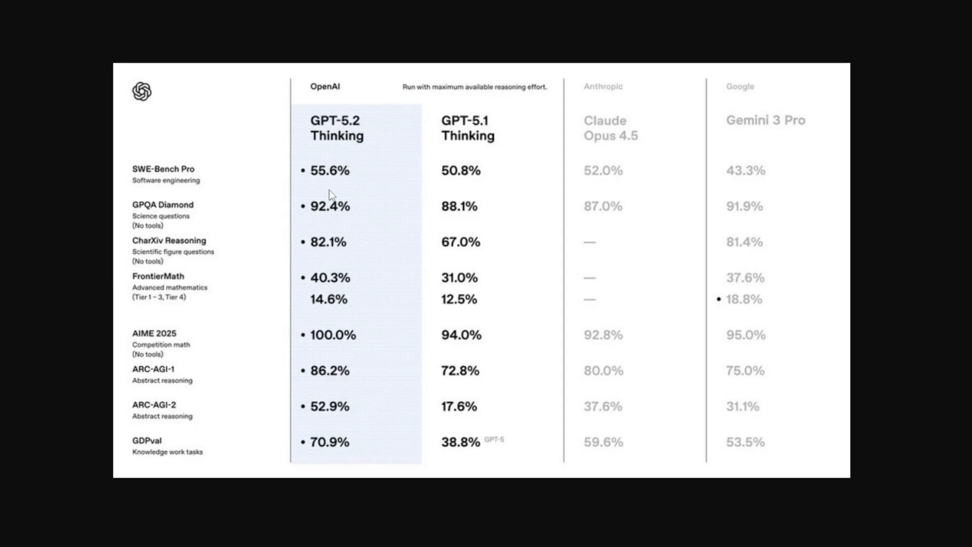
{"action": "mouse_move", "coordinate": [175, 424]}
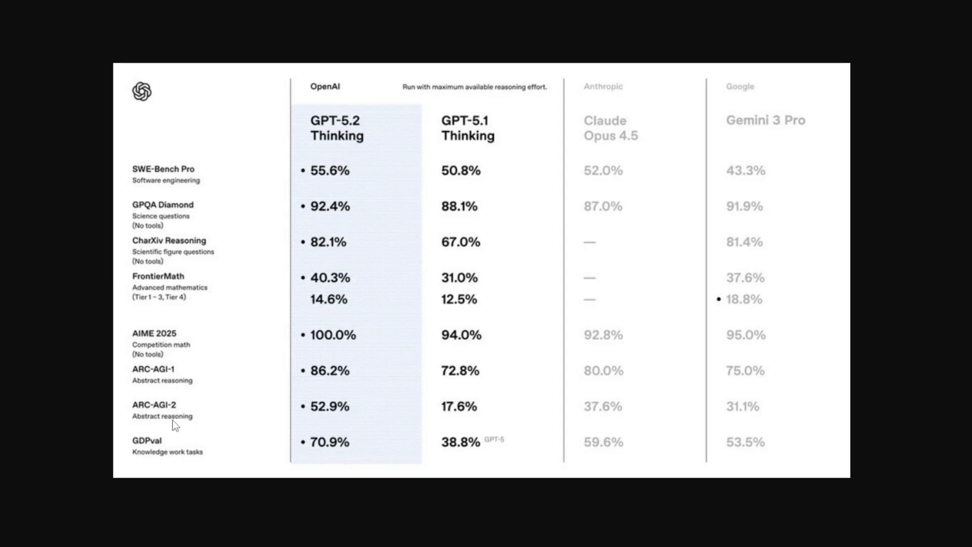
{"action": "mouse_move", "coordinate": [368, 265]}
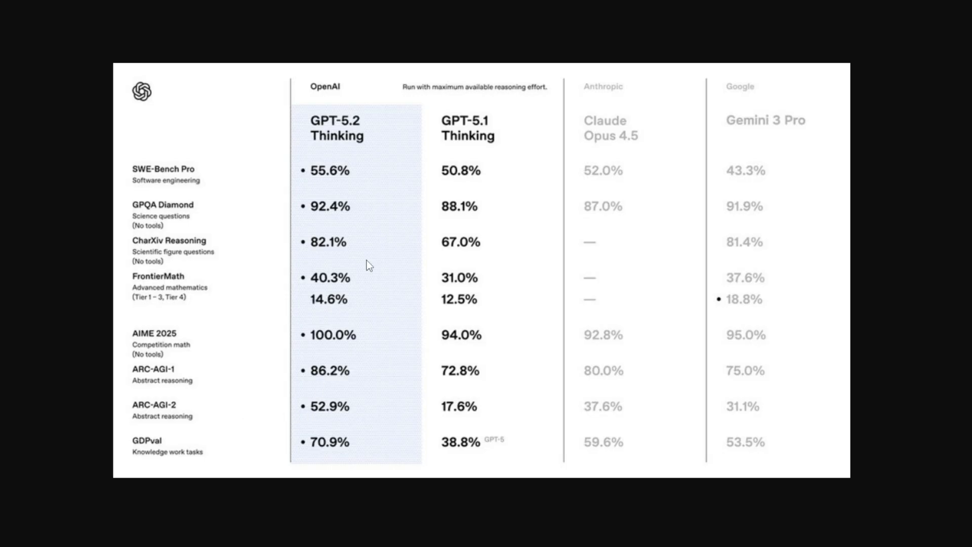
{"action": "mouse_move", "coordinate": [550, 280]}
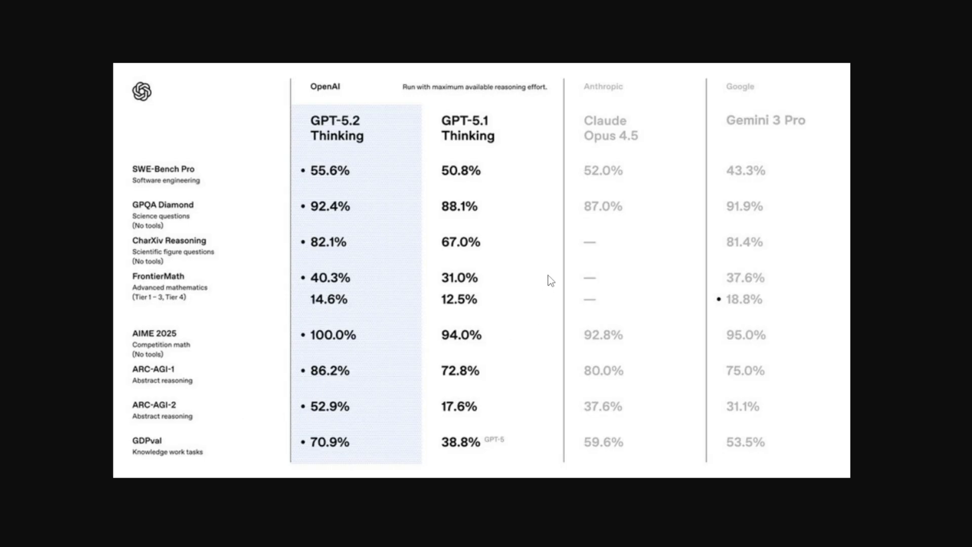
{"action": "mouse_move", "coordinate": [606, 422]}
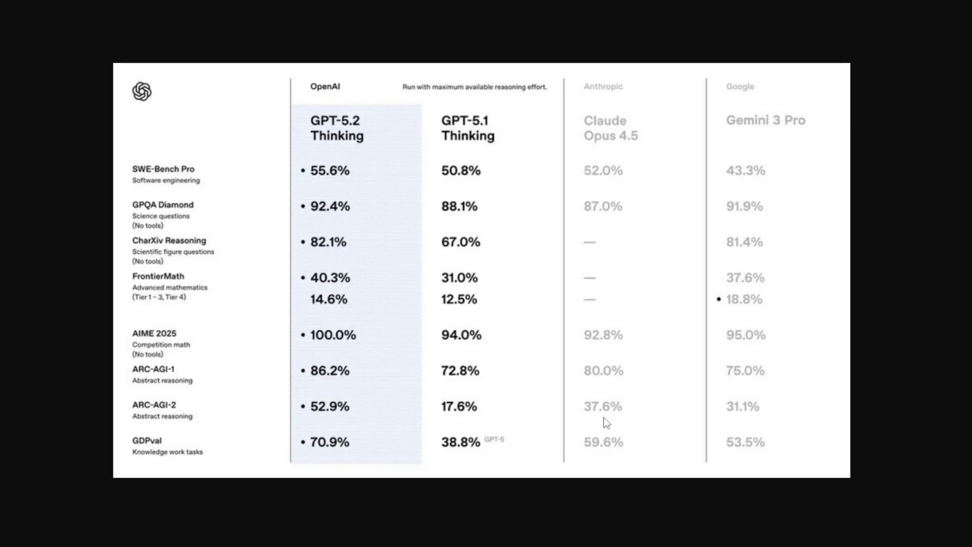
{"action": "mouse_move", "coordinate": [390, 180]}
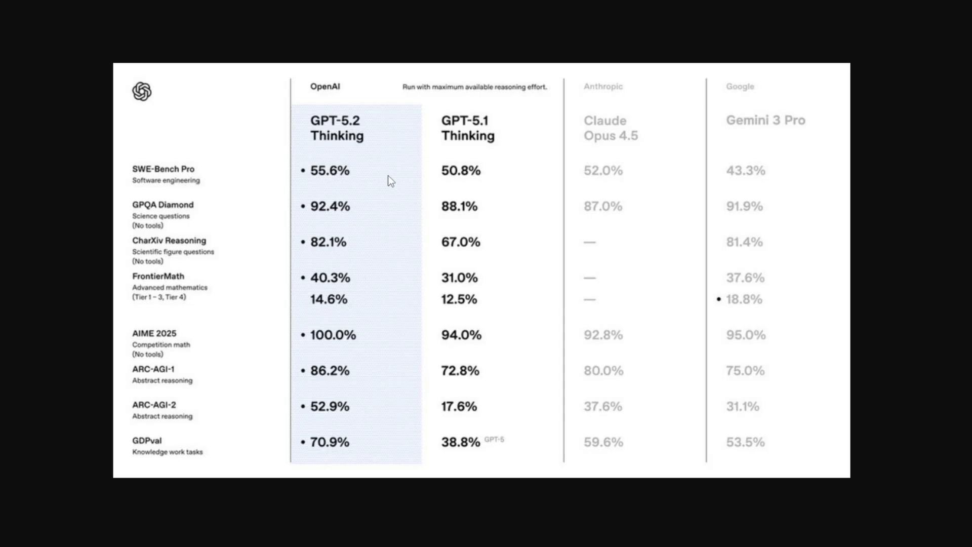
{"action": "mouse_move", "coordinate": [643, 171]}
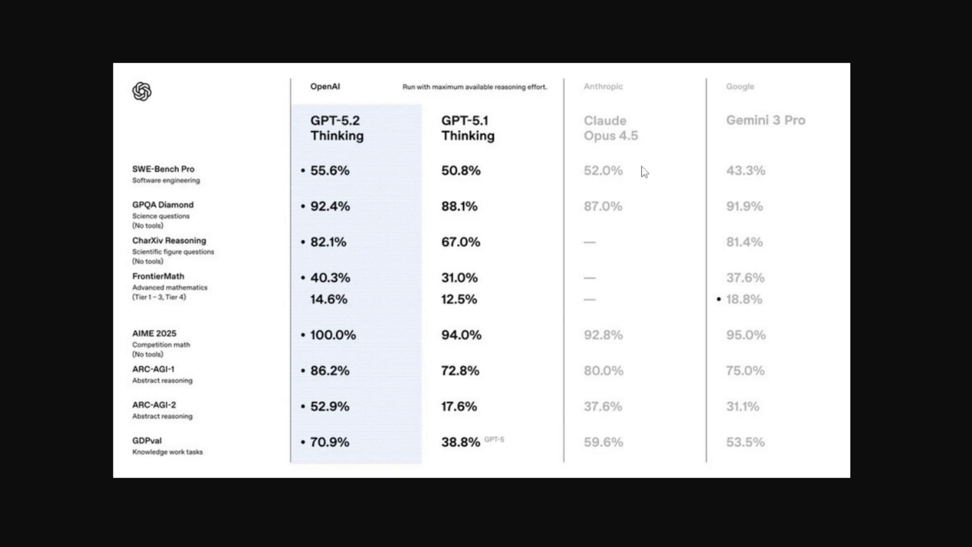
{"action": "mouse_move", "coordinate": [633, 174]}
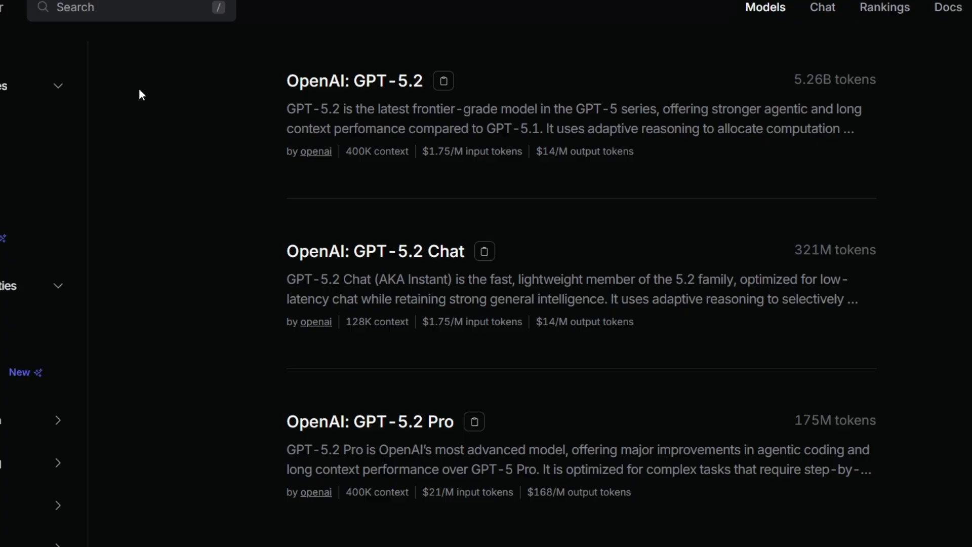
{"action": "mouse_move", "coordinate": [312, 160]}
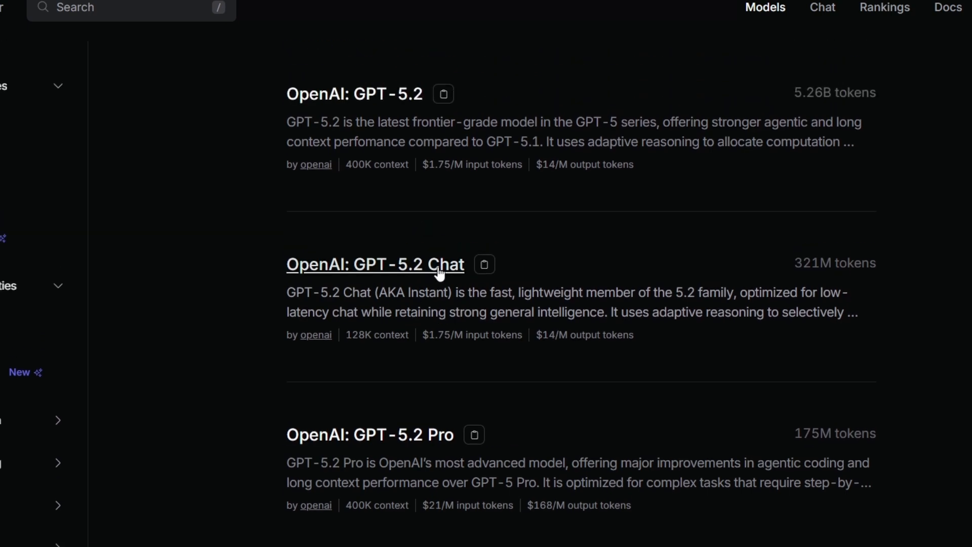
{"action": "mouse_move", "coordinate": [387, 434]}
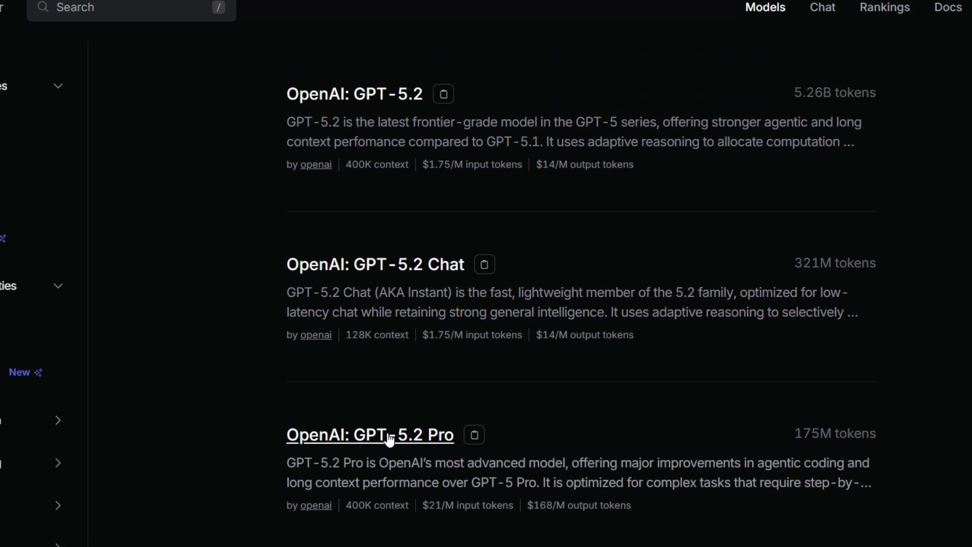
{"action": "mouse_move", "coordinate": [347, 143]}
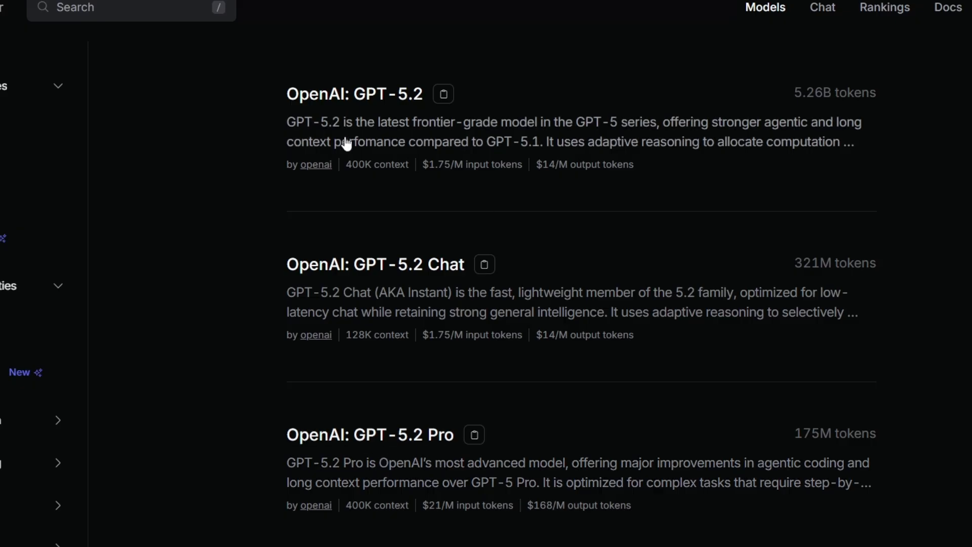
{"action": "mouse_move", "coordinate": [395, 119]}
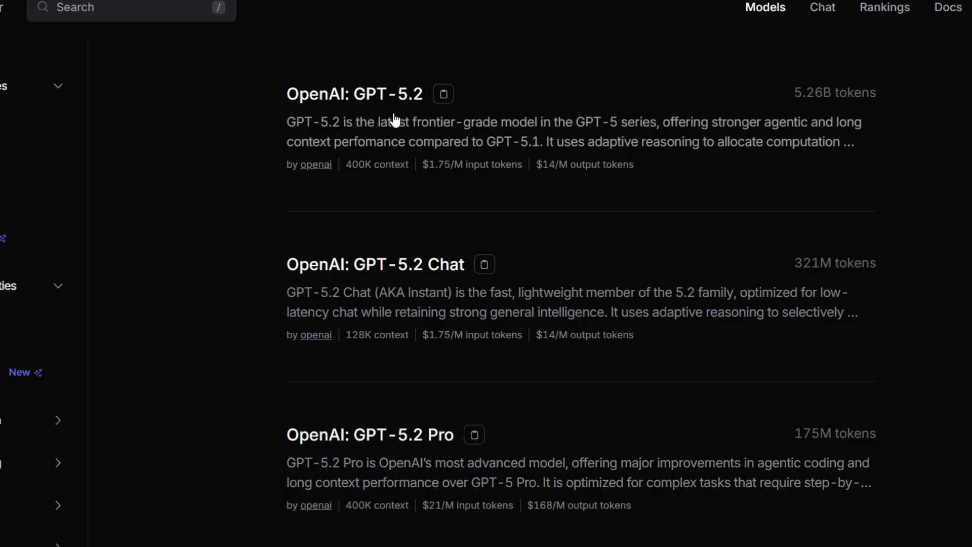
{"action": "mouse_move", "coordinate": [354, 94]}
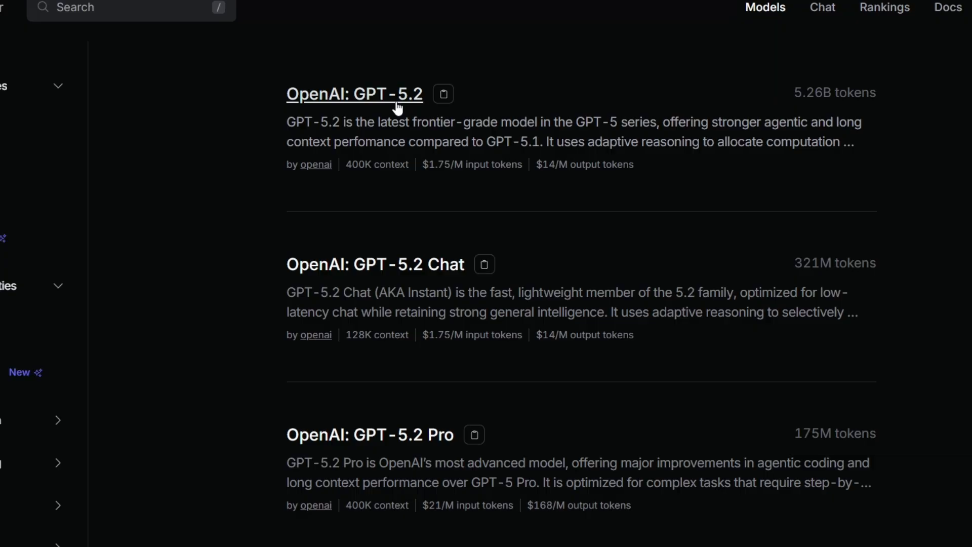
{"action": "mouse_move", "coordinate": [369, 166]}
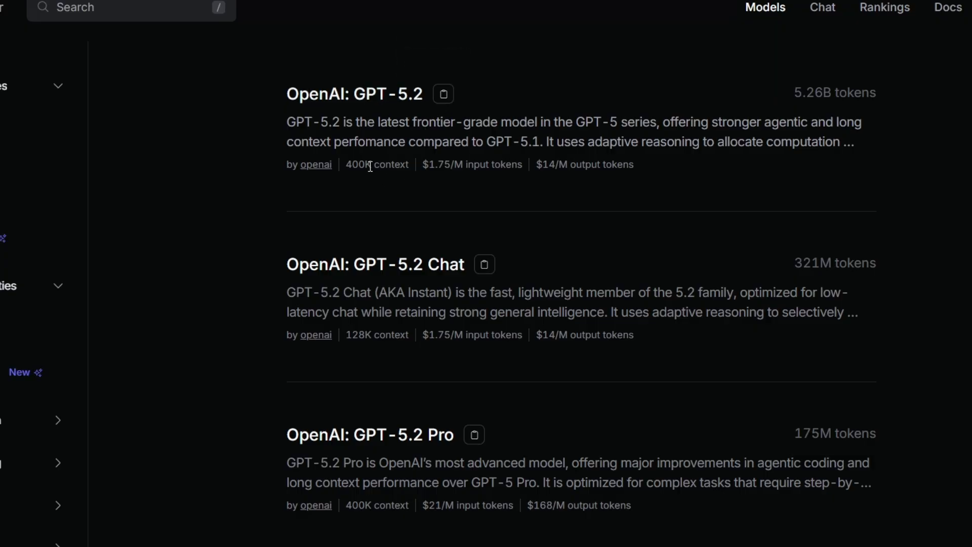
- Open the OpenAI: GPT-5.2 model page, with its 400,000 context, from the models list
{"action": "double_click", "coordinate": [355, 164]}
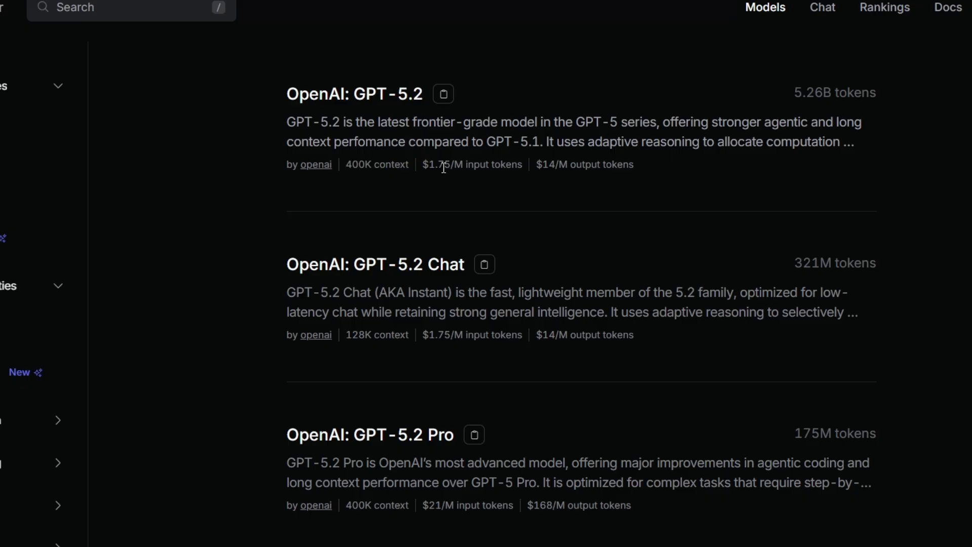
{"action": "mouse_move", "coordinate": [551, 168]}
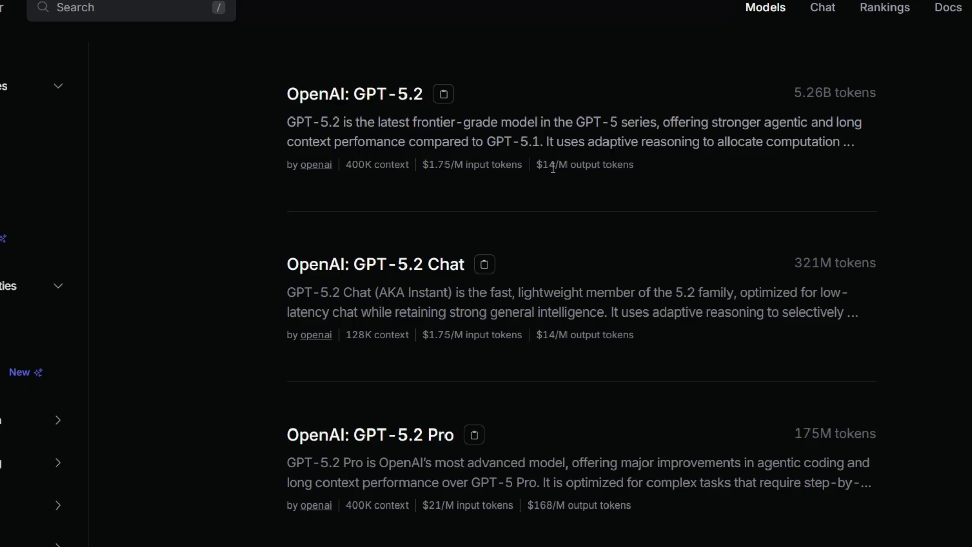
{"action": "left_click", "coordinate": [355, 94]}
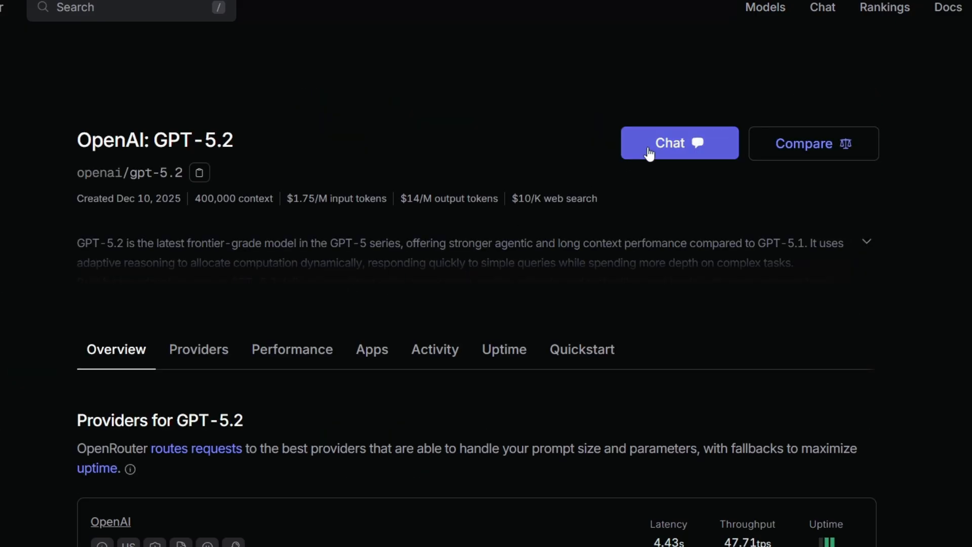
- Start a GPT-5.2 chat and bring up its Advanced Settings from the model tab's options menu
{"action": "left_click", "coordinate": [679, 142]}
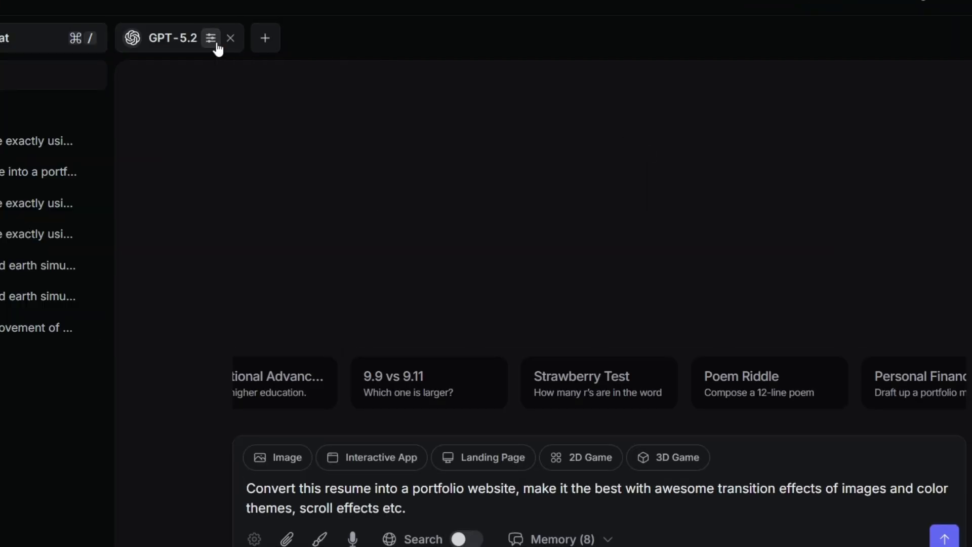
{"action": "left_click", "coordinate": [210, 38]}
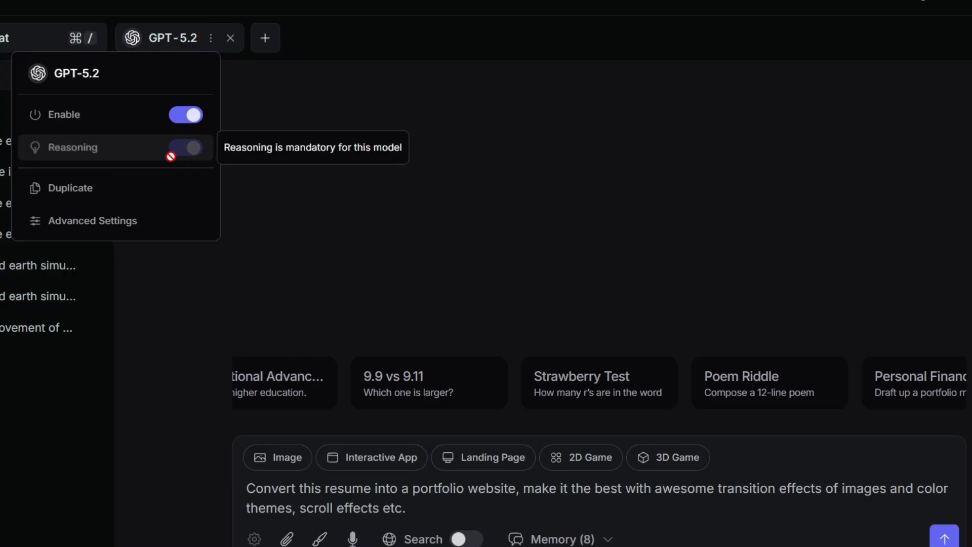
{"action": "left_click", "coordinate": [92, 220]}
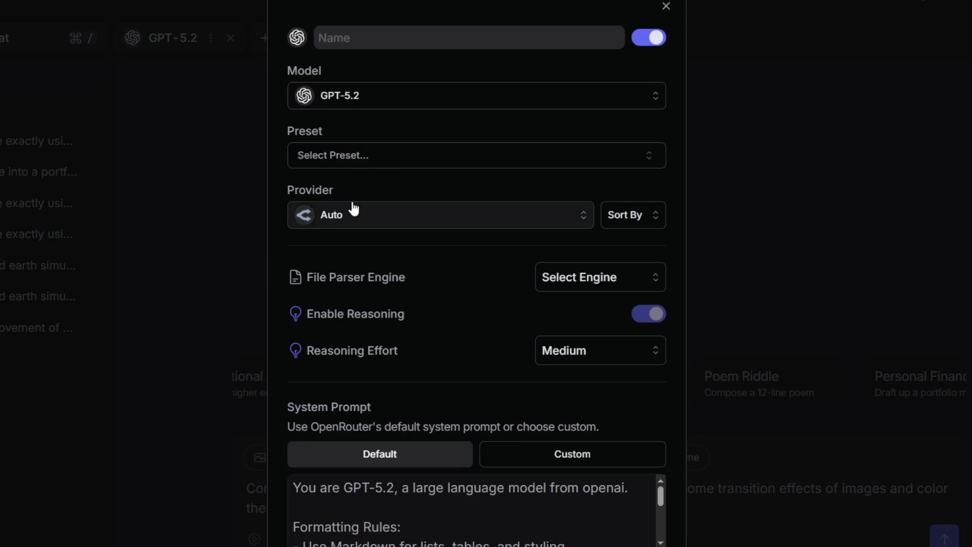
{"action": "left_click", "coordinate": [666, 6]}
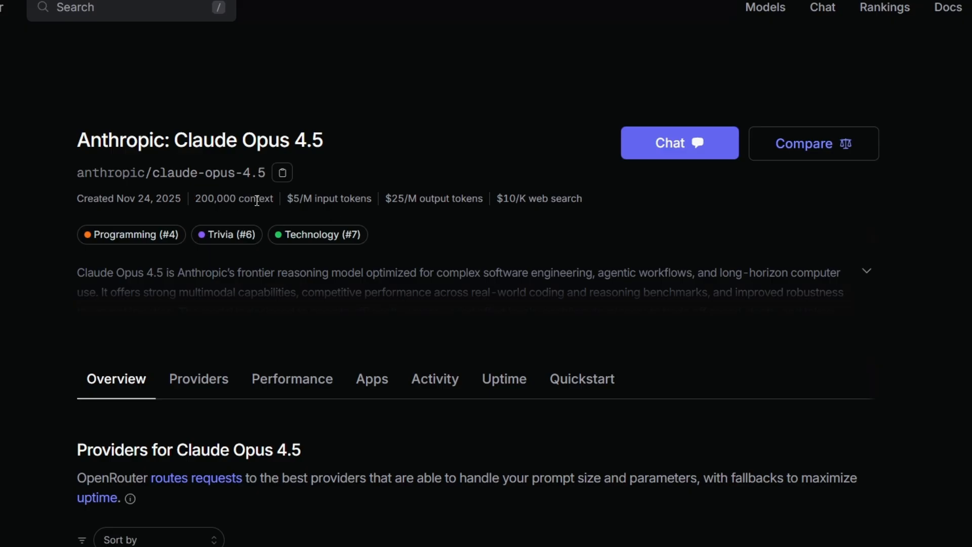
{"action": "mouse_move", "coordinate": [347, 201]}
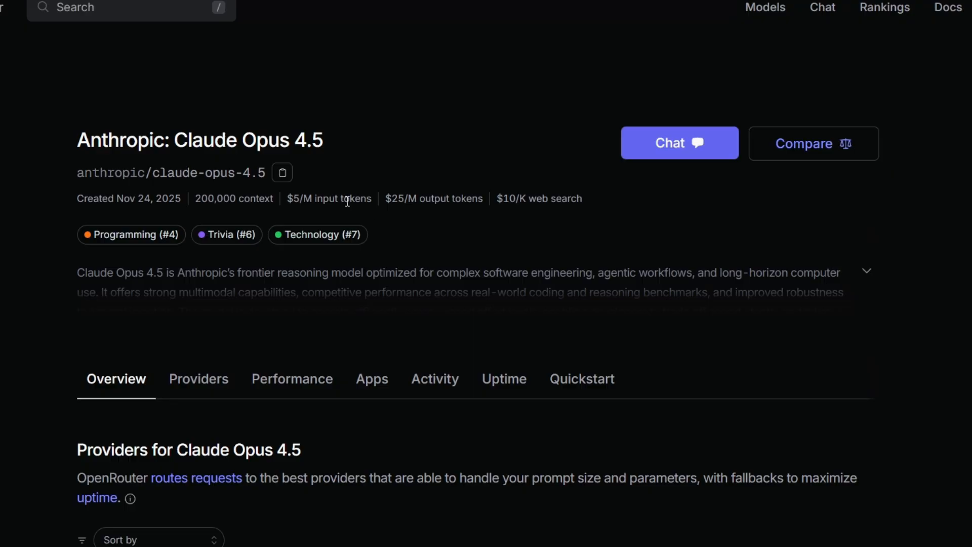
{"action": "mouse_move", "coordinate": [399, 213]}
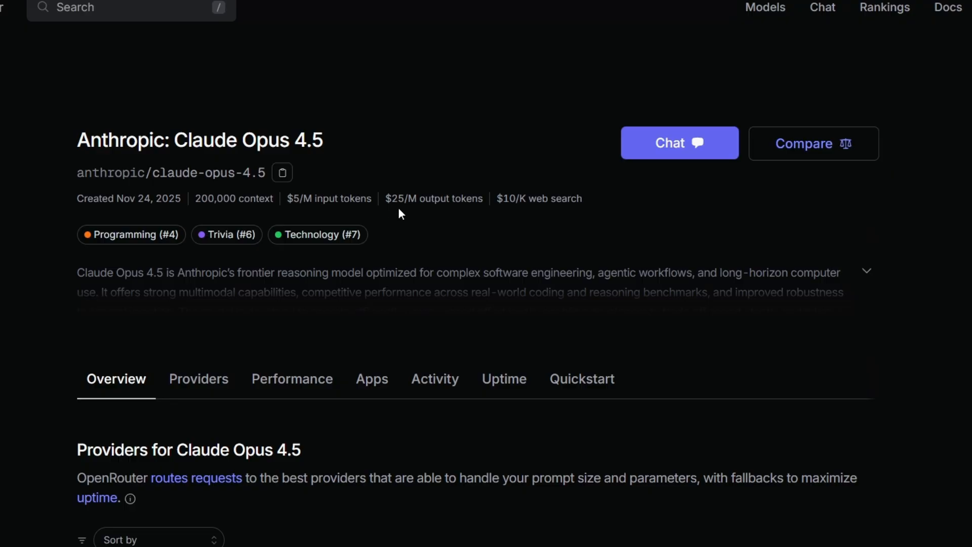
{"action": "mouse_move", "coordinate": [424, 202]}
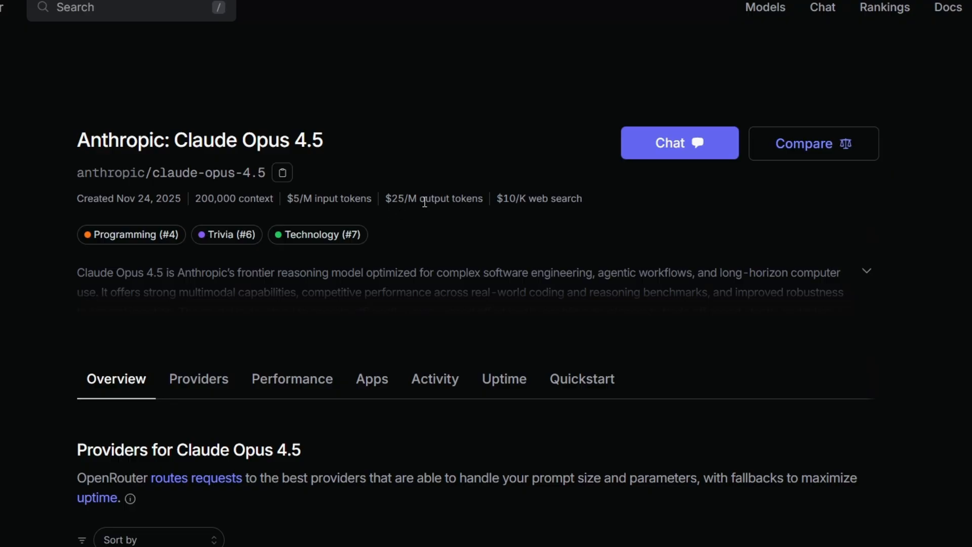
{"action": "mouse_move", "coordinate": [679, 142]}
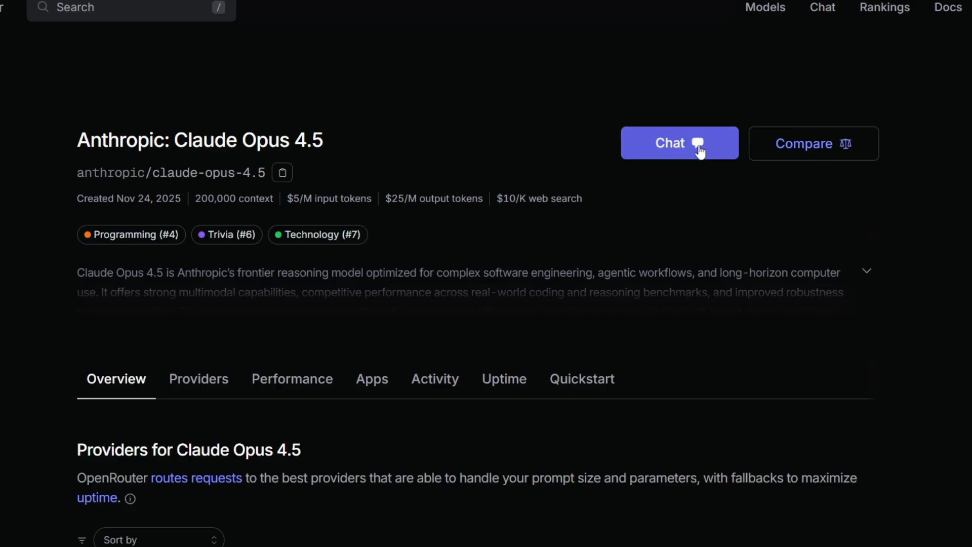
- Start a chat from the Anthropic: Claude Opus 4.5 model page
{"action": "left_click", "coordinate": [669, 142]}
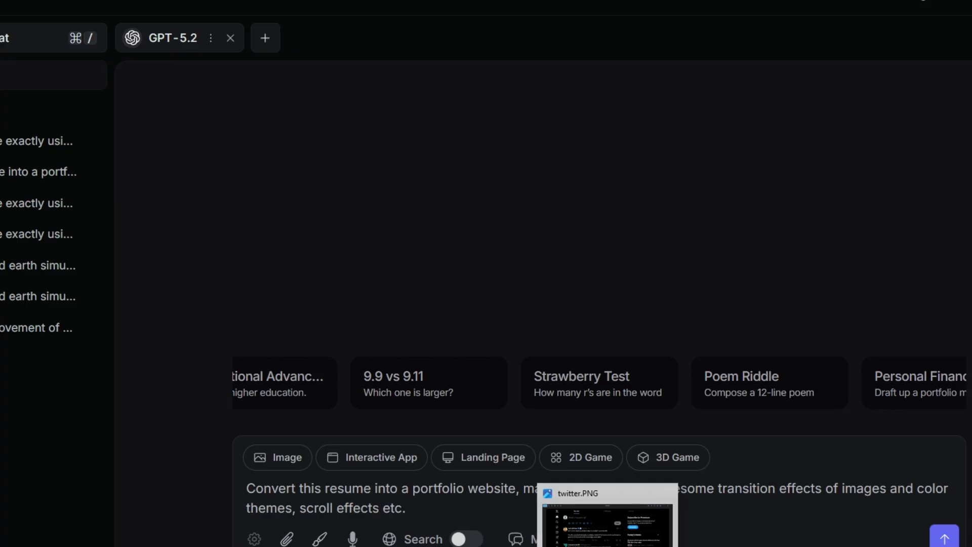
- View twitter.PNG in Windows Photos, showing the X post announcing GPT-5.2
{"action": "left_click", "coordinate": [606, 515]}
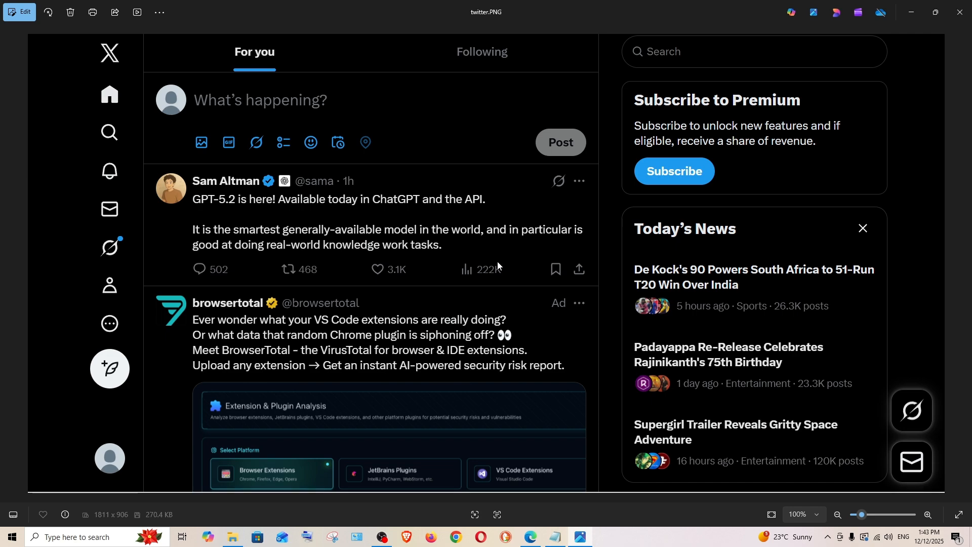
{"action": "mouse_move", "coordinate": [207, 246]}
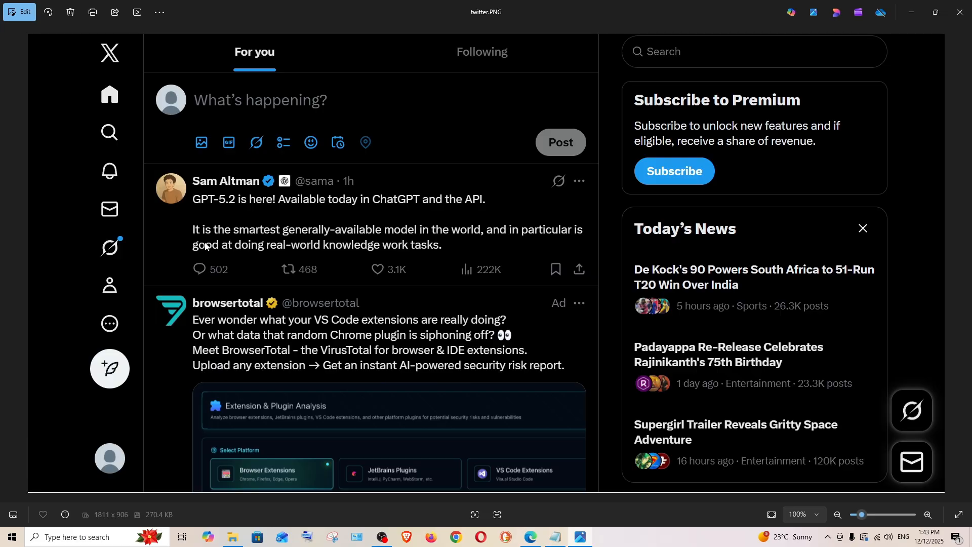
{"action": "mouse_move", "coordinate": [178, 115]}
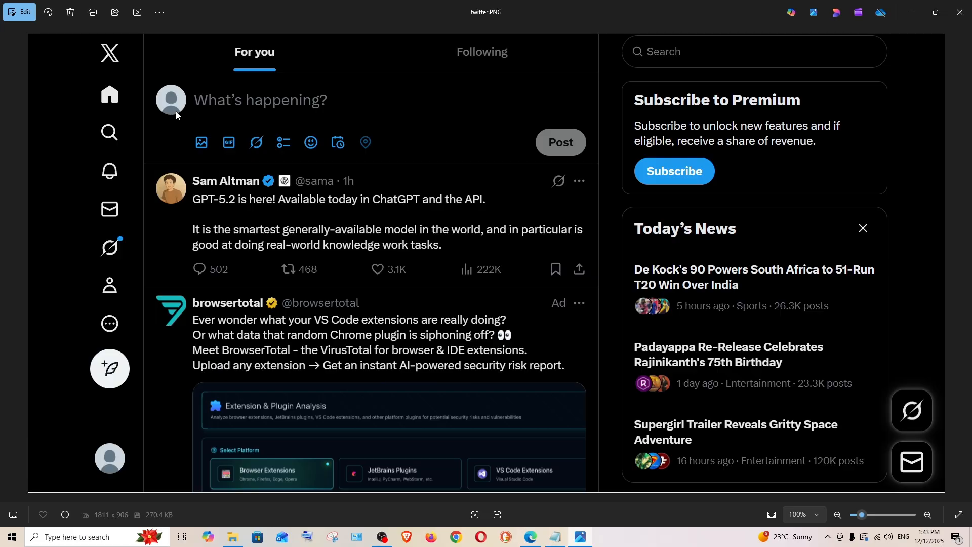
{"action": "mouse_move", "coordinate": [242, 174]}
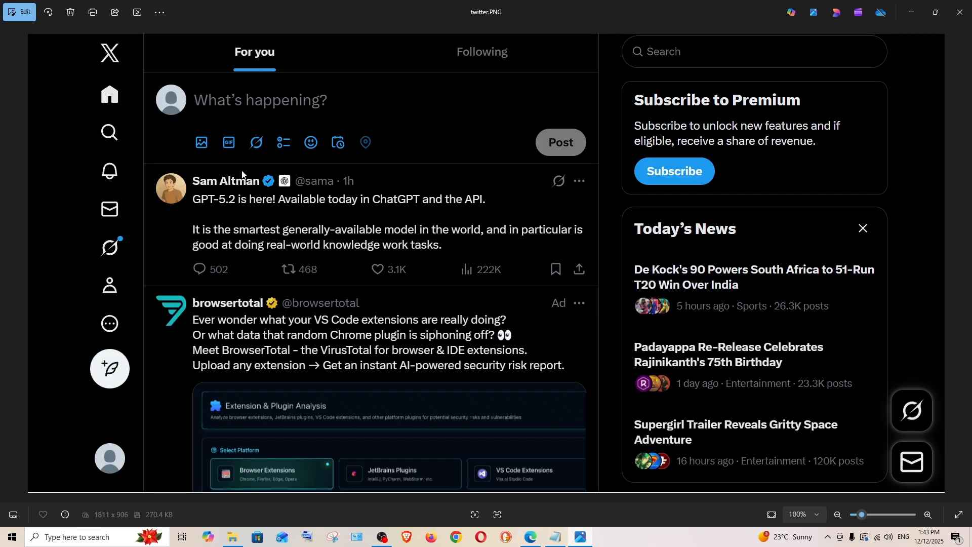
{"action": "mouse_move", "coordinate": [144, 155]}
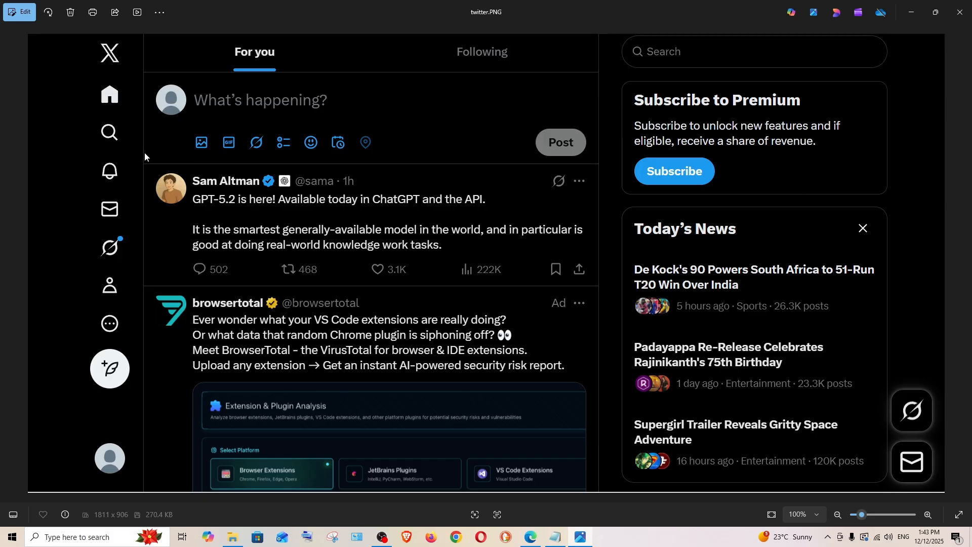
{"action": "mouse_move", "coordinate": [102, 375]}
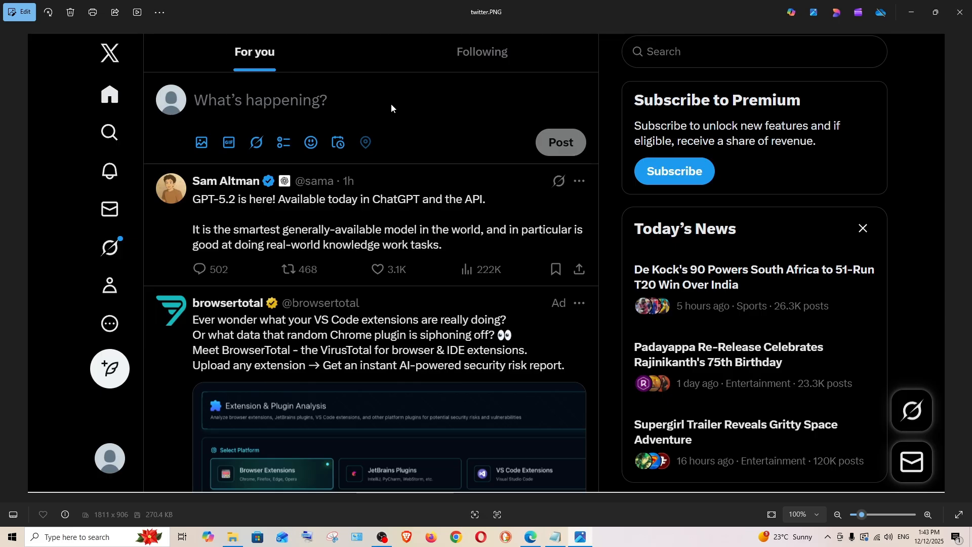
{"action": "mouse_move", "coordinate": [409, 160]}
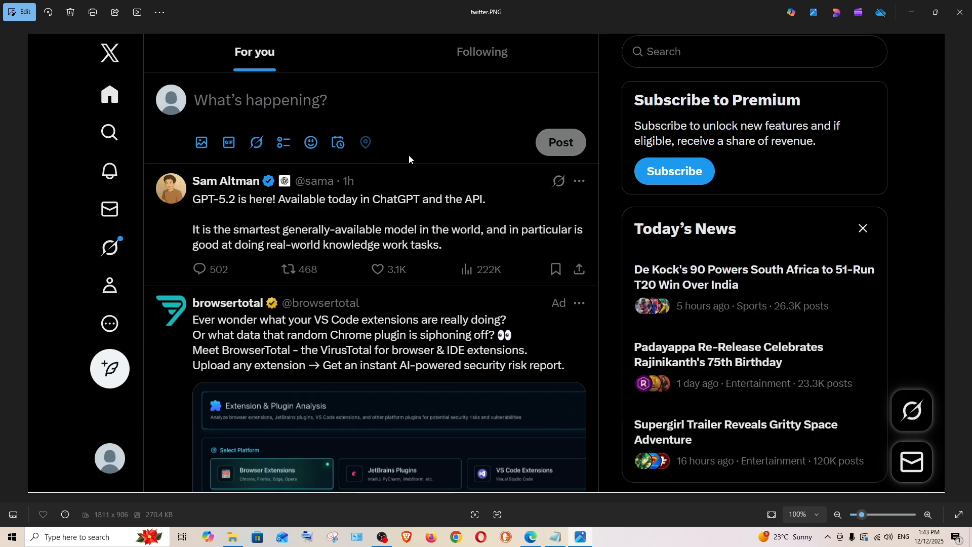
{"action": "mouse_move", "coordinate": [343, 154]}
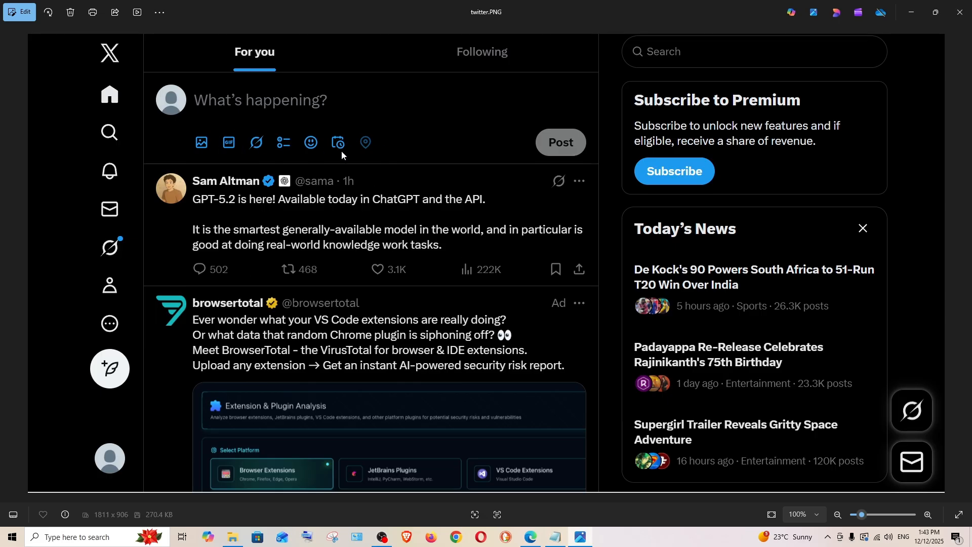
{"action": "mouse_move", "coordinate": [340, 215]}
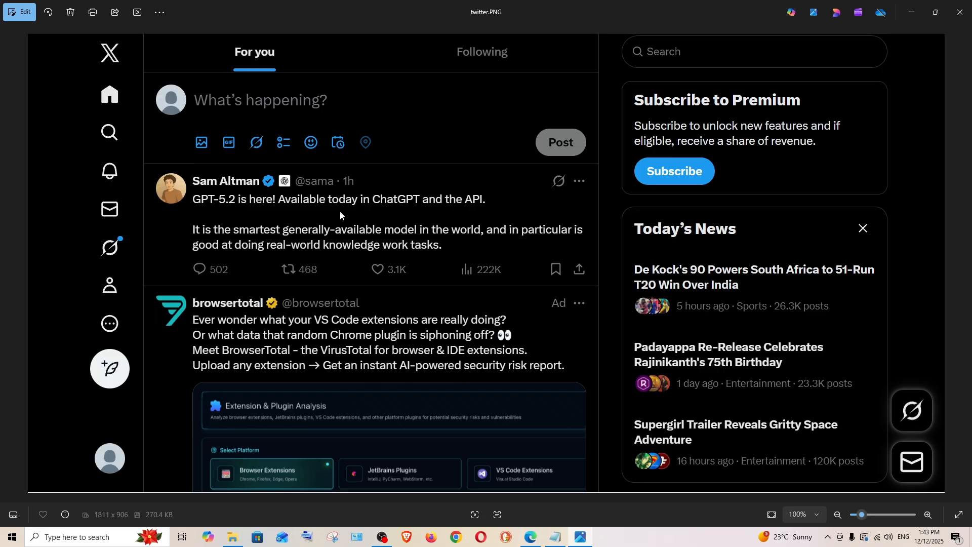
{"action": "mouse_move", "coordinate": [824, 102]}
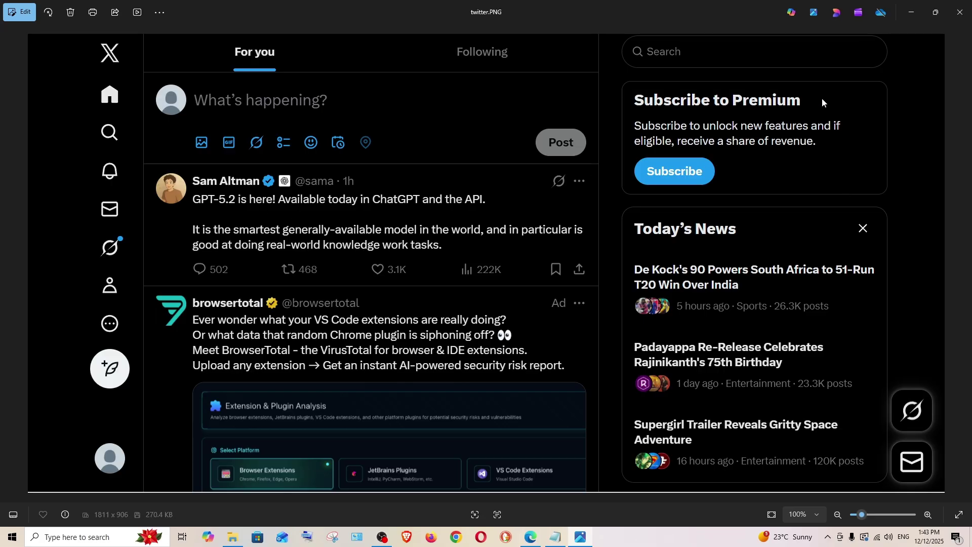
{"action": "mouse_move", "coordinate": [762, 367]}
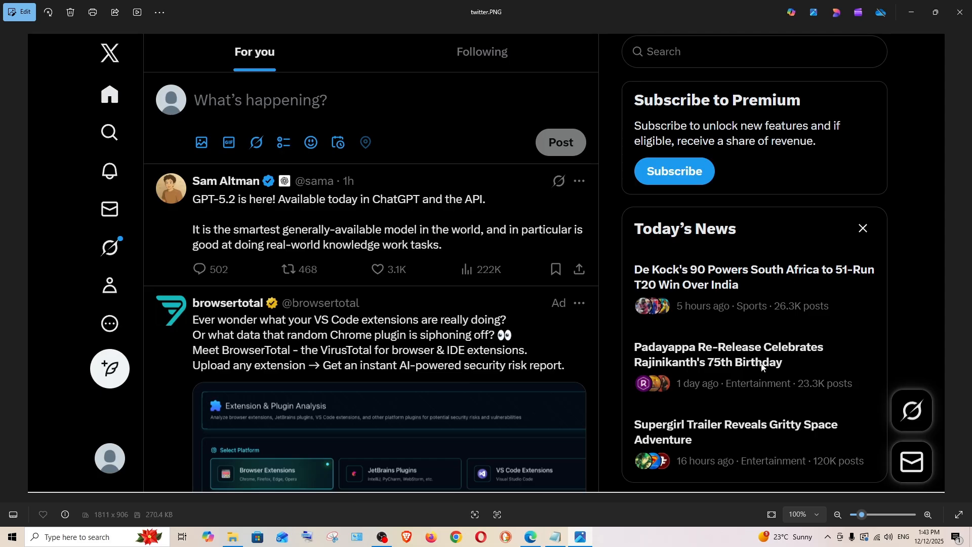
{"action": "mouse_move", "coordinate": [917, 425]}
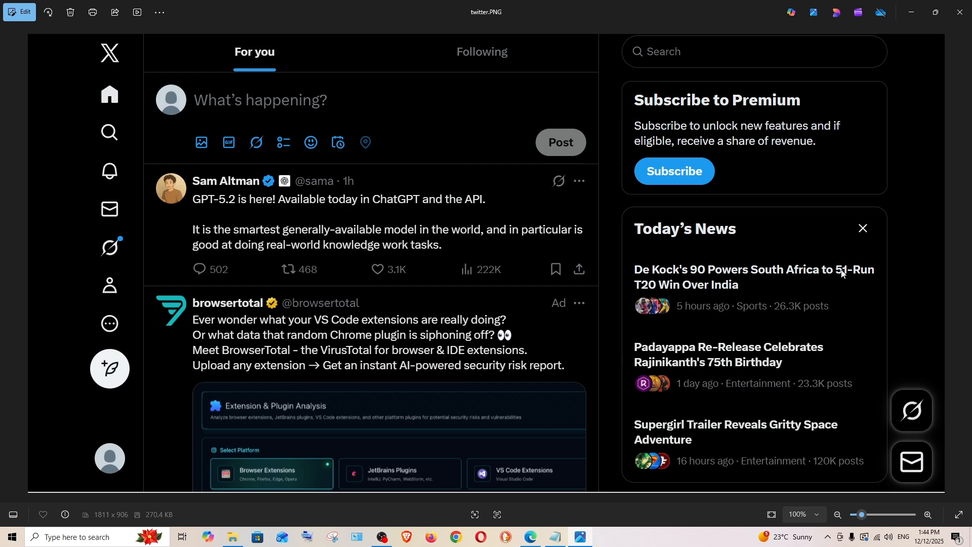
{"action": "mouse_move", "coordinate": [709, 87]}
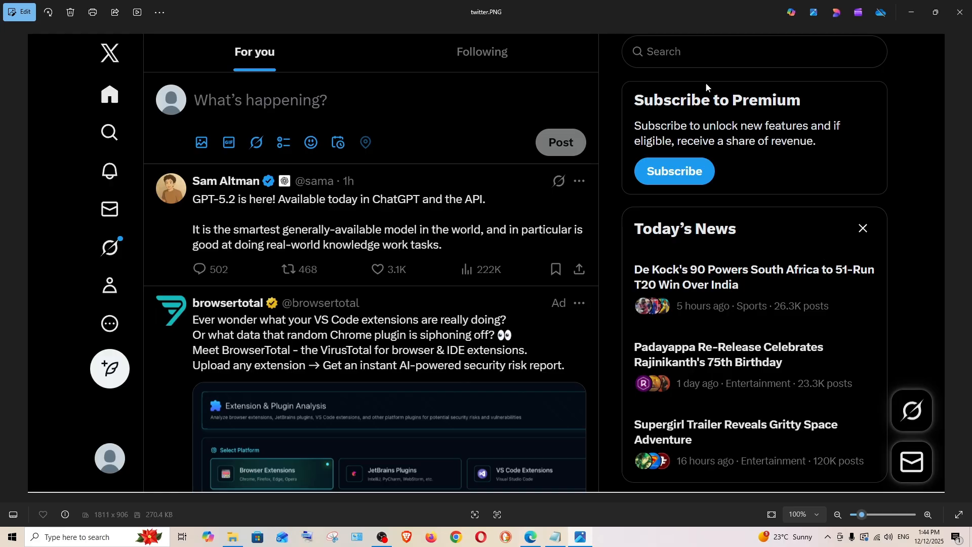
{"action": "mouse_move", "coordinate": [910, 12]}
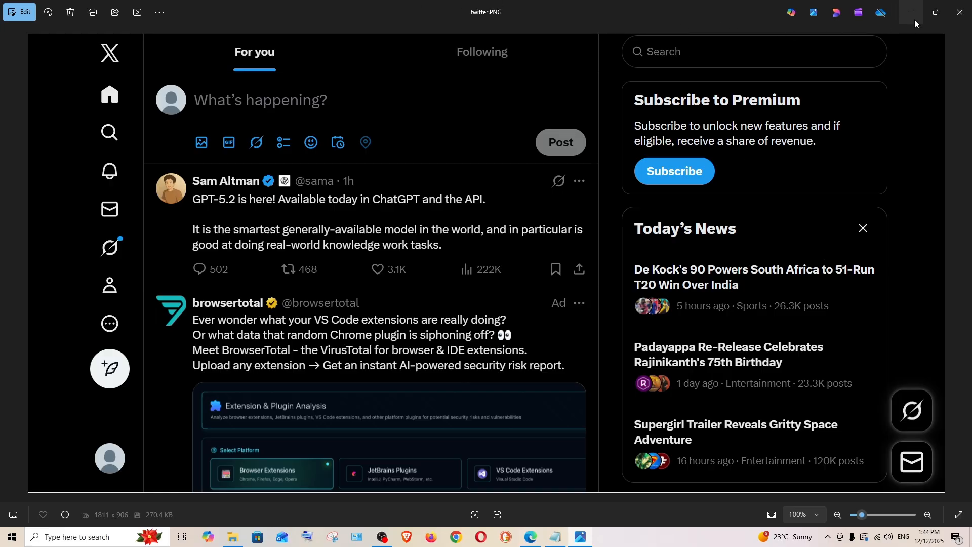
- Send 'Replicate the image exactly using code…' with twitter.PNG attached to GPT-5.2 and Claude Opus 4.5
{"action": "left_click", "coordinate": [911, 11]}
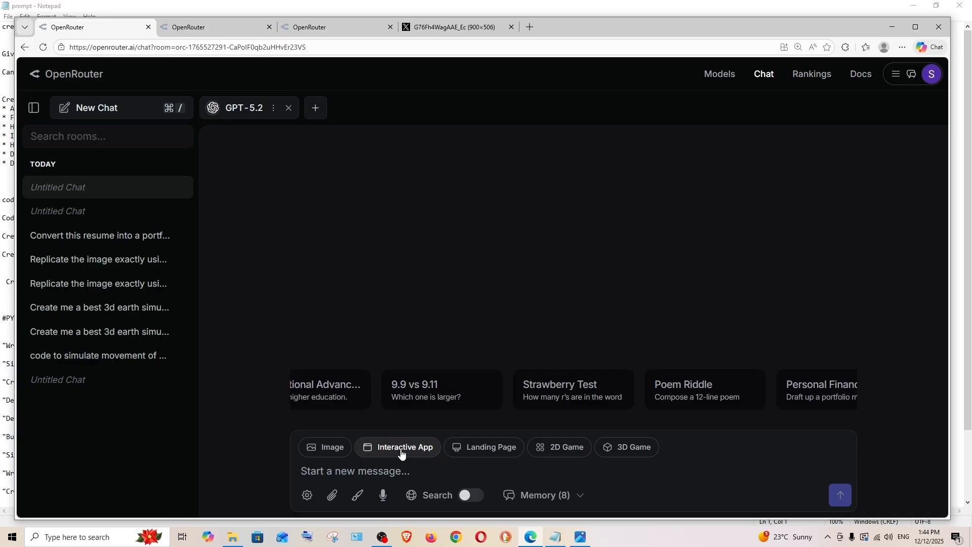
{"action": "type", "text": "Replicate the image exactly using code, make as much as features work"}
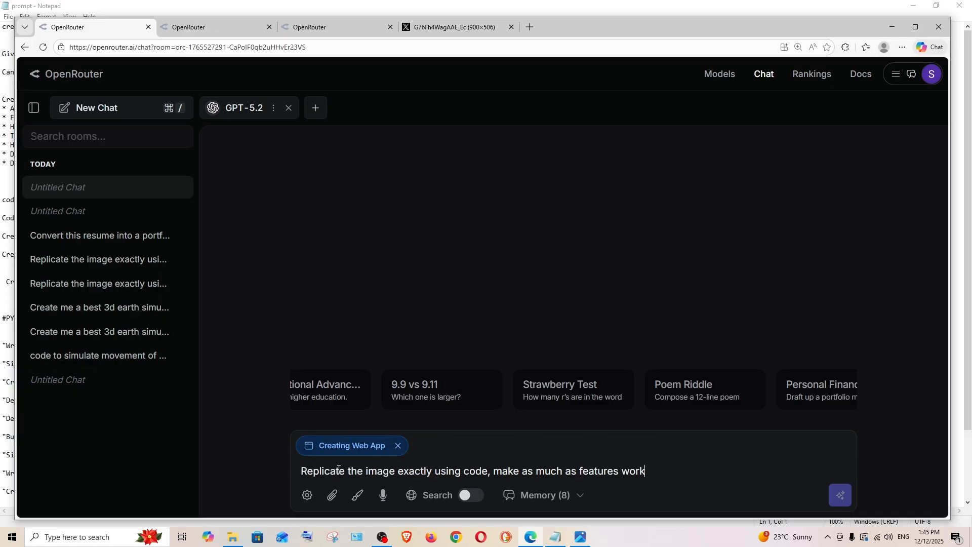
{"action": "left_click", "coordinate": [331, 494]}
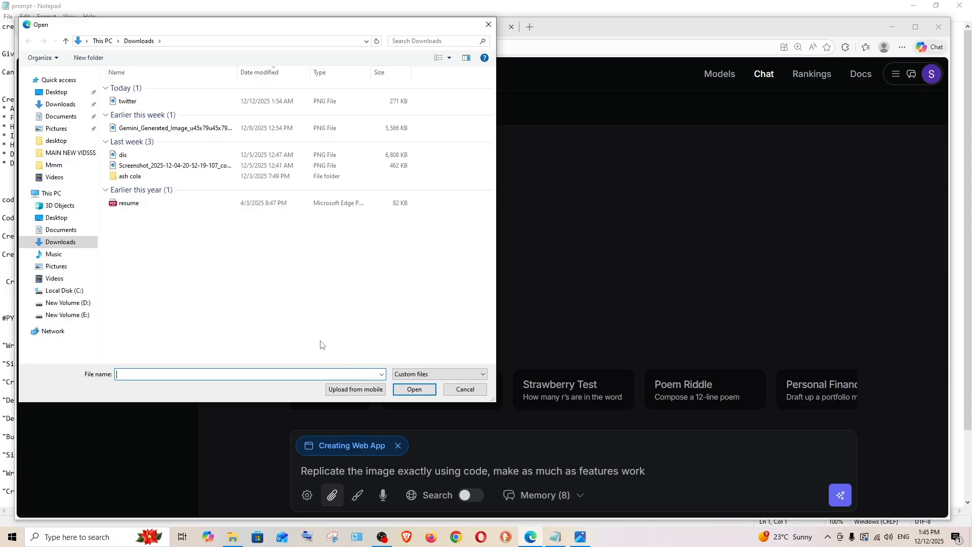
{"action": "left_click", "coordinate": [464, 389]}
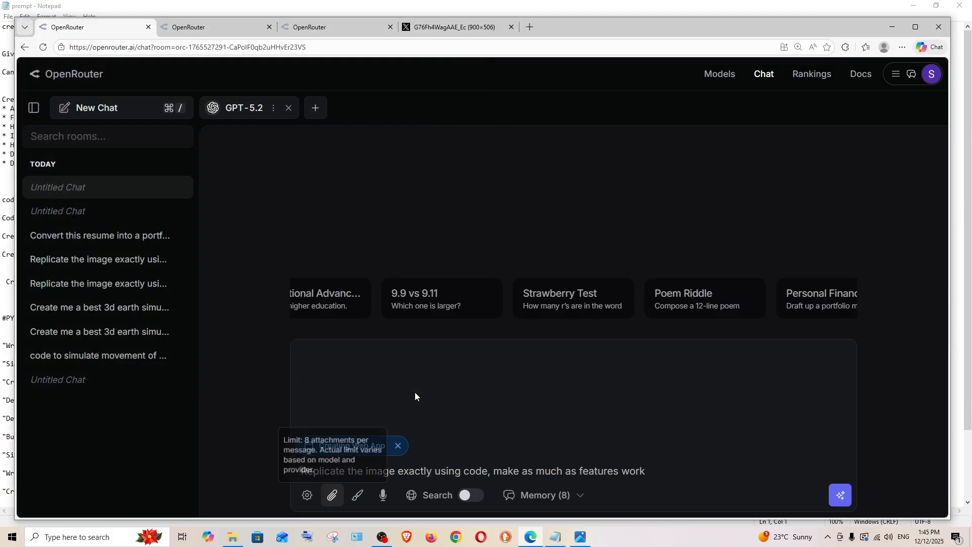
{"action": "left_click", "coordinate": [332, 494]}
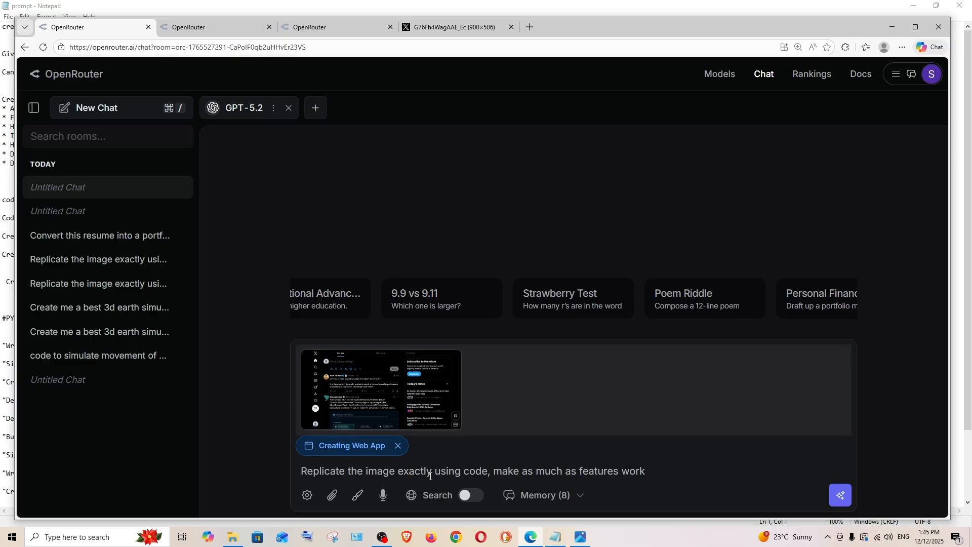
{"action": "mouse_move", "coordinate": [531, 471]}
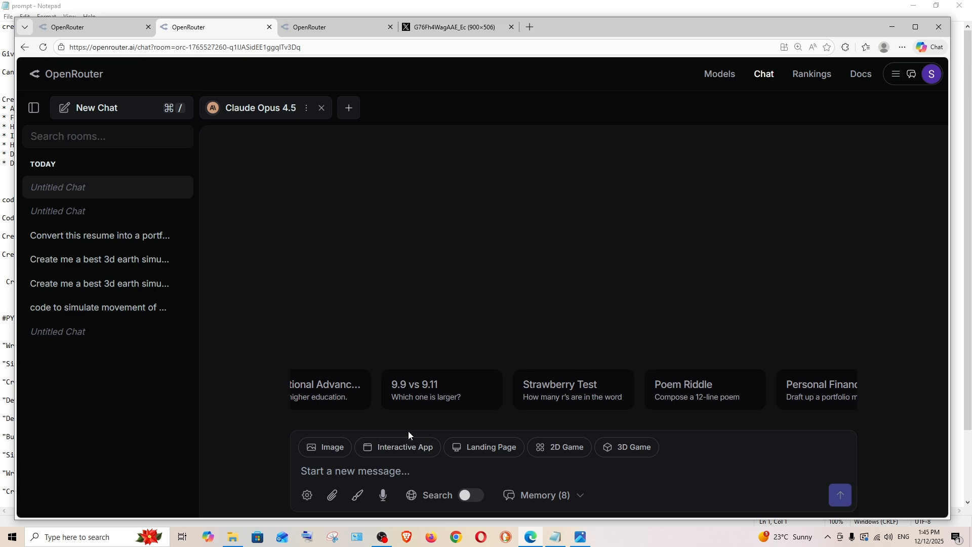
{"action": "left_click", "coordinate": [332, 495]}
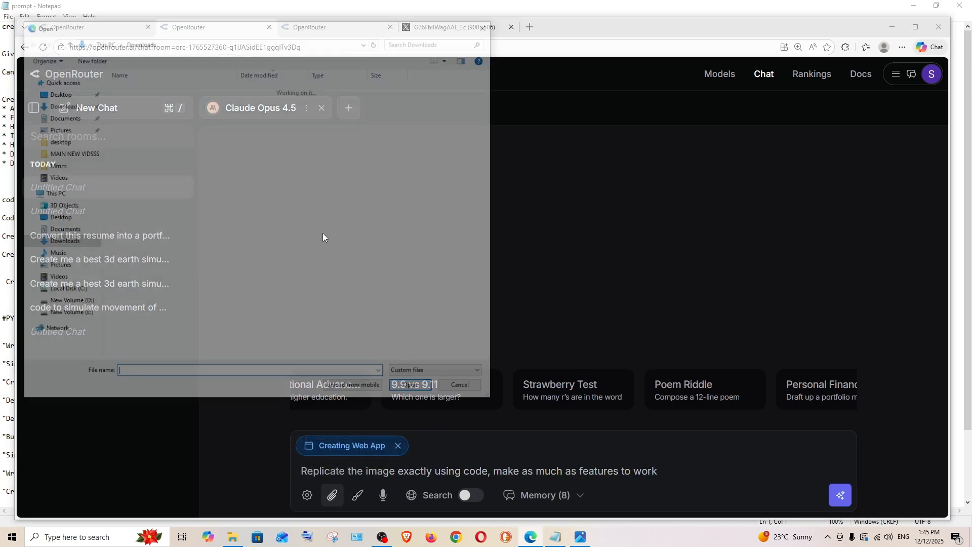
{"action": "left_click", "coordinate": [458, 385]}
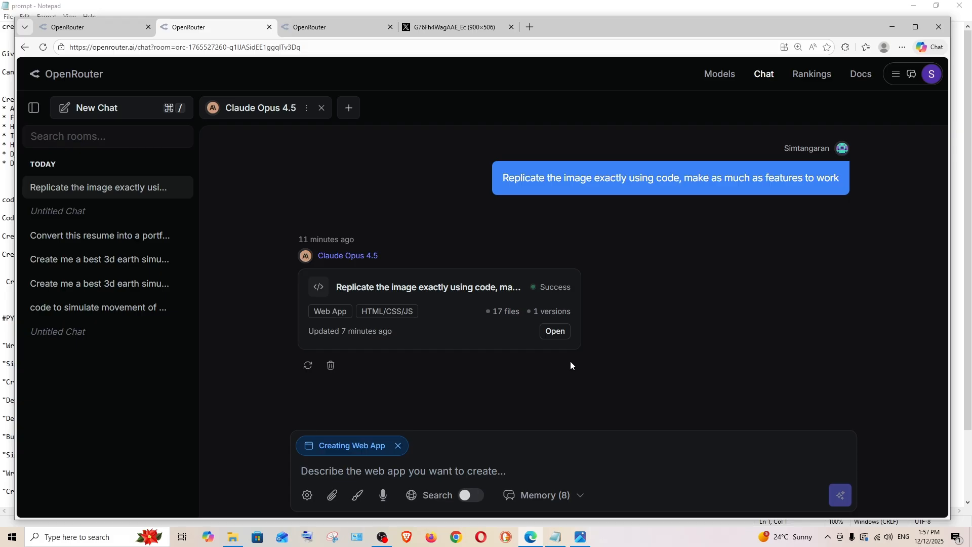
- Open Claude's generated Twitter/X clone and expand src to list components, utils, App, index and types
{"action": "left_click", "coordinate": [554, 330]}
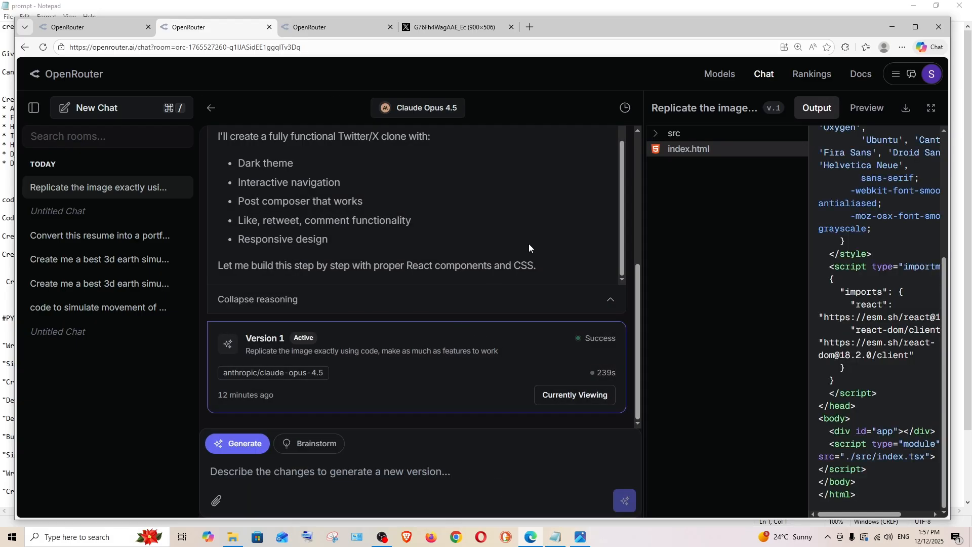
{"action": "scroll", "scroll_direction": "up", "scroll_amount": 3}
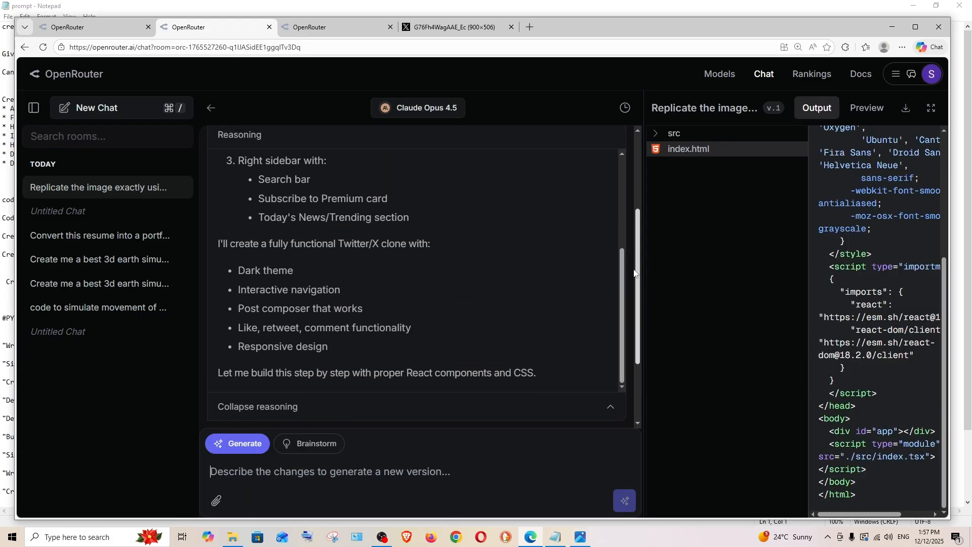
{"action": "scroll", "scroll_direction": "up", "scroll_amount": 3}
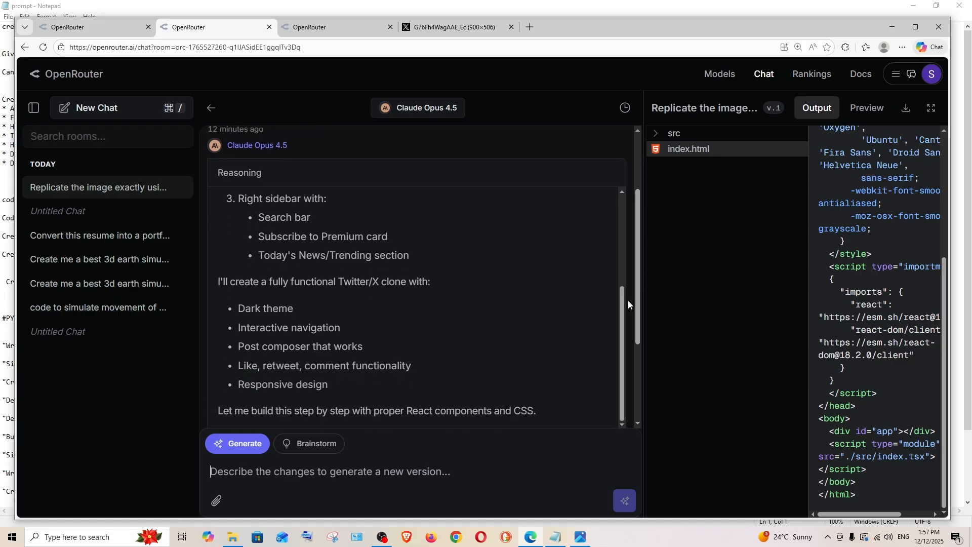
{"action": "scroll", "scroll_direction": "up", "scroll_amount": 3}
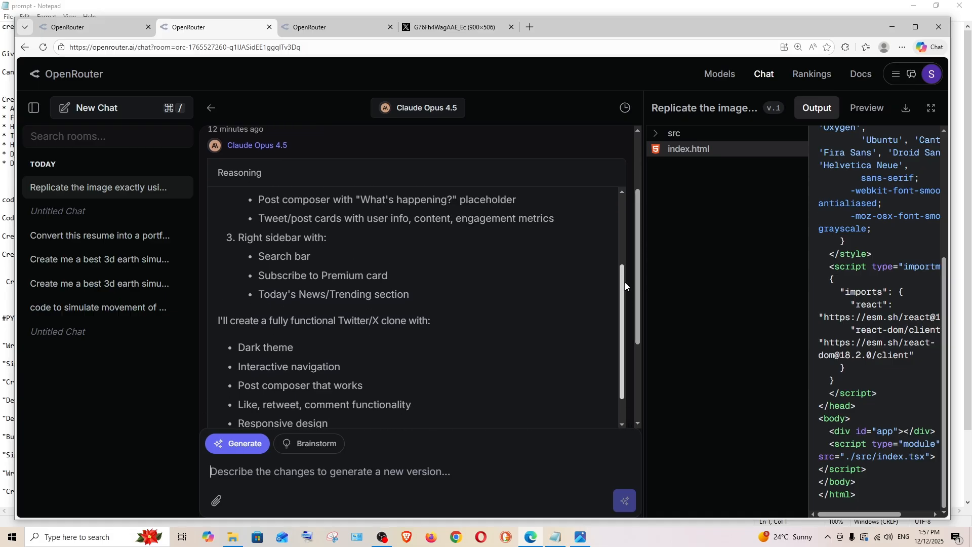
{"action": "scroll", "scroll_direction": "up", "scroll_amount": 3}
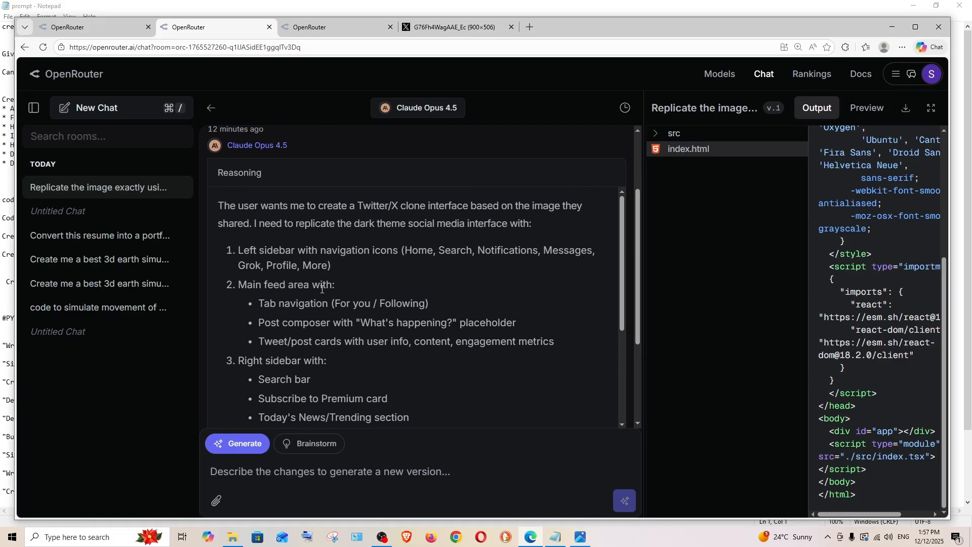
{"action": "scroll", "scroll_direction": "down", "scroll_amount": 3}
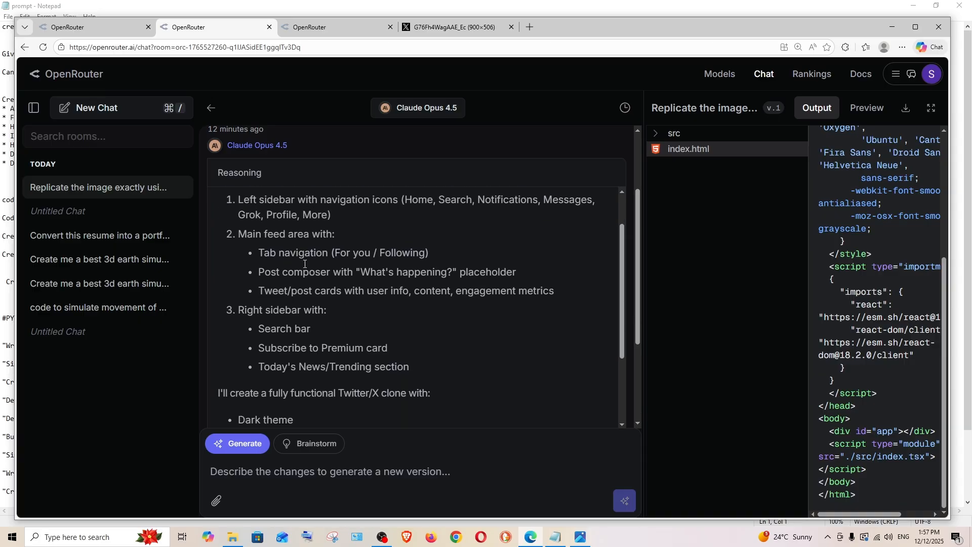
{"action": "scroll", "scroll_direction": "down", "scroll_amount": 3}
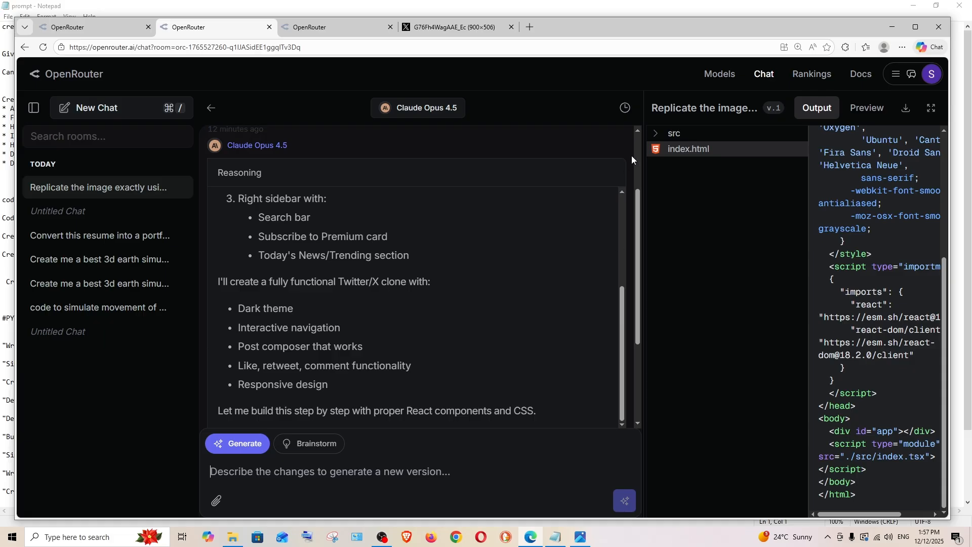
{"action": "left_click", "coordinate": [673, 133]}
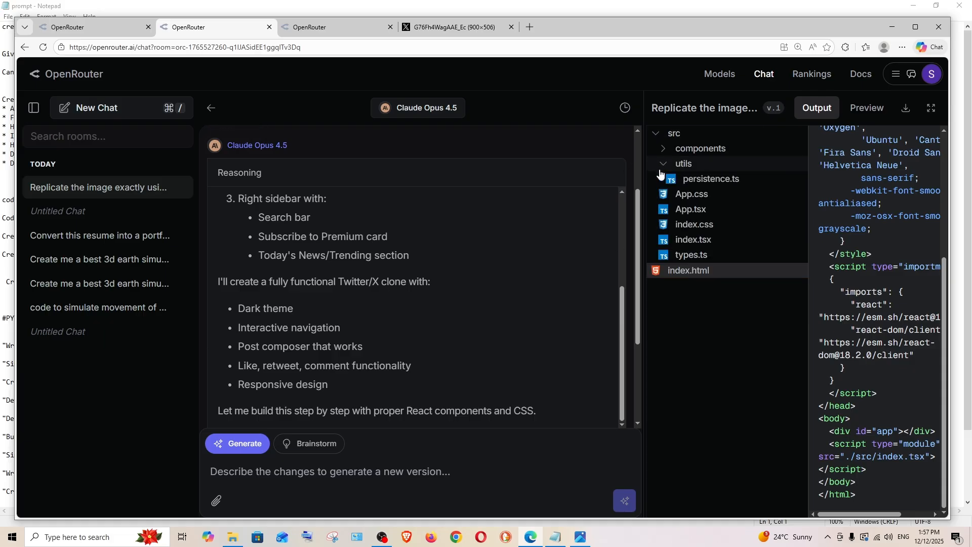
{"action": "mouse_move", "coordinate": [866, 108]}
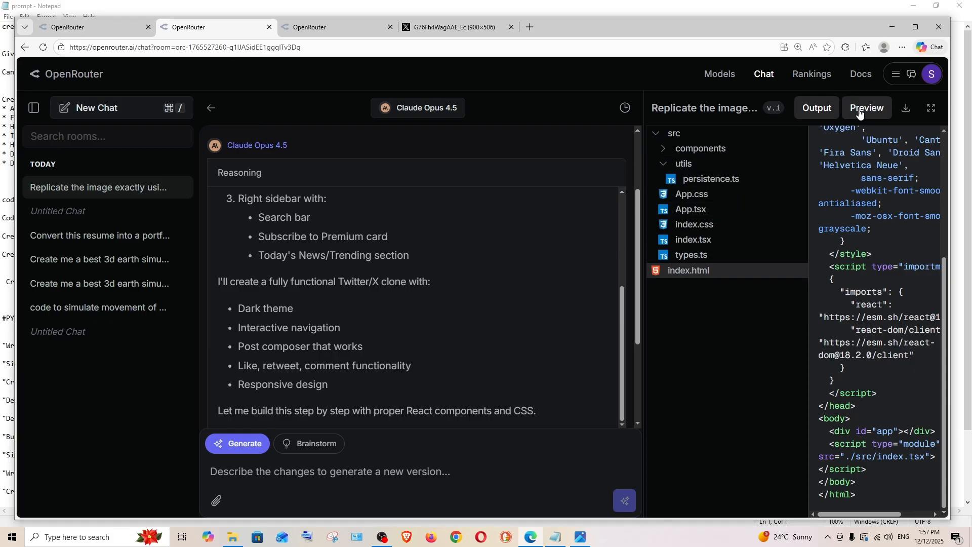
- Switch Claude's artifact panel from code to Preview and make it full screen
{"action": "left_click", "coordinate": [866, 108]}
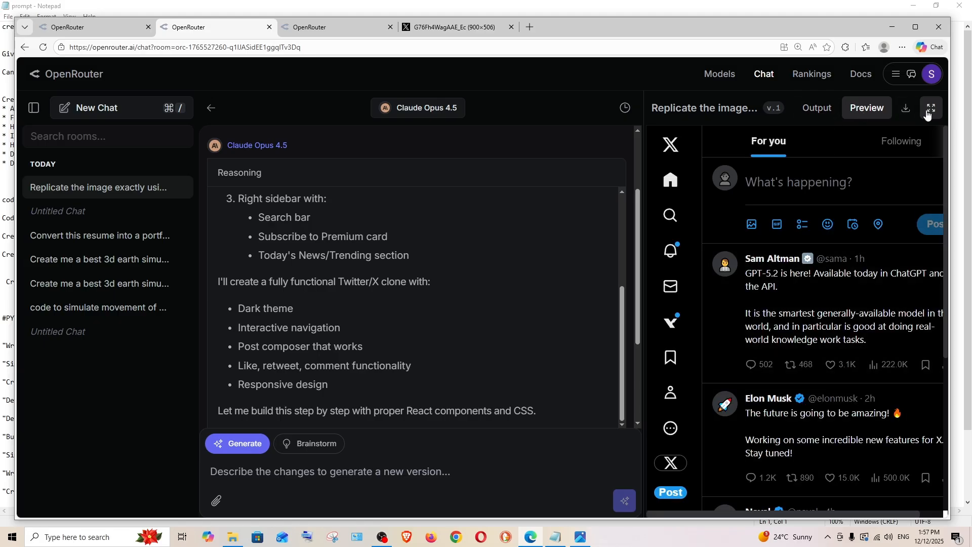
{"action": "left_click", "coordinate": [930, 108]}
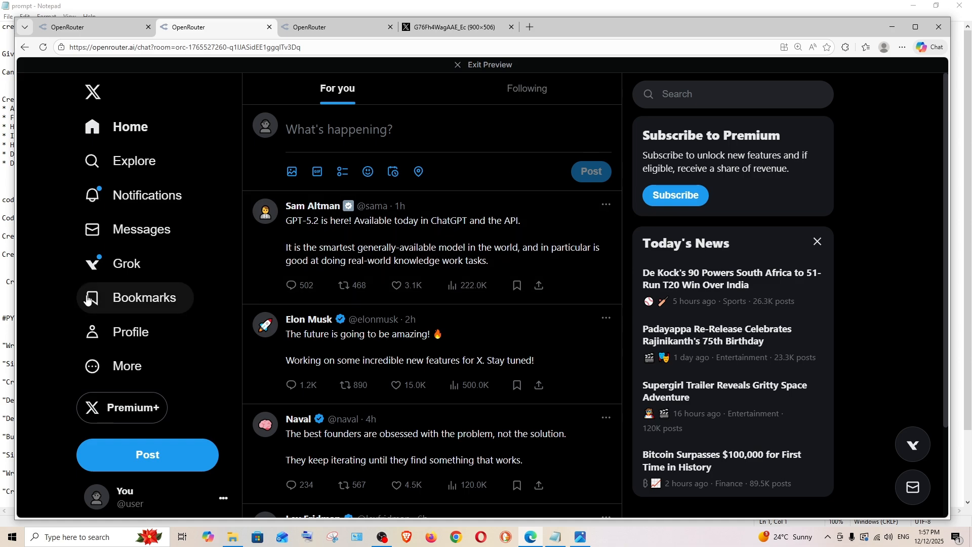
{"action": "mouse_move", "coordinate": [340, 241]}
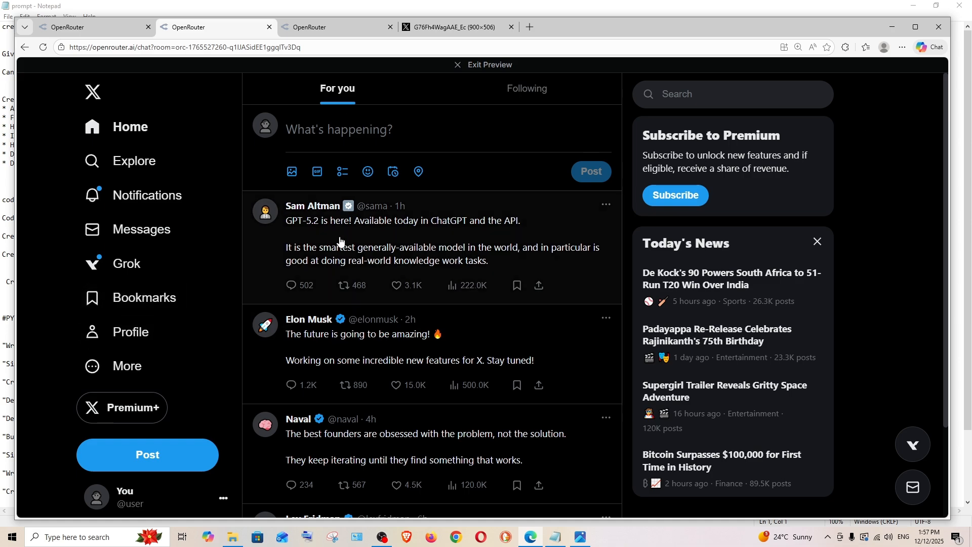
{"action": "mouse_move", "coordinate": [321, 175]}
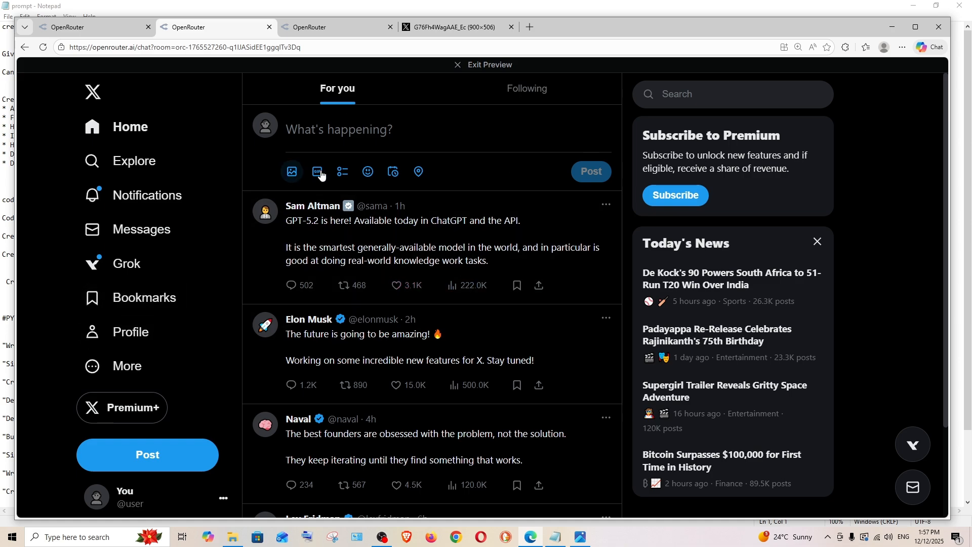
{"action": "mouse_move", "coordinate": [580, 536]}
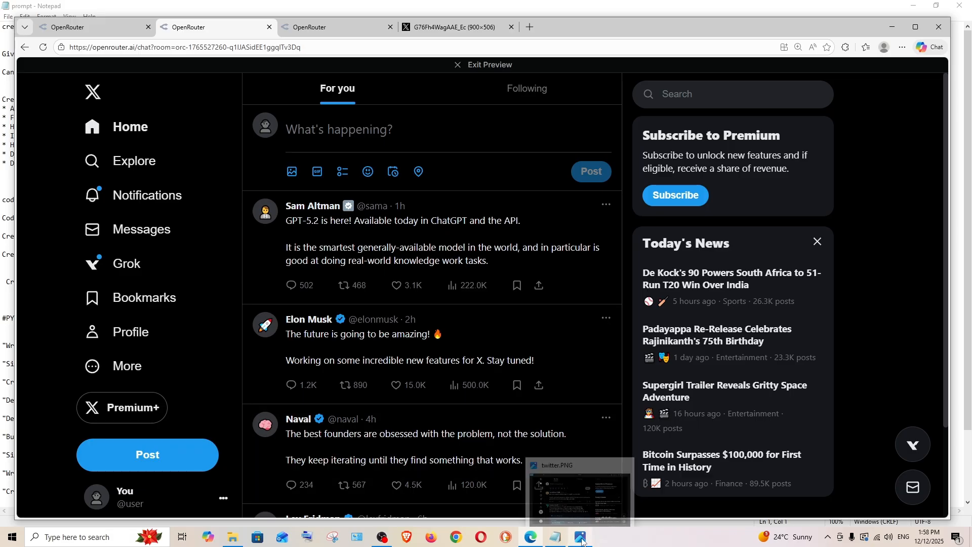
- Restore the twitter.PNG Photos window from the taskbar over the full-screen preview
{"action": "left_click", "coordinate": [578, 494]}
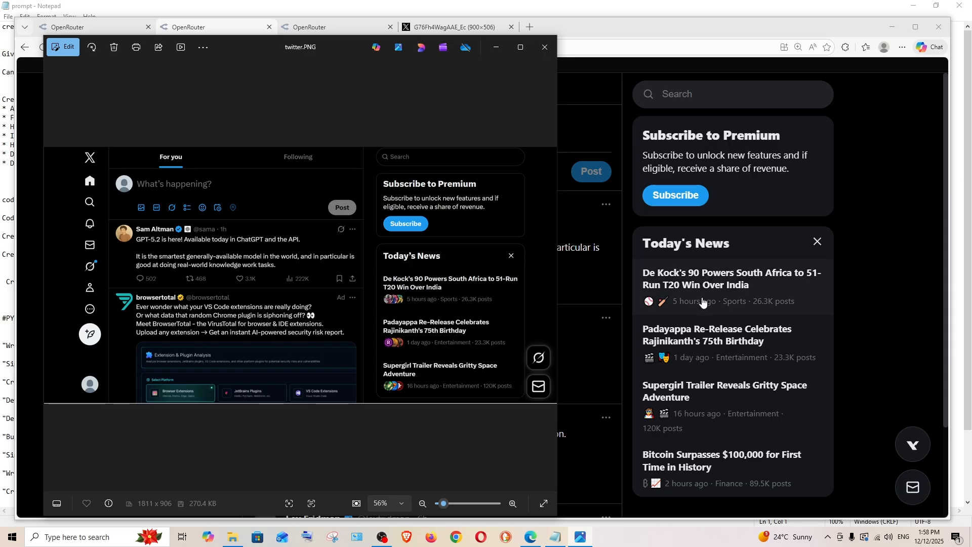
{"action": "mouse_move", "coordinate": [400, 305]}
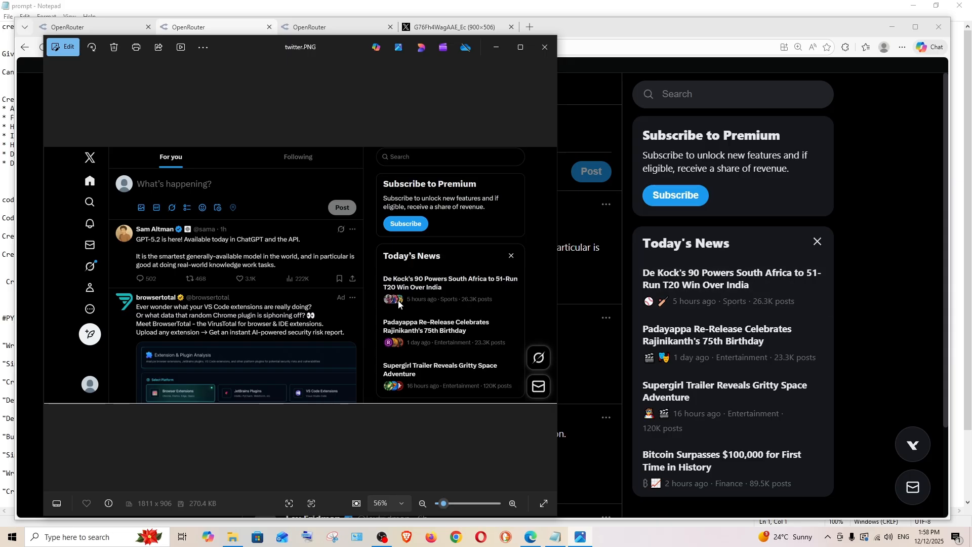
{"action": "mouse_move", "coordinate": [655, 308]}
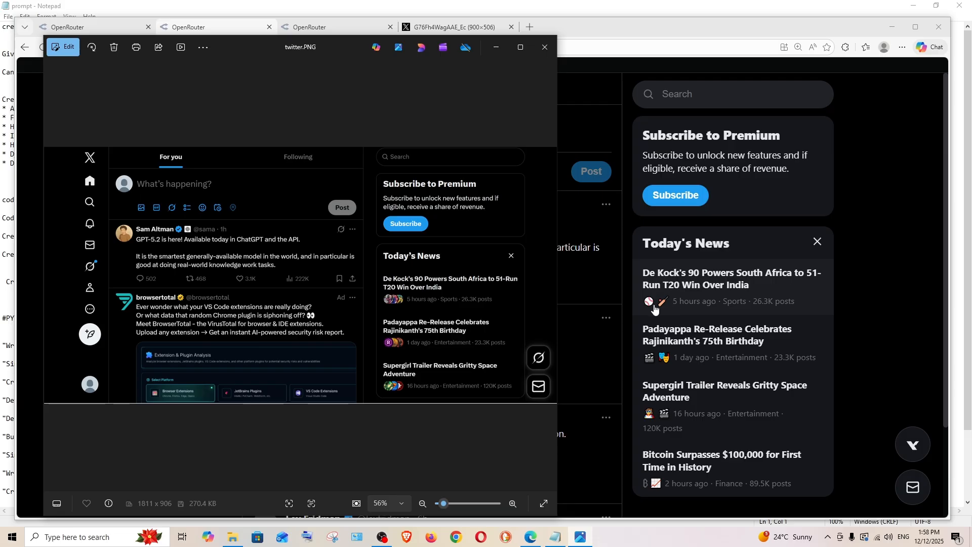
{"action": "mouse_move", "coordinate": [671, 293]}
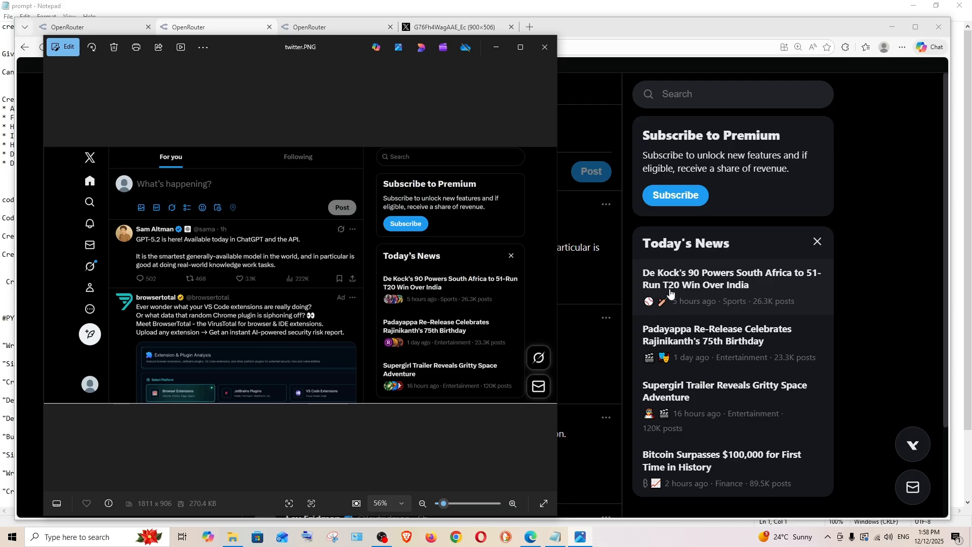
{"action": "mouse_move", "coordinate": [670, 305]}
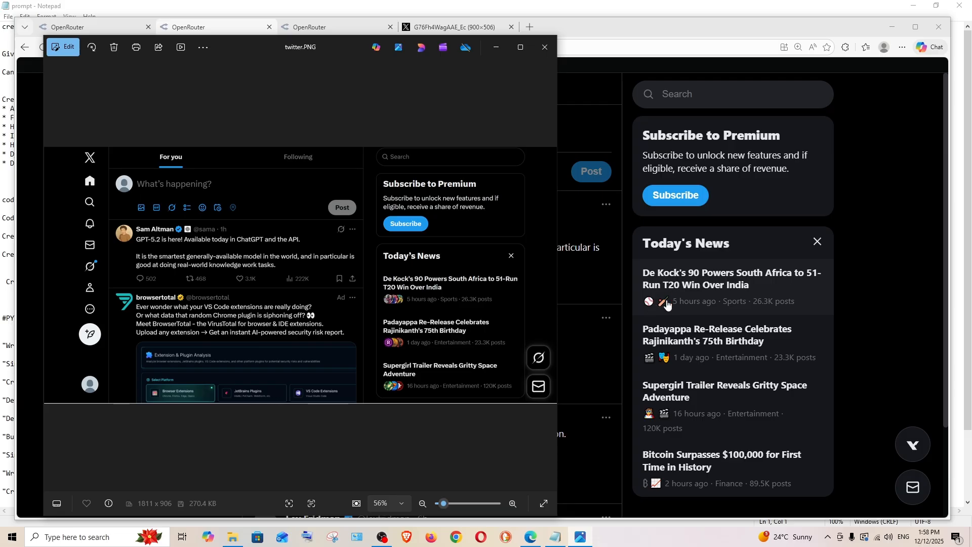
{"action": "mouse_move", "coordinate": [648, 444]}
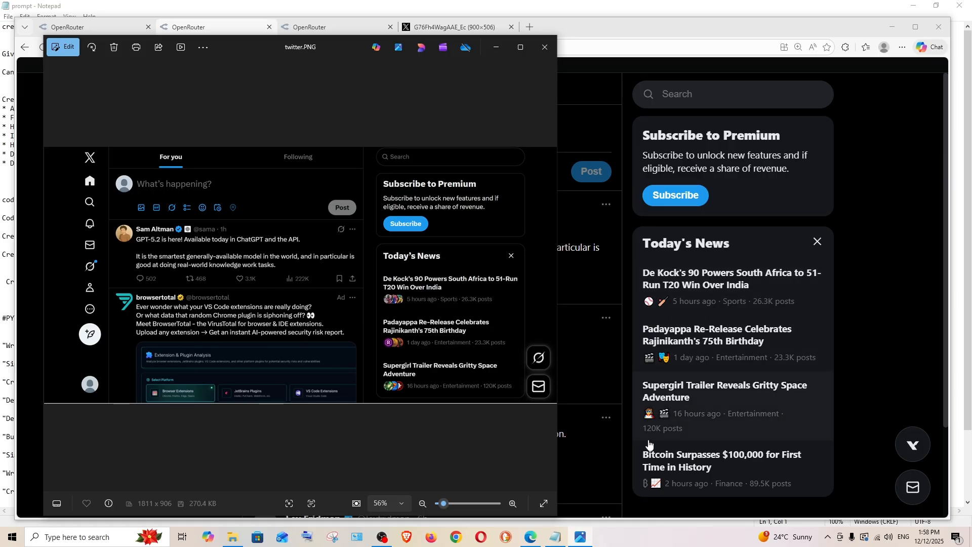
{"action": "mouse_move", "coordinate": [684, 420]}
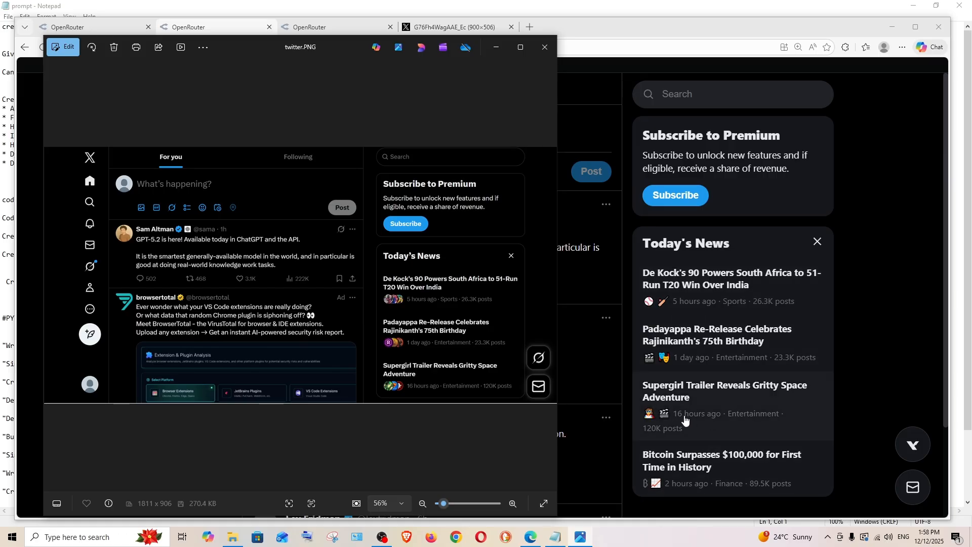
{"action": "mouse_move", "coordinate": [692, 336]}
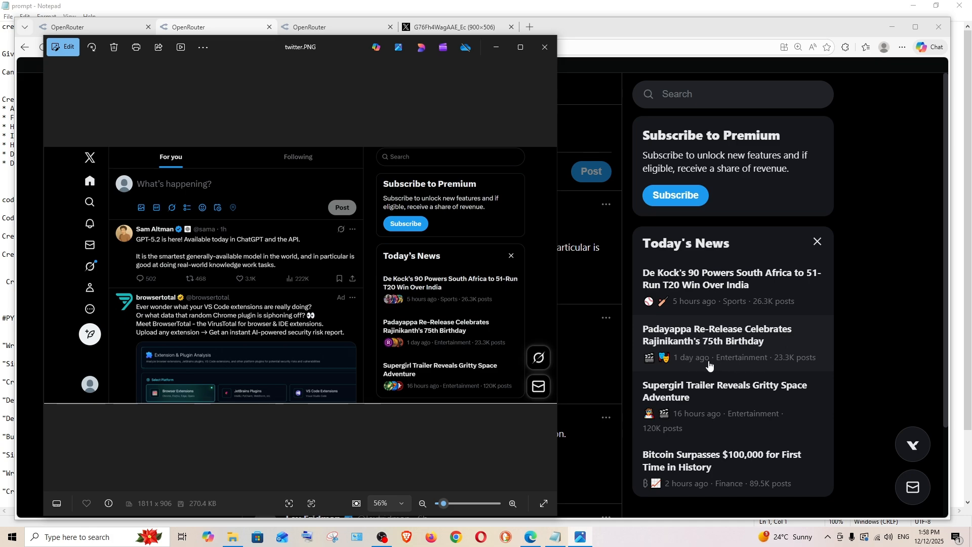
{"action": "mouse_move", "coordinate": [703, 287]}
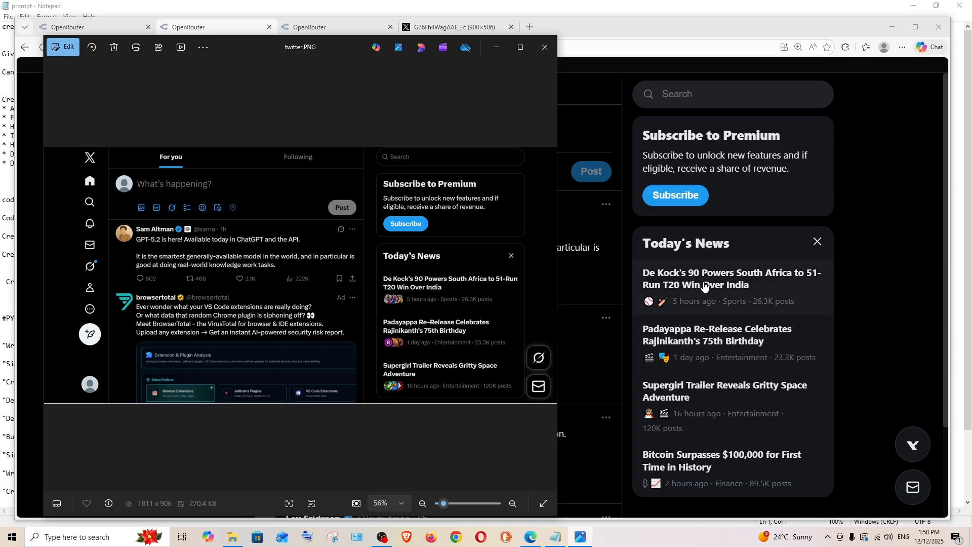
{"action": "mouse_move", "coordinate": [748, 275]}
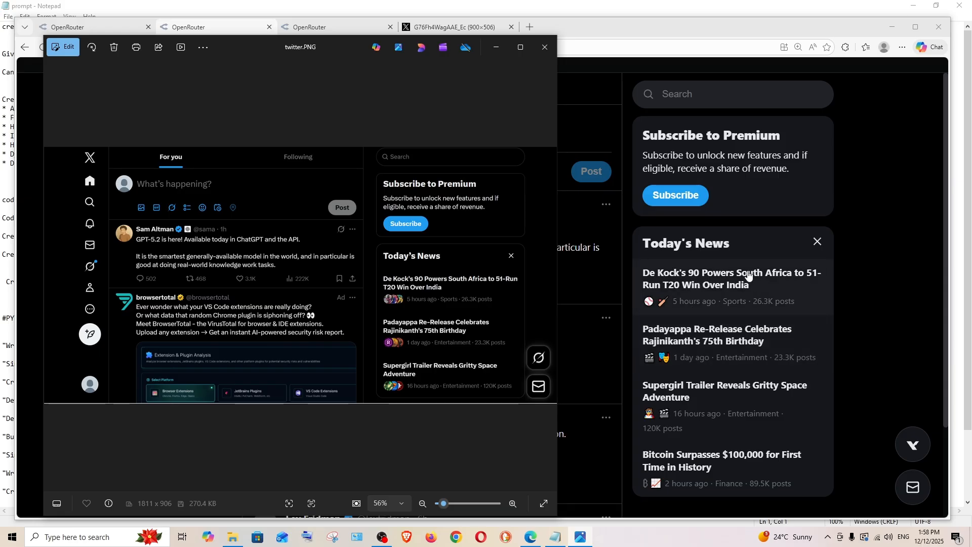
{"action": "mouse_move", "coordinate": [904, 450]}
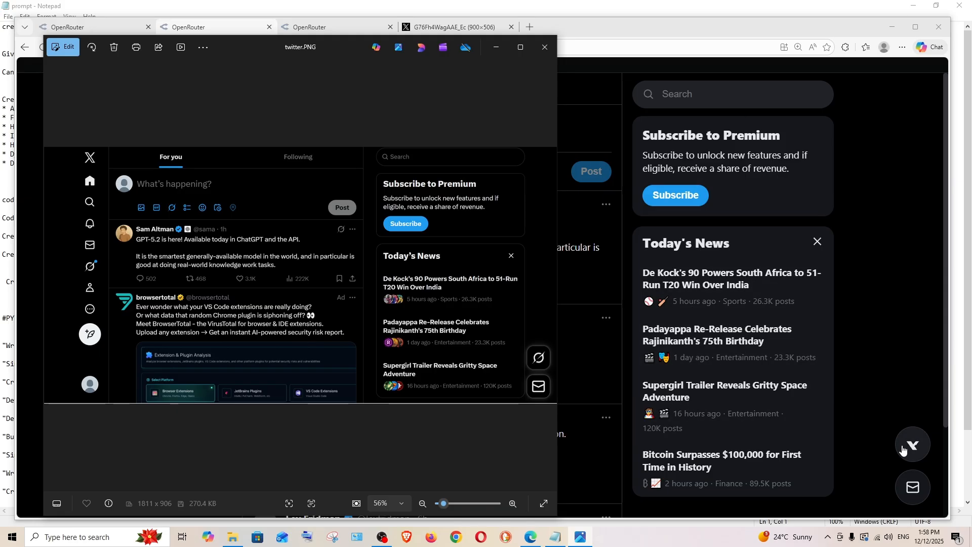
{"action": "mouse_move", "coordinate": [906, 462]}
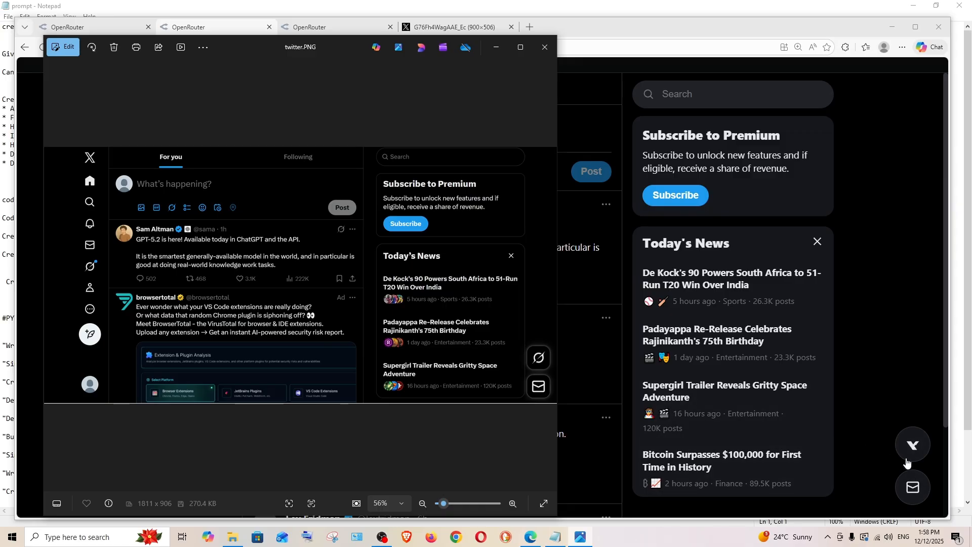
{"action": "mouse_move", "coordinate": [602, 382]}
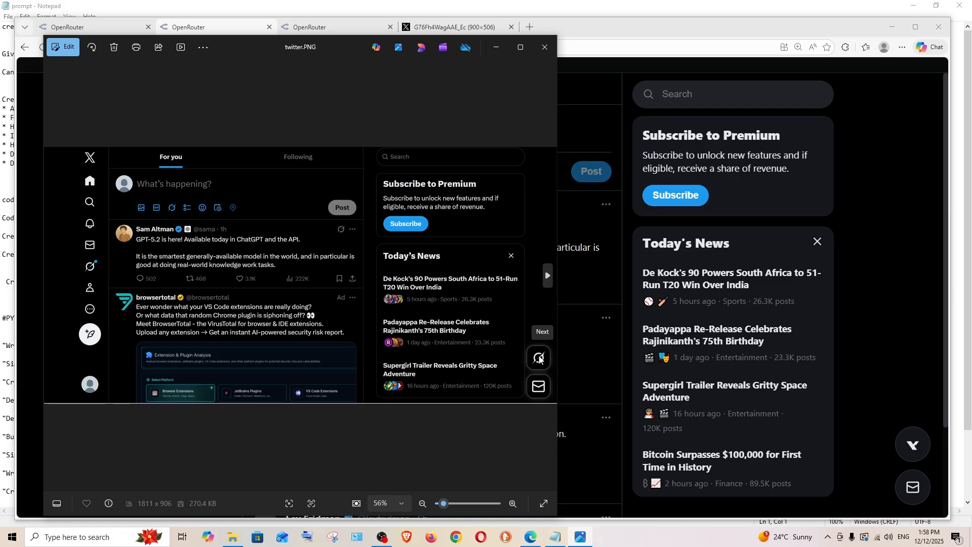
{"action": "mouse_move", "coordinate": [907, 438]}
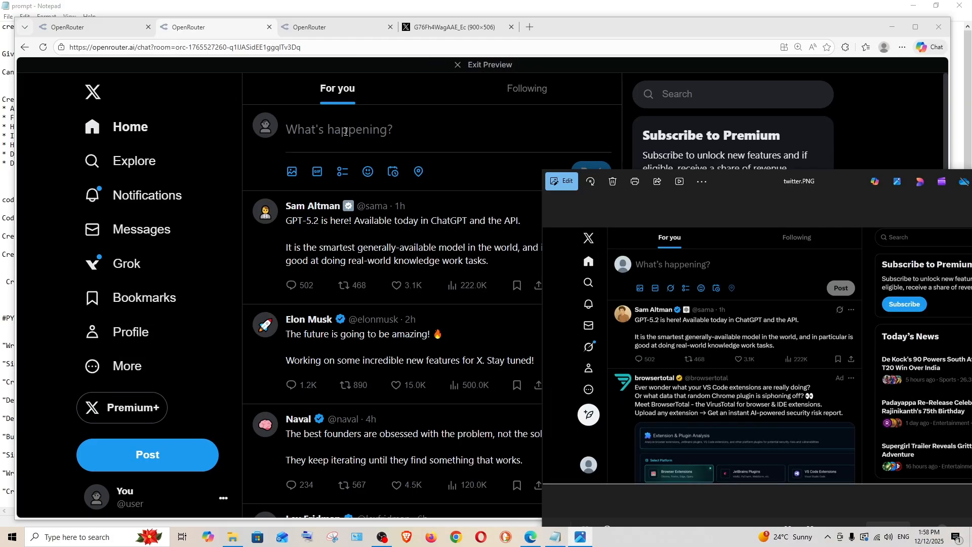
{"action": "mouse_move", "coordinate": [698, 308]}
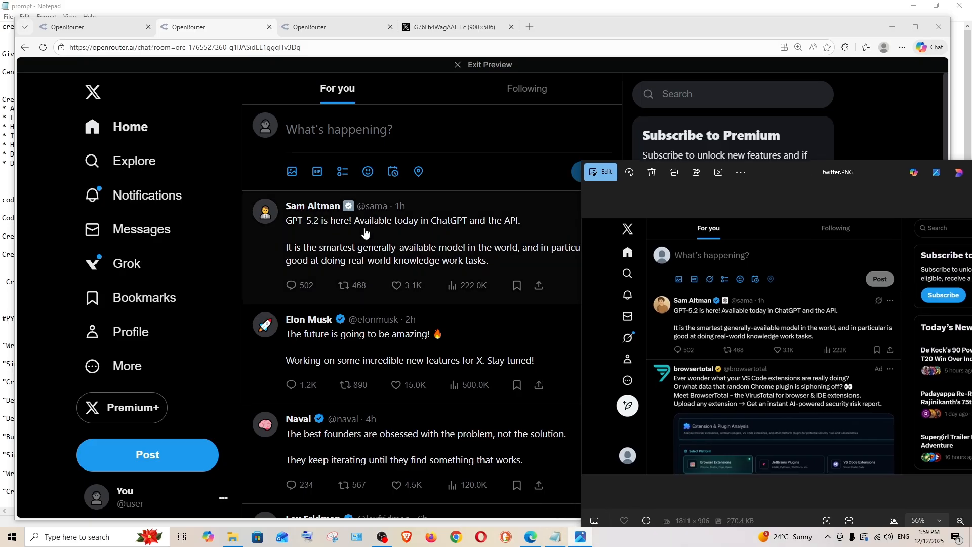
{"action": "mouse_move", "coordinate": [393, 293]}
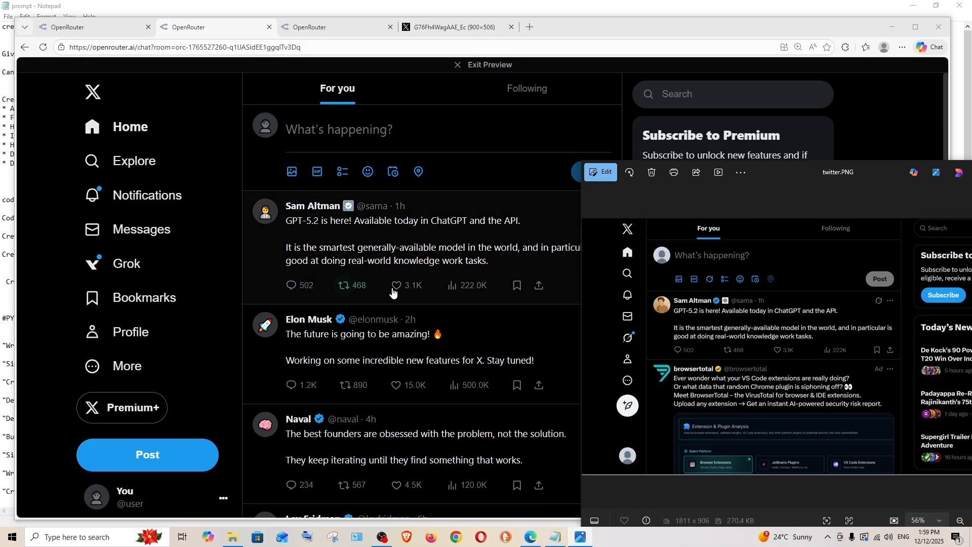
{"action": "mouse_move", "coordinate": [711, 350]}
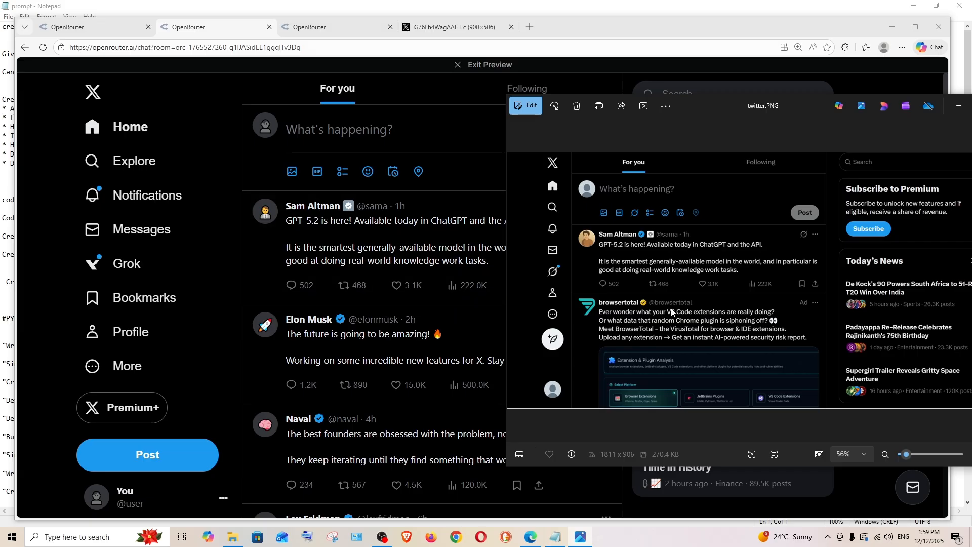
{"action": "mouse_move", "coordinate": [734, 344]}
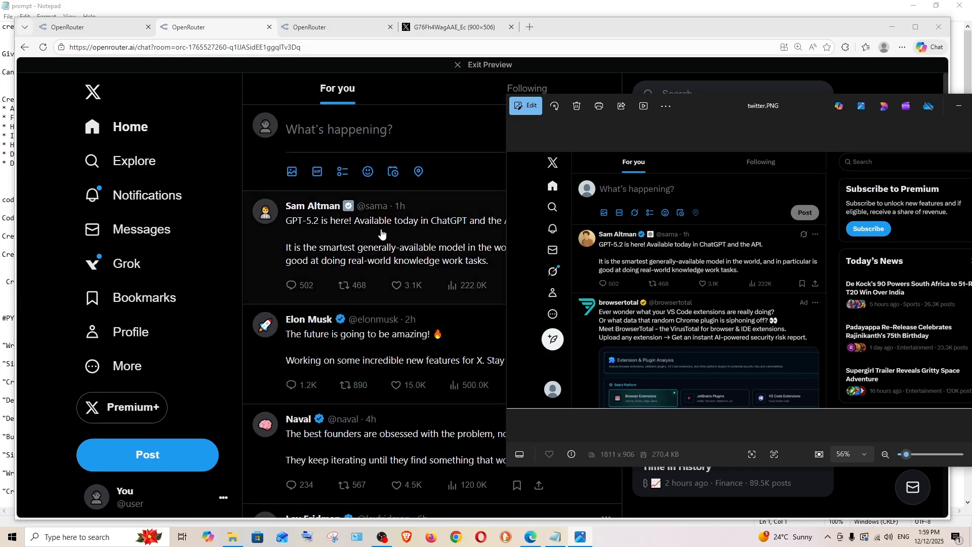
{"action": "mouse_move", "coordinate": [347, 333]}
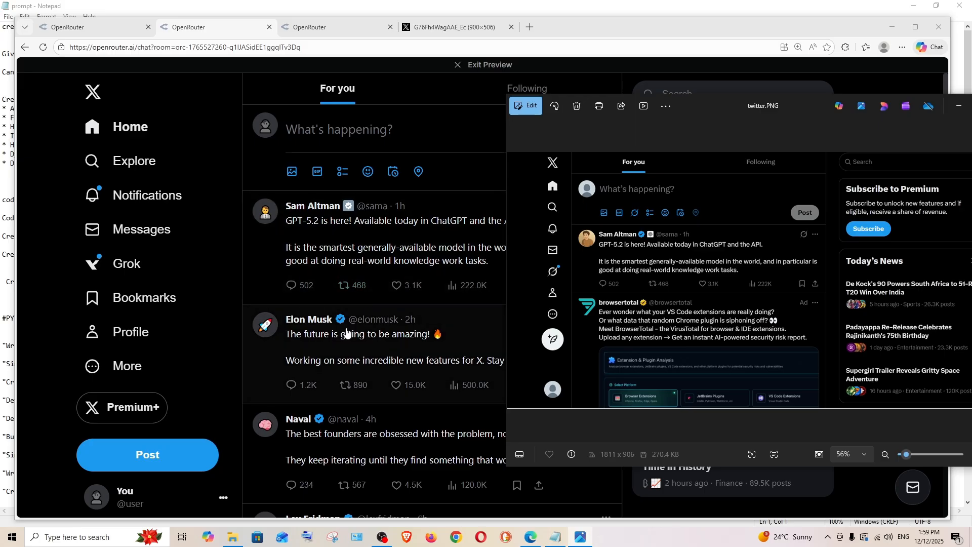
{"action": "mouse_move", "coordinate": [280, 325]}
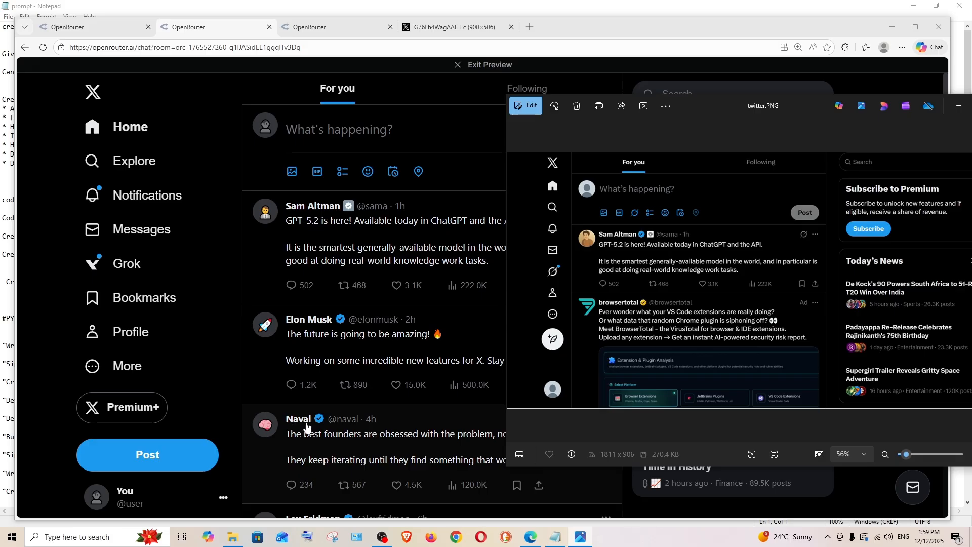
- Scroll the Claude X clone preview to compare with twitter.PNG, then minimize Photos
{"action": "scroll", "scroll_direction": "down", "scroll_amount": 3}
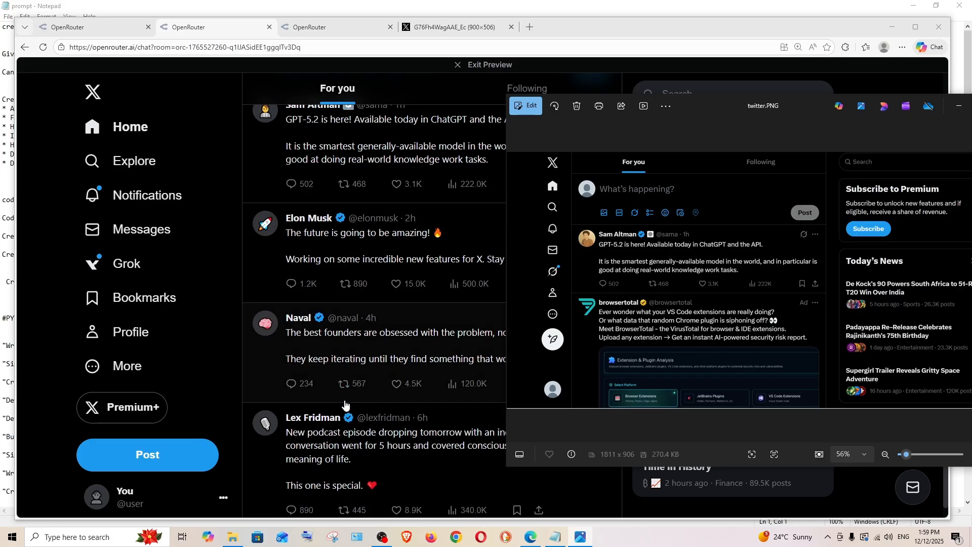
{"action": "scroll", "scroll_direction": "up", "scroll_amount": 3}
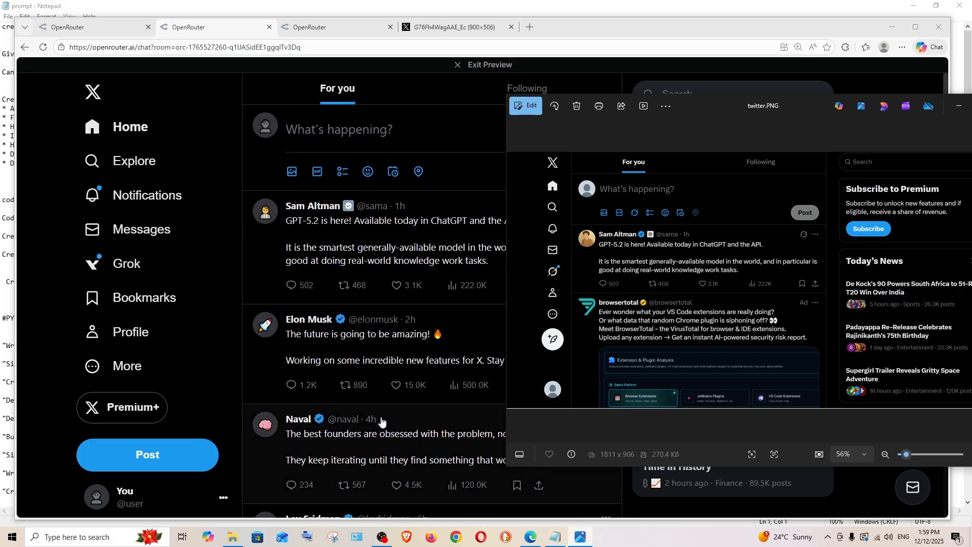
{"action": "mouse_move", "coordinate": [314, 348]}
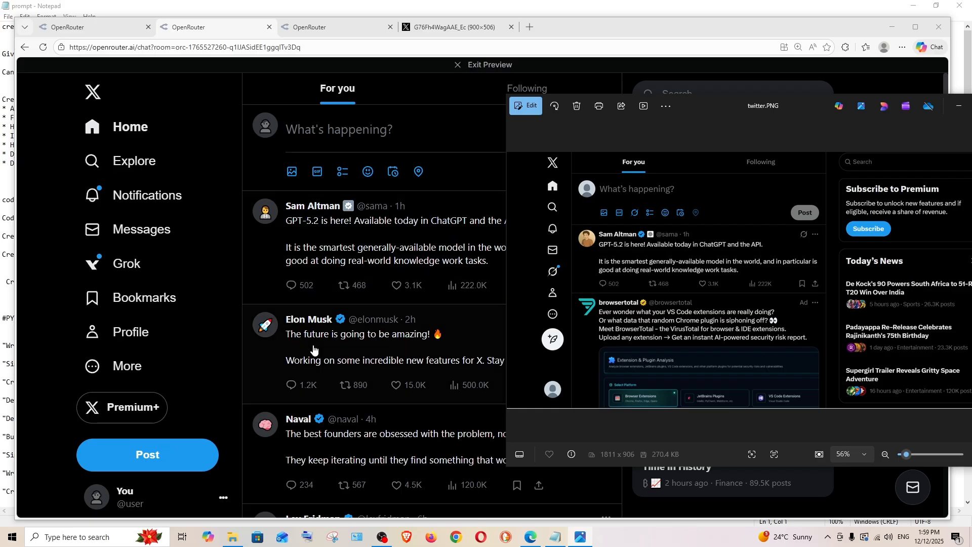
{"action": "mouse_move", "coordinate": [353, 360]}
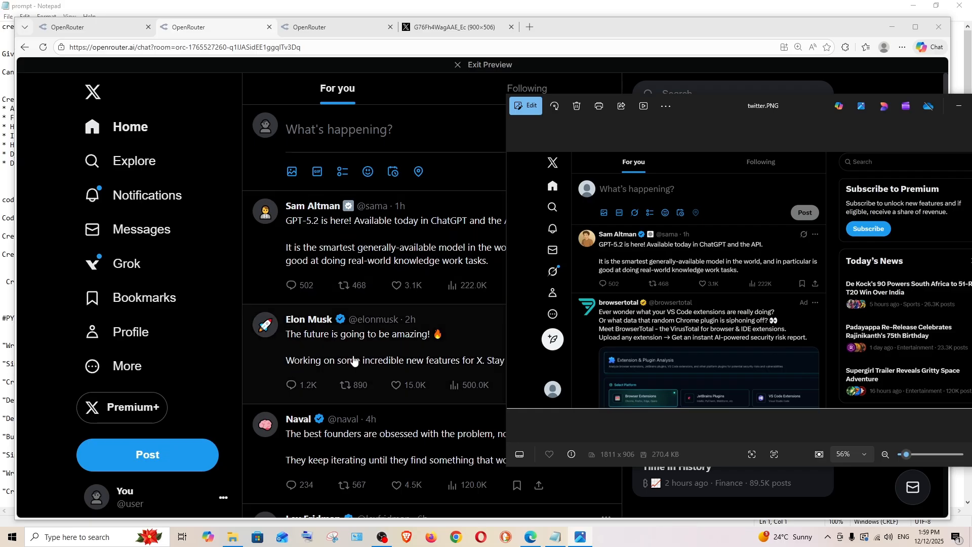
{"action": "scroll", "scroll_direction": "down", "scroll_amount": 3}
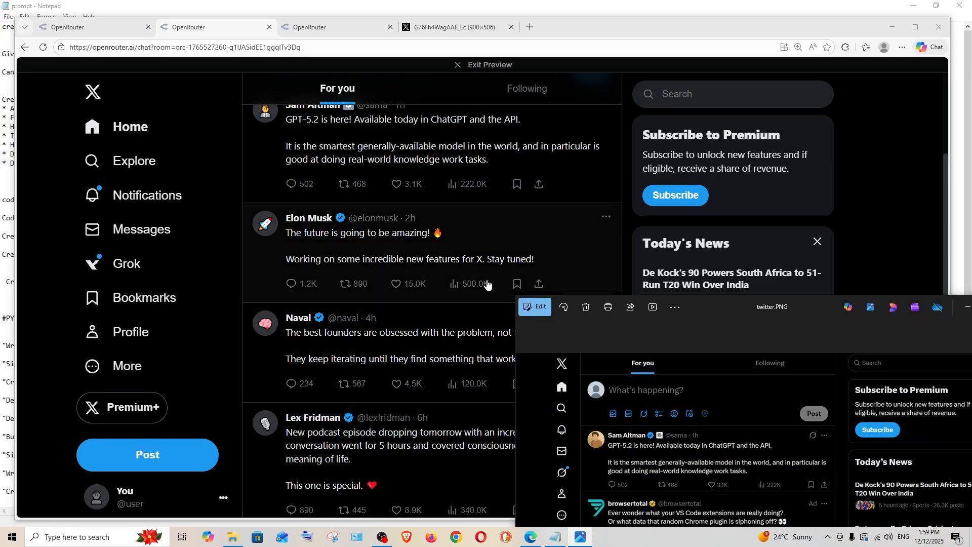
{"action": "scroll", "scroll_direction": "up", "scroll_amount": 3}
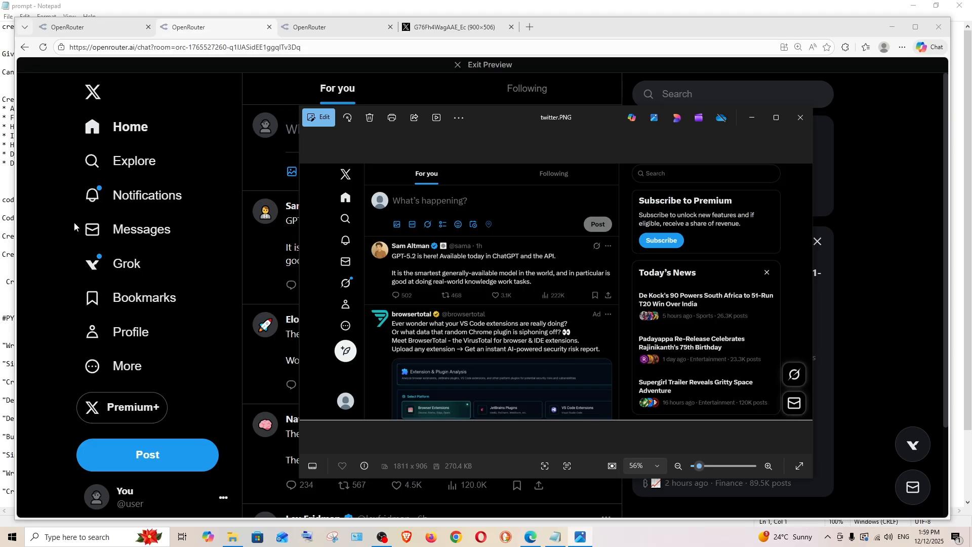
{"action": "mouse_move", "coordinate": [115, 276]}
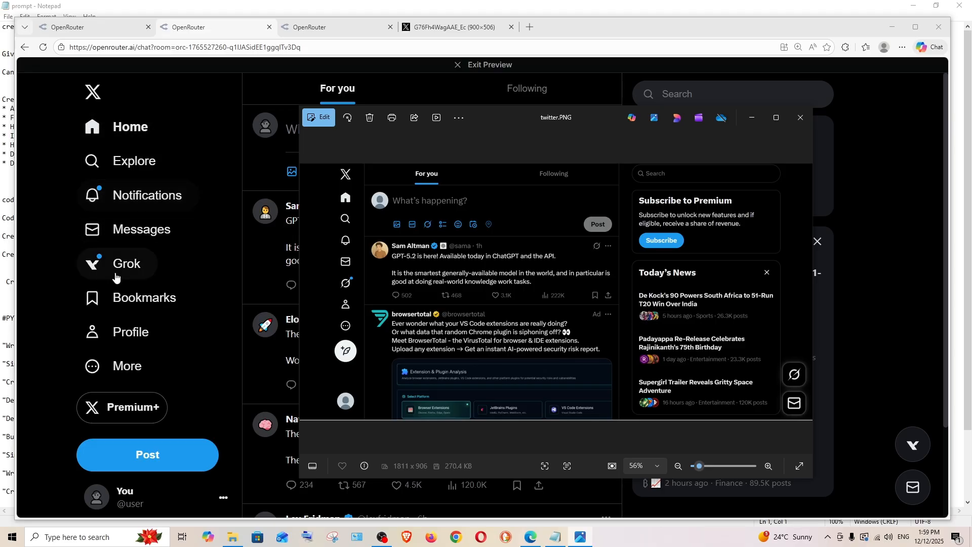
{"action": "mouse_move", "coordinate": [343, 371]}
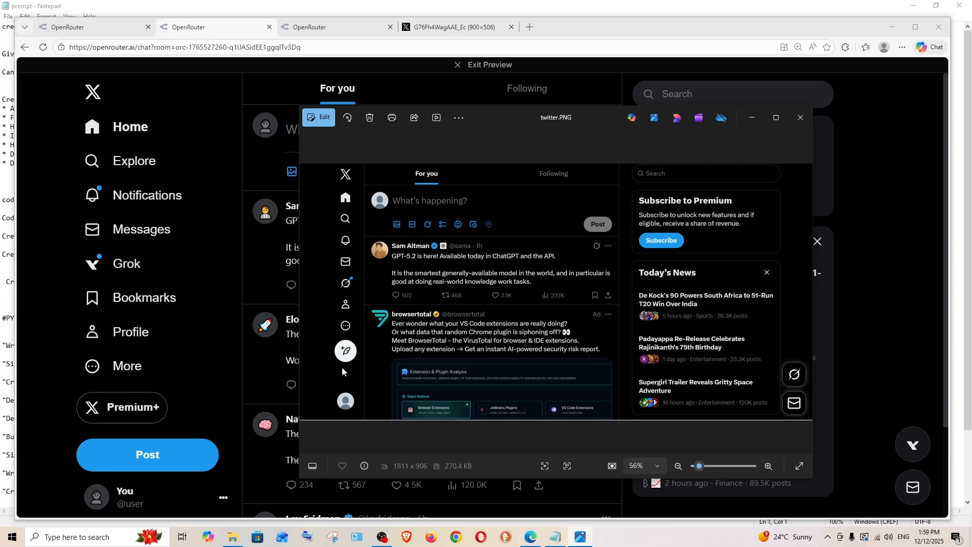
{"action": "mouse_move", "coordinate": [333, 229]}
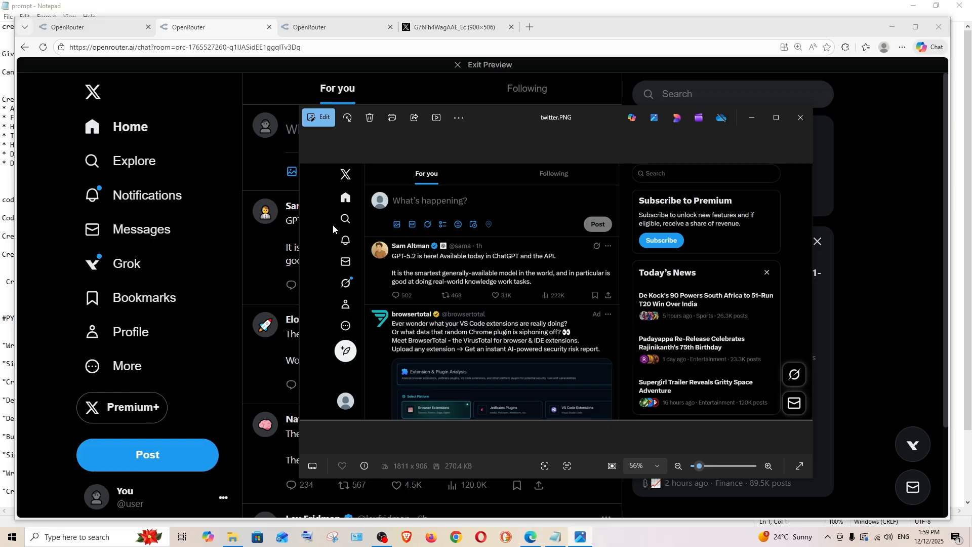
{"action": "mouse_move", "coordinate": [334, 288]}
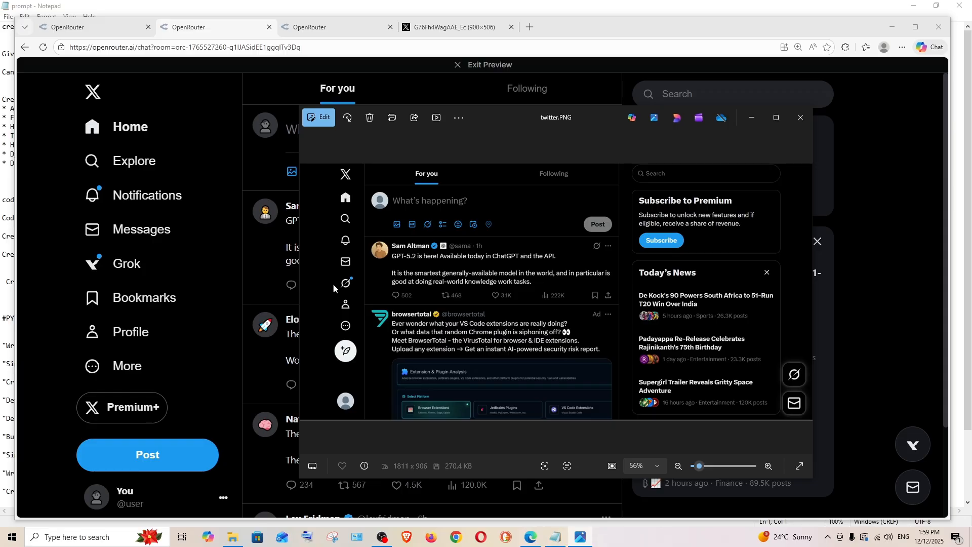
{"action": "mouse_move", "coordinate": [775, 117]}
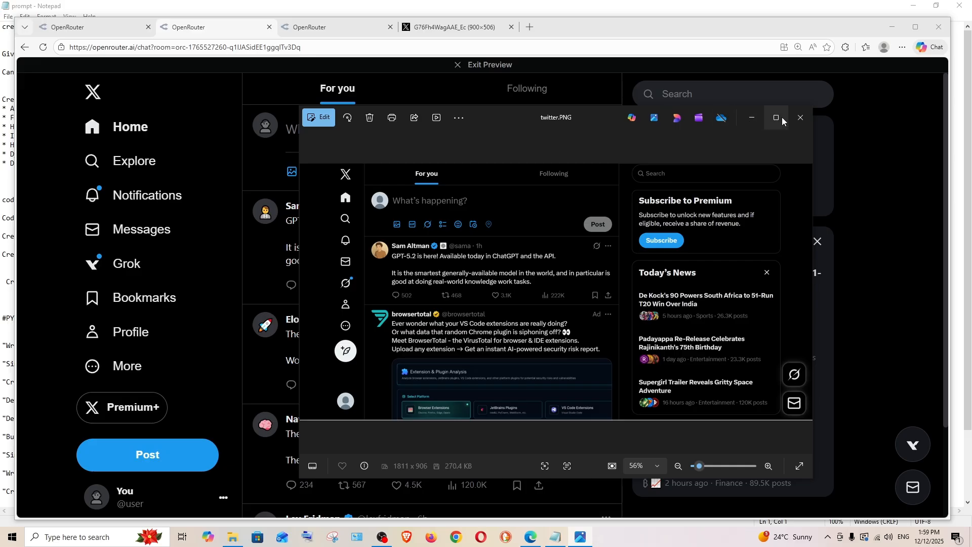
{"action": "left_click", "coordinate": [774, 117]}
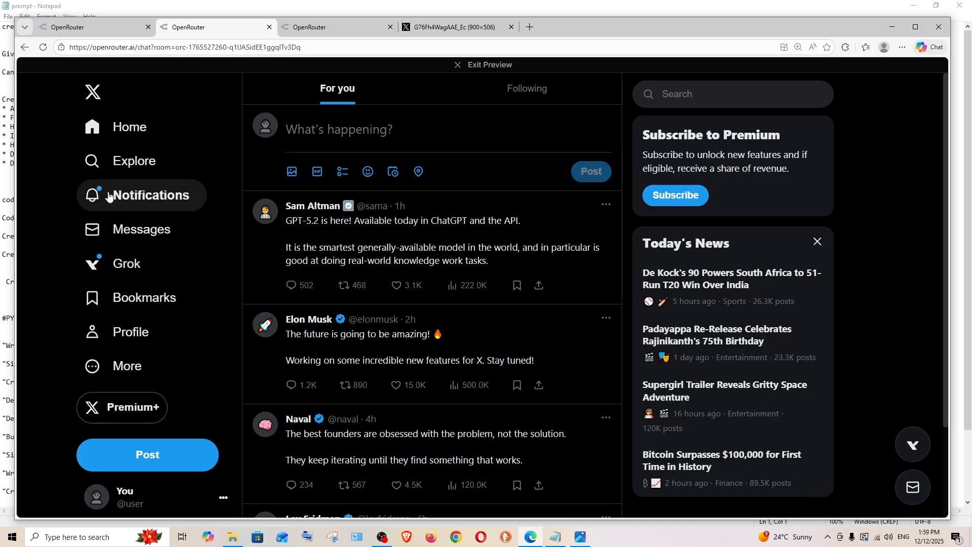
{"action": "mouse_move", "coordinate": [126, 365]}
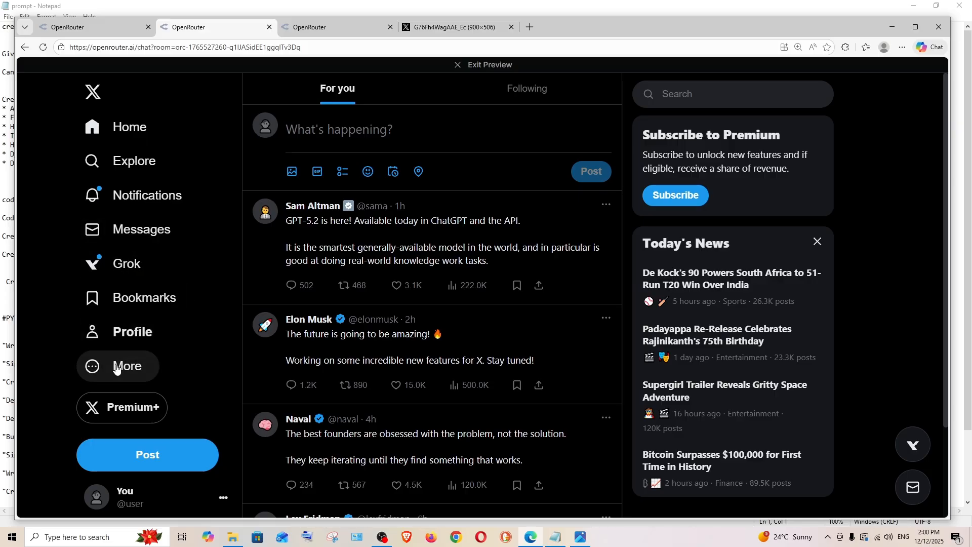
{"action": "mouse_move", "coordinate": [301, 162]}
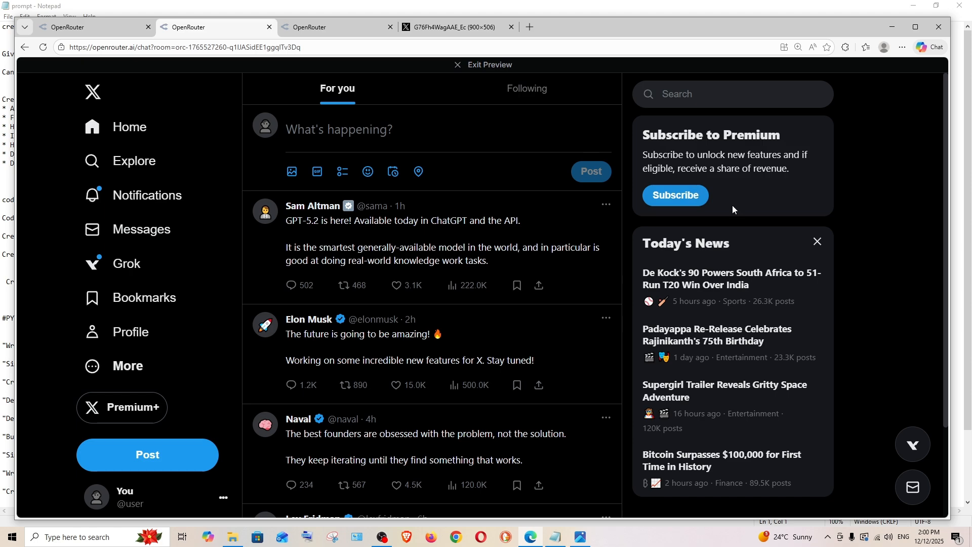
{"action": "left_click", "coordinate": [816, 241]}
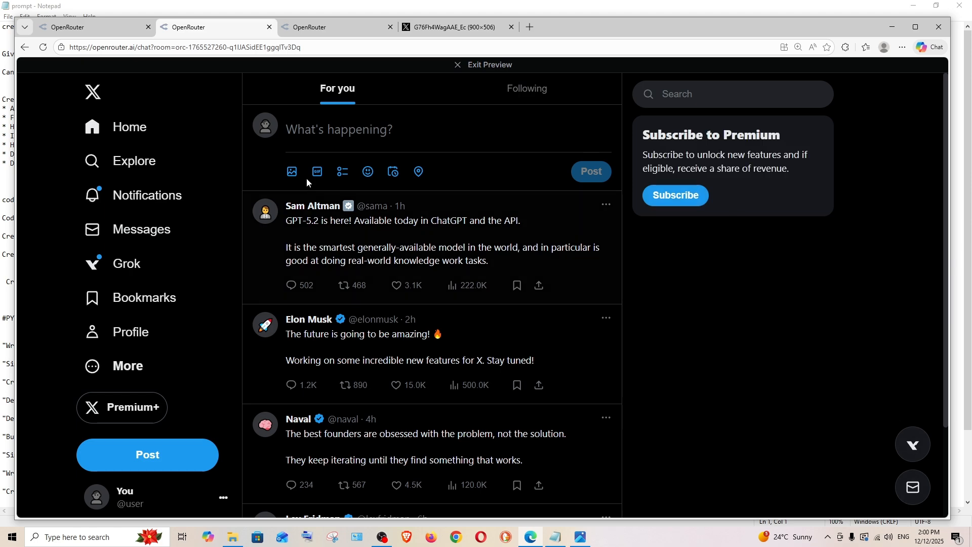
{"action": "type", "text": "hello"}
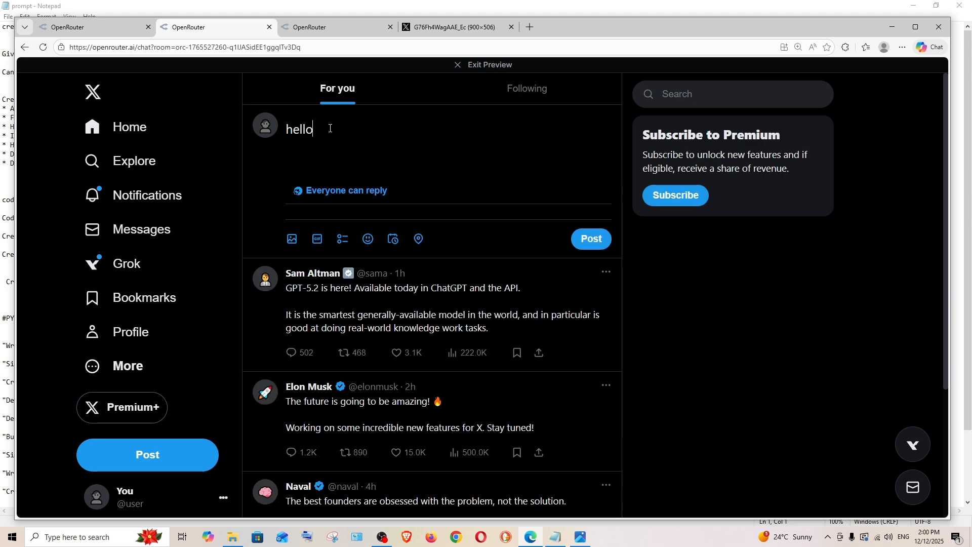
{"action": "left_click", "coordinate": [590, 238]}
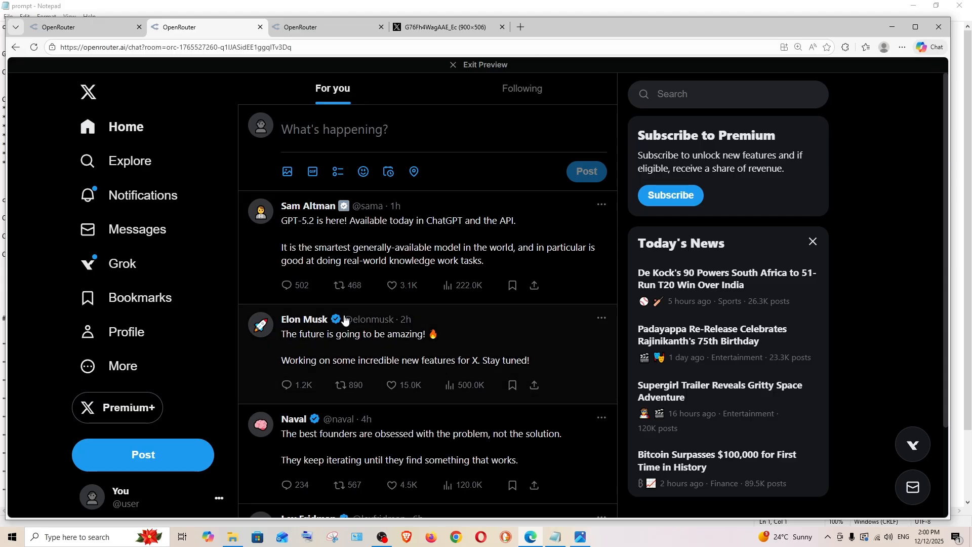
{"action": "mouse_move", "coordinate": [896, 44]}
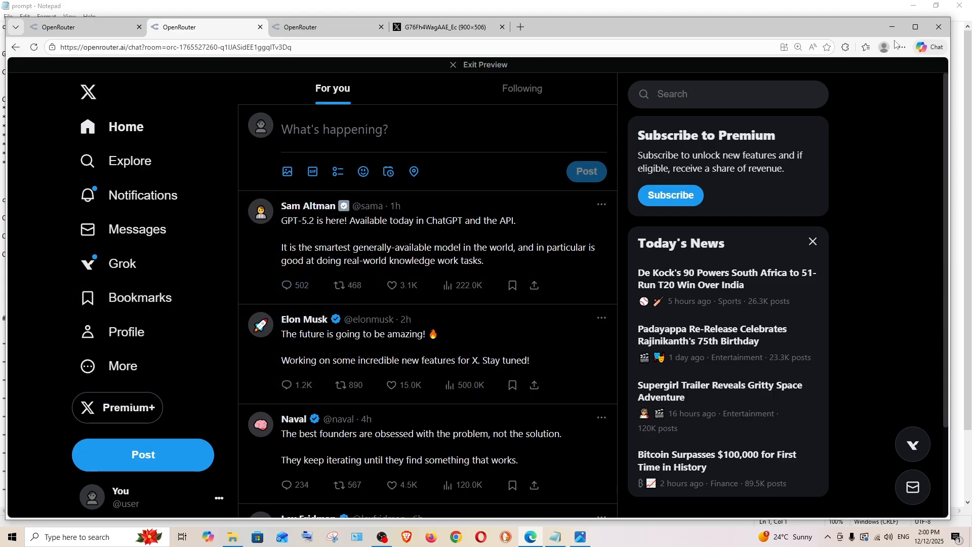
{"action": "mouse_move", "coordinate": [736, 186]}
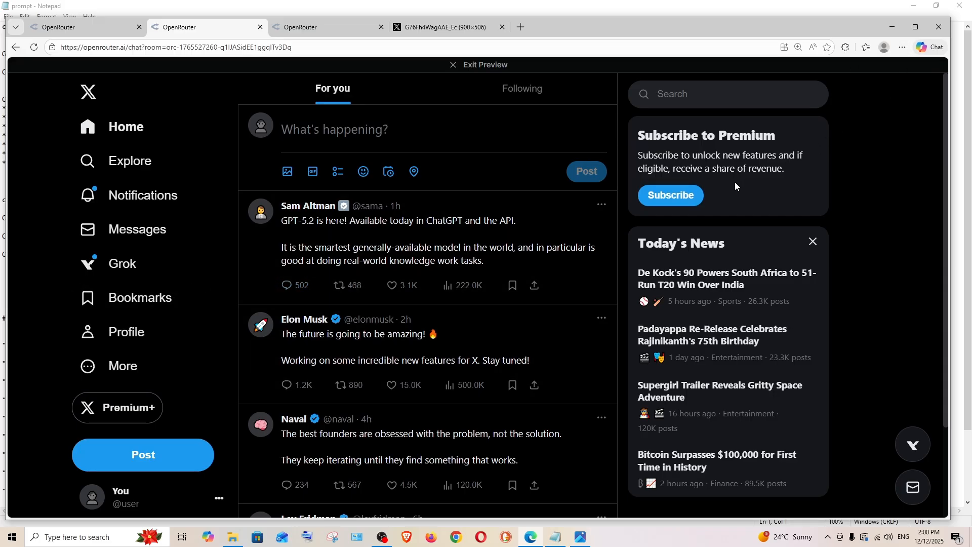
{"action": "mouse_move", "coordinate": [878, 69]}
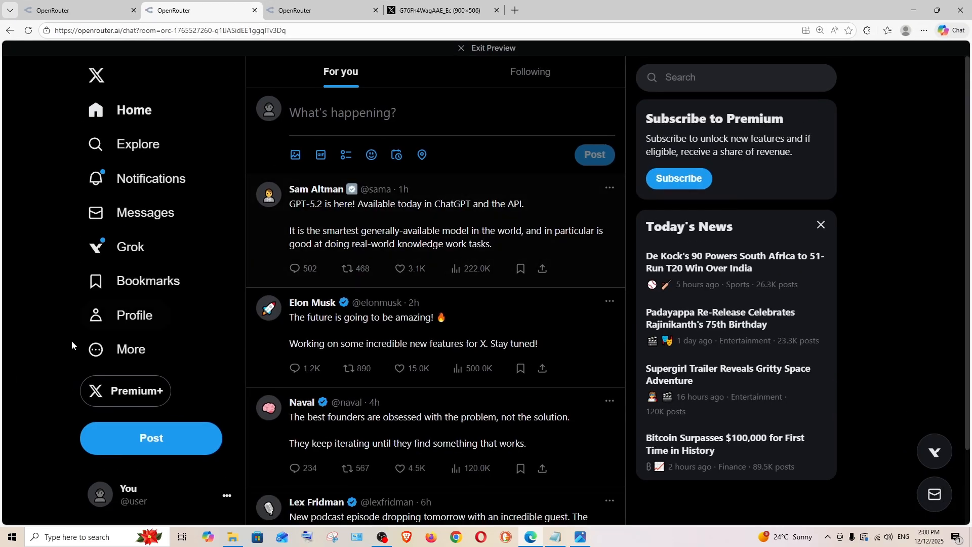
{"action": "mouse_move", "coordinate": [120, 246]}
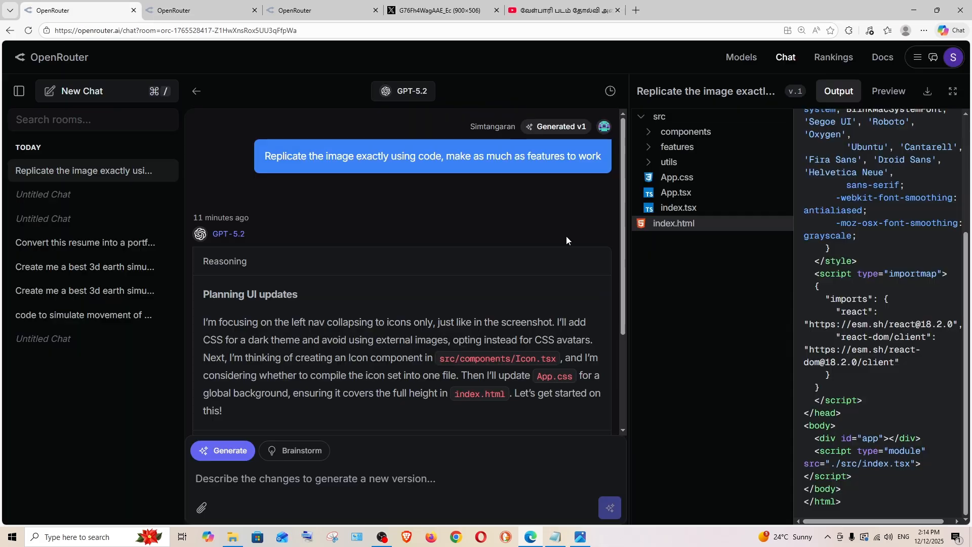
{"action": "mouse_move", "coordinate": [402, 296]}
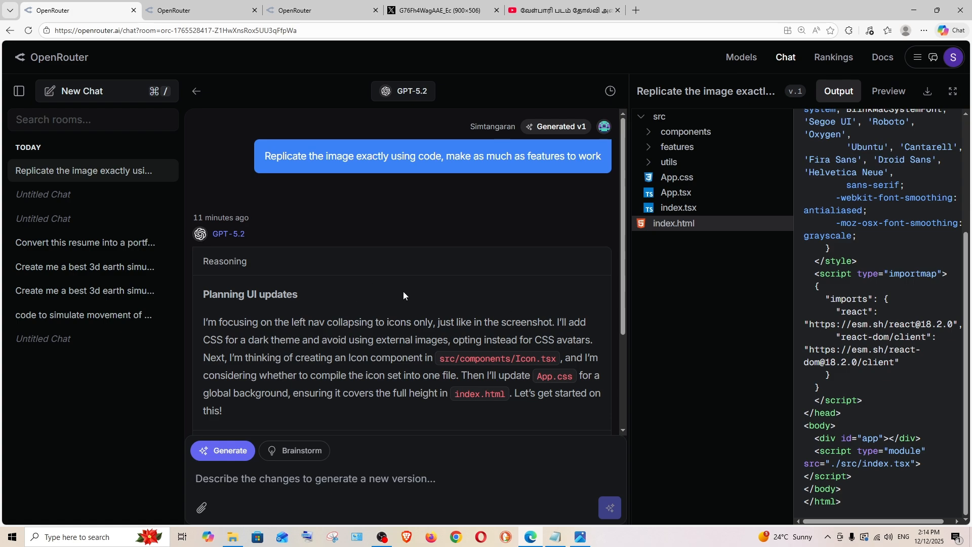
- Expand the GPT-5.2 replica's utils folder and start its live site Preview
{"action": "scroll", "scroll_direction": "down", "scroll_amount": 3}
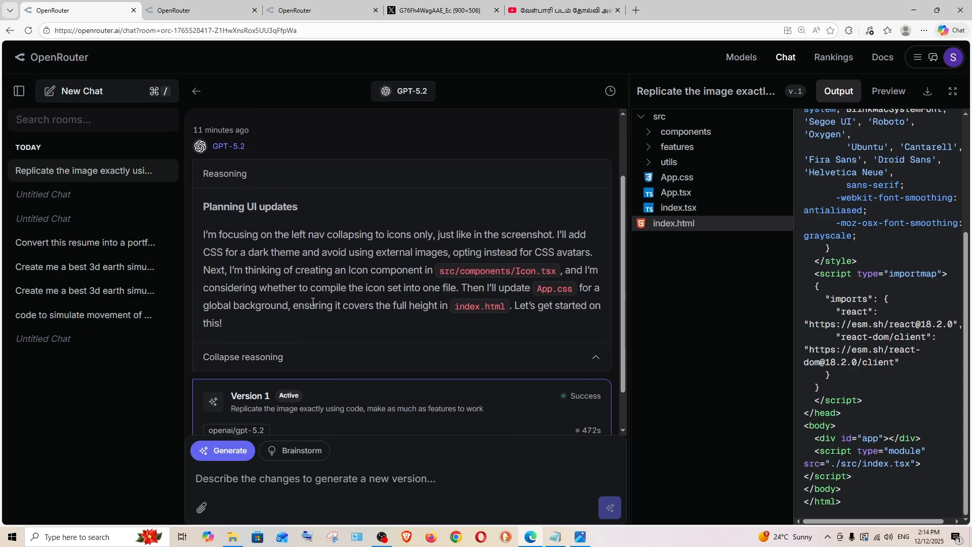
{"action": "left_click", "coordinate": [669, 162]}
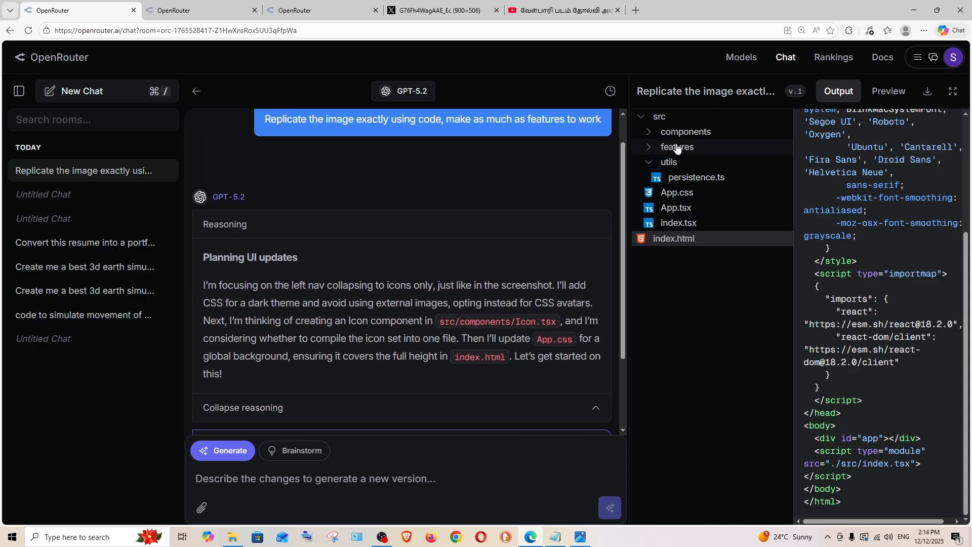
{"action": "left_click", "coordinate": [887, 91]}
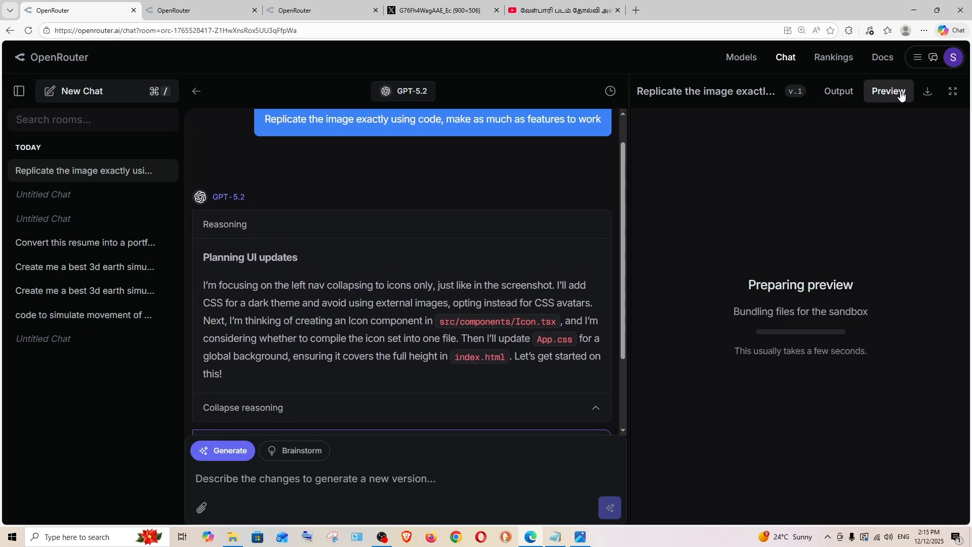
- Show the X clone preview full screen, compare it with twitter.PNG, then minimize the screenshot
{"action": "left_click", "coordinate": [952, 91]}
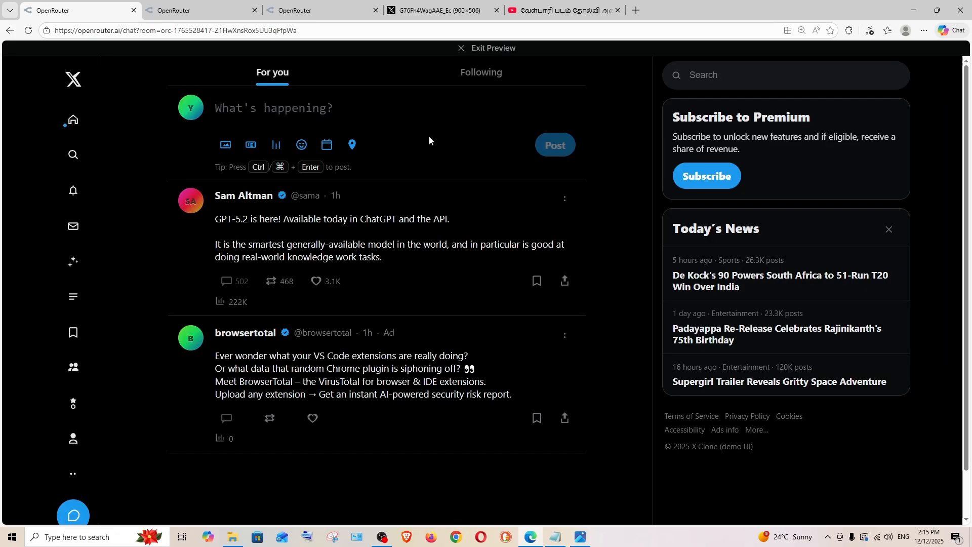
{"action": "mouse_move", "coordinate": [111, 472]}
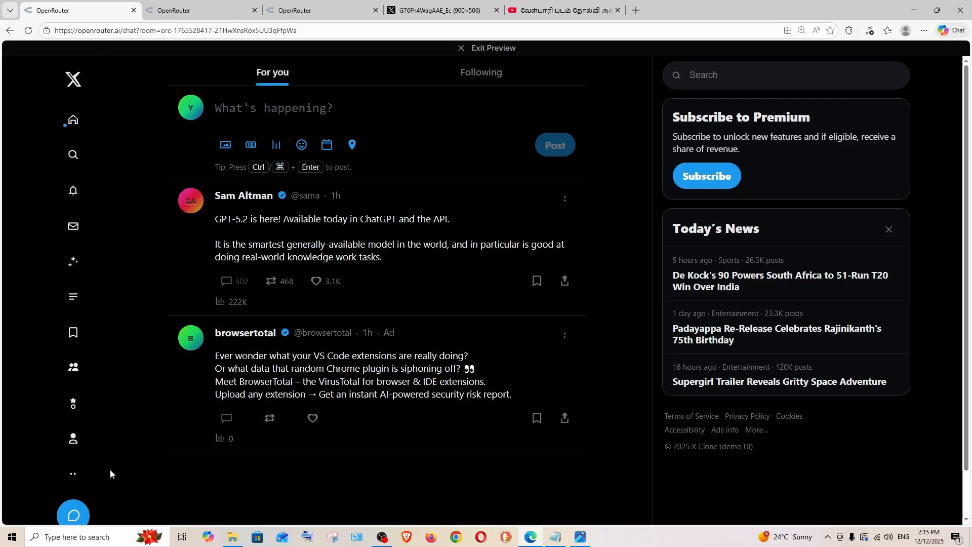
{"action": "mouse_move", "coordinate": [553, 536]}
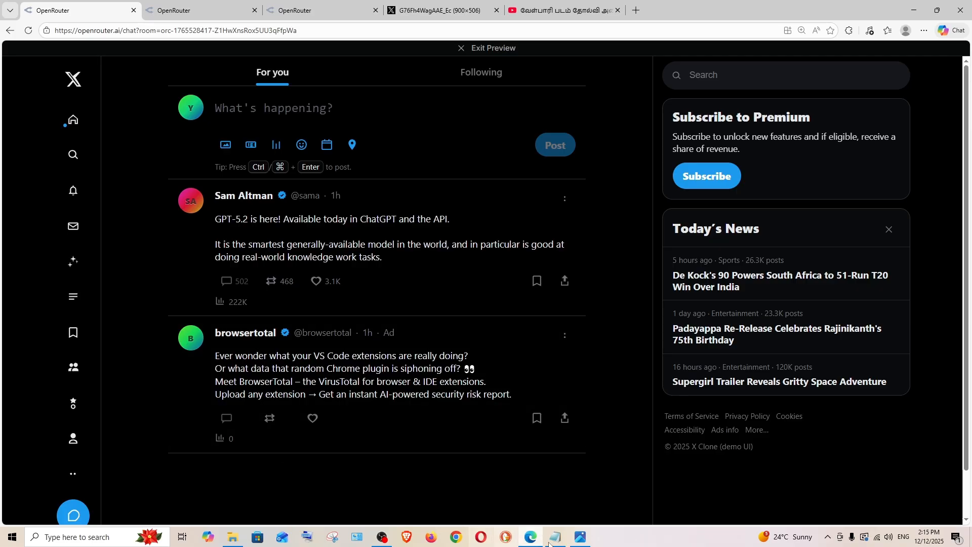
{"action": "left_click", "coordinate": [578, 541]}
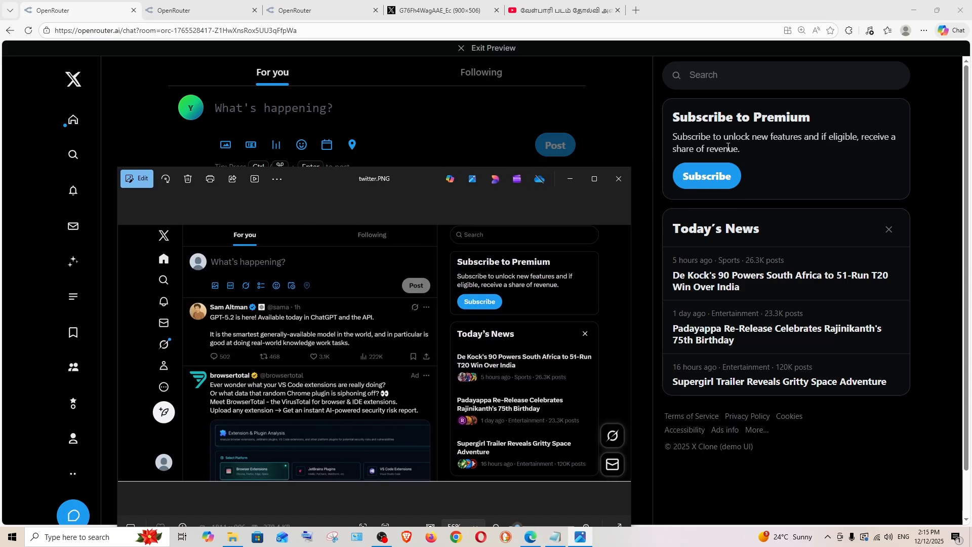
{"action": "mouse_move", "coordinate": [756, 280]}
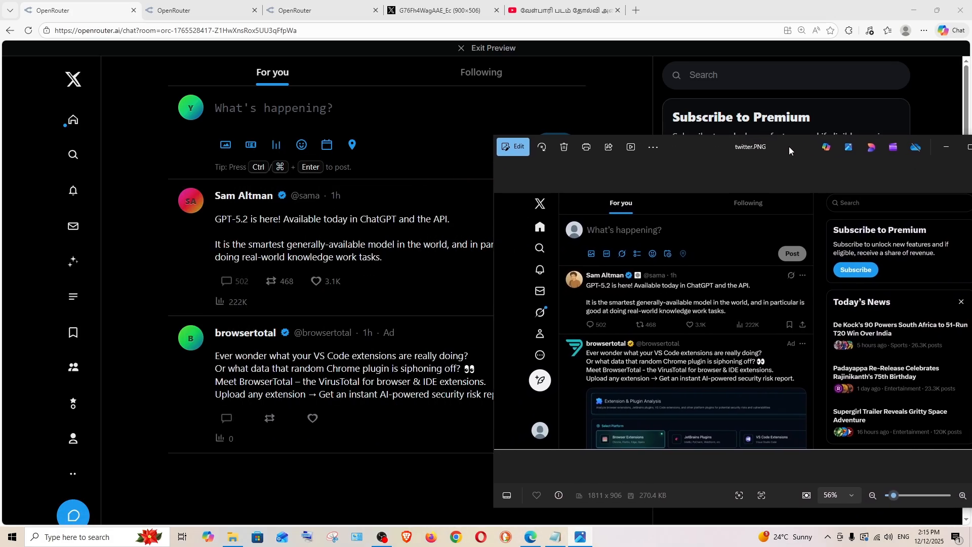
{"action": "mouse_move", "coordinate": [287, 278]}
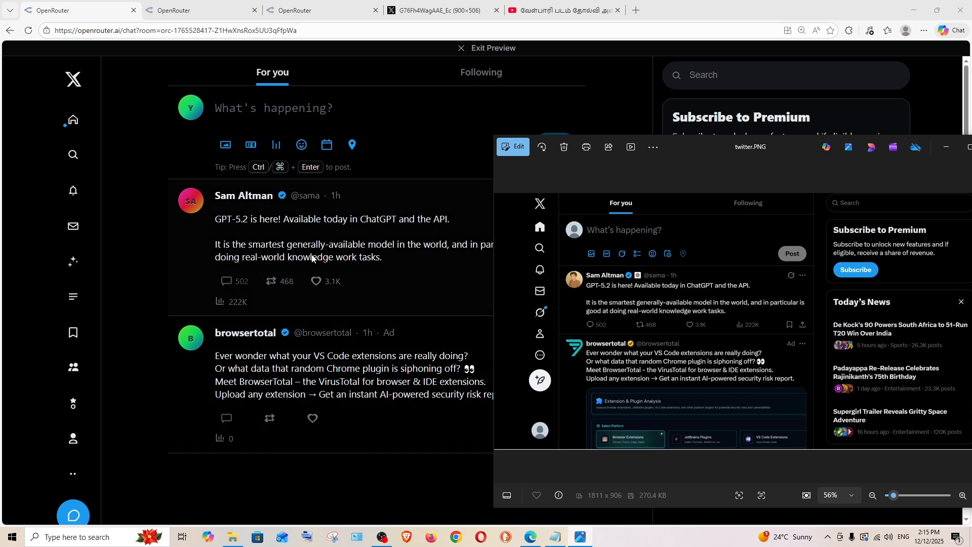
{"action": "mouse_move", "coordinate": [285, 370]}
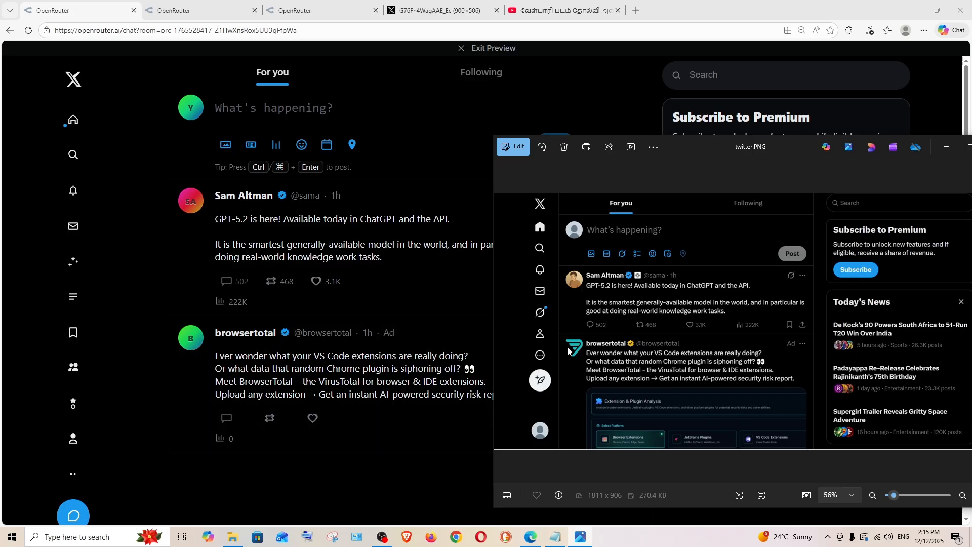
{"action": "mouse_move", "coordinate": [414, 174]}
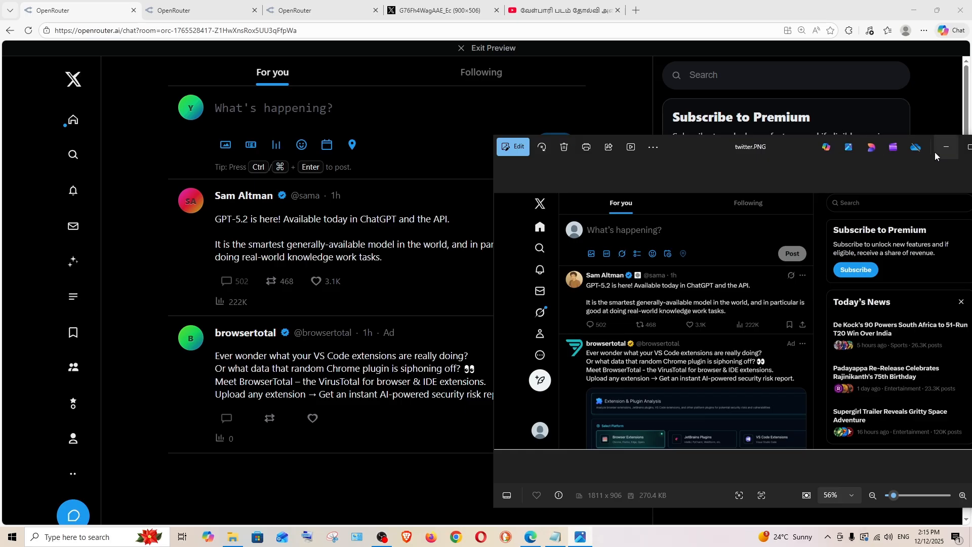
{"action": "left_click", "coordinate": [945, 147]}
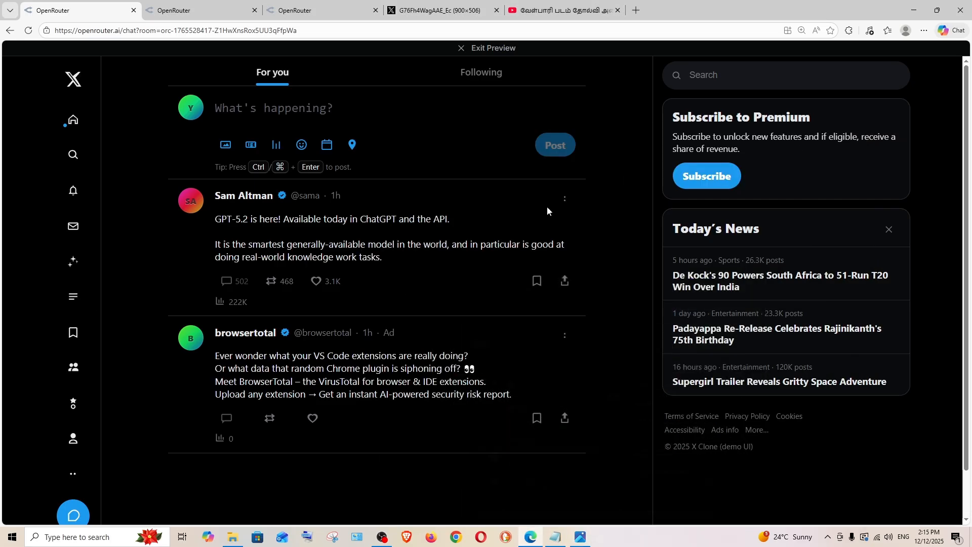
{"action": "mouse_move", "coordinate": [493, 244]}
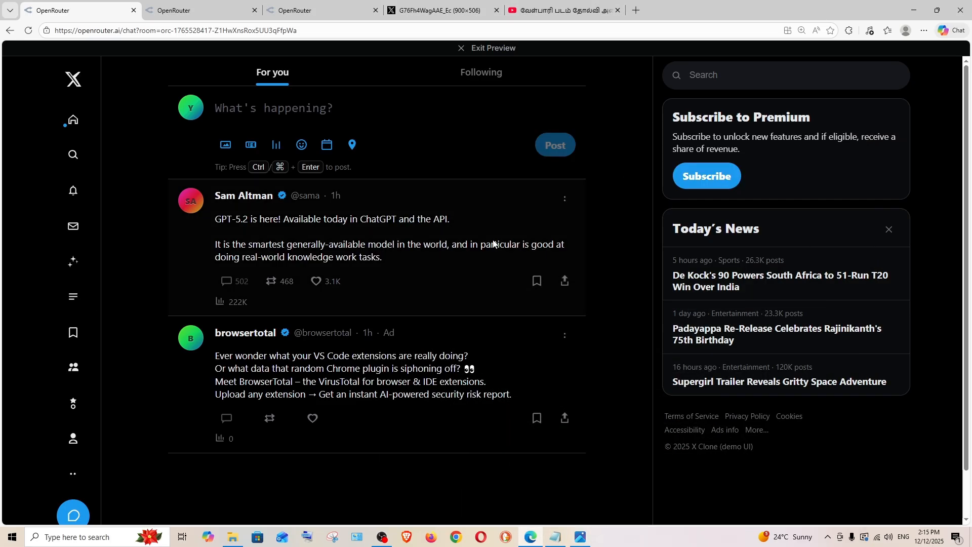
{"action": "mouse_move", "coordinate": [486, 53]}
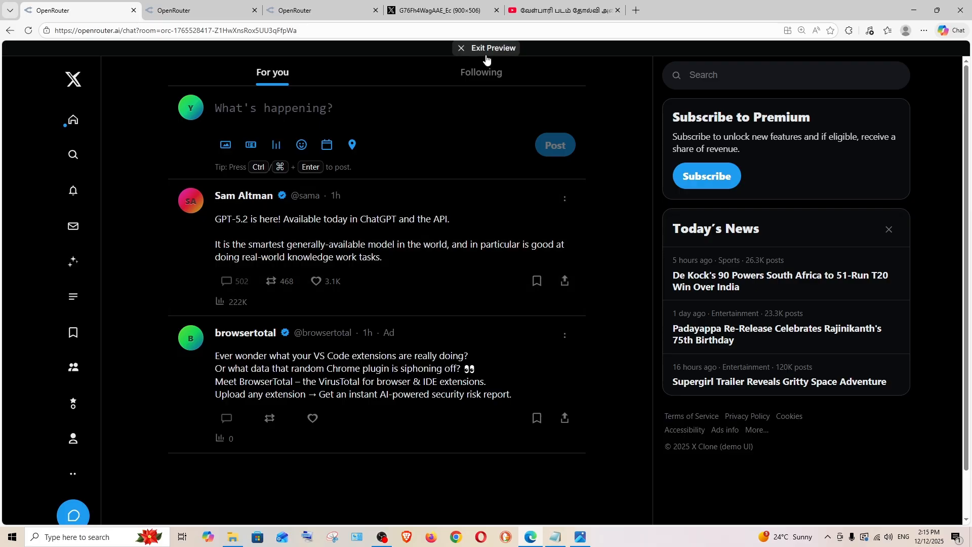
- Exit the X clone preview and begin a new GPT-5.2 chat for the big bird prompt
{"action": "left_click", "coordinate": [491, 48]}
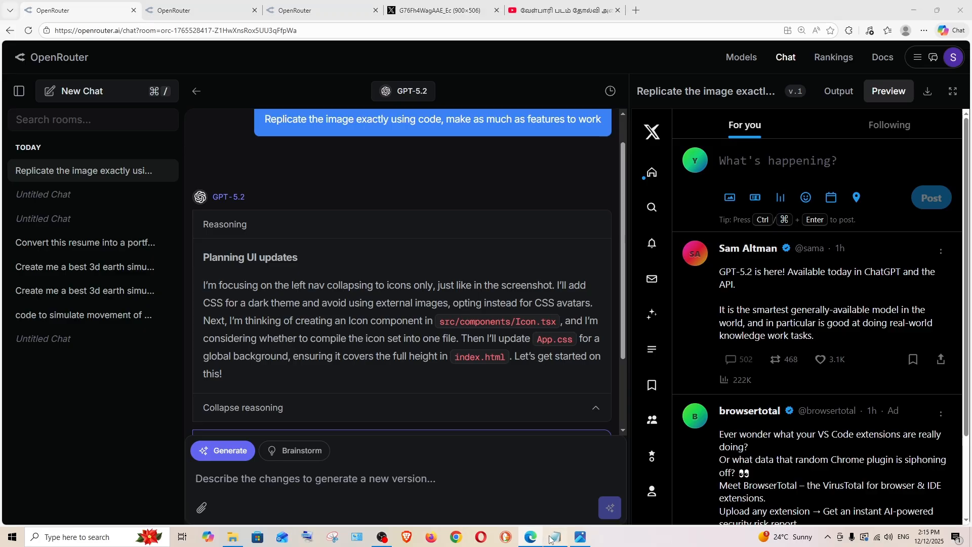
{"action": "left_click", "coordinate": [553, 536]}
{"action": "type", "text": "Code a big bird using HTML , CS$ and JS. Show the side view of the bird flying in one single file"}
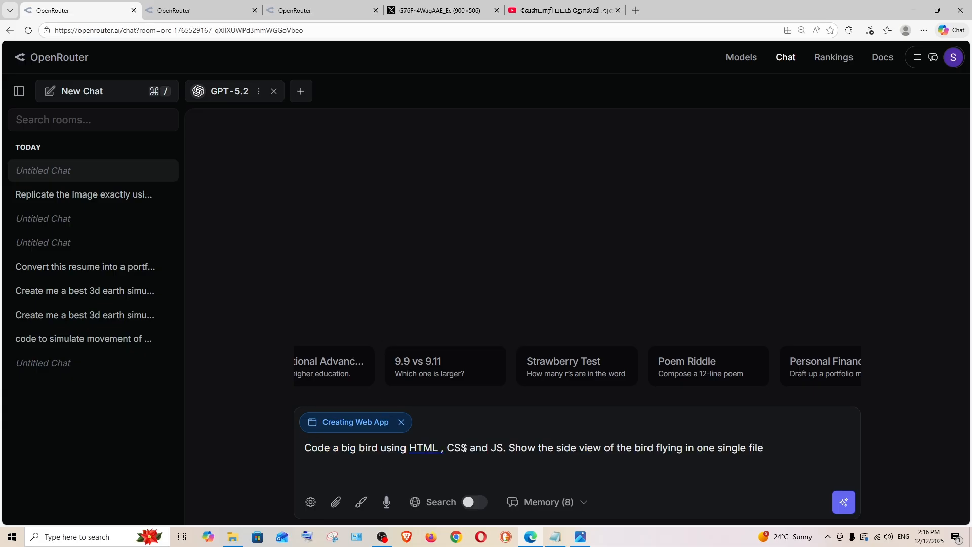
- Open Claude Opus 4.5's bird web app project and scroll through its reasoning
{"action": "left_click", "coordinate": [843, 507]}
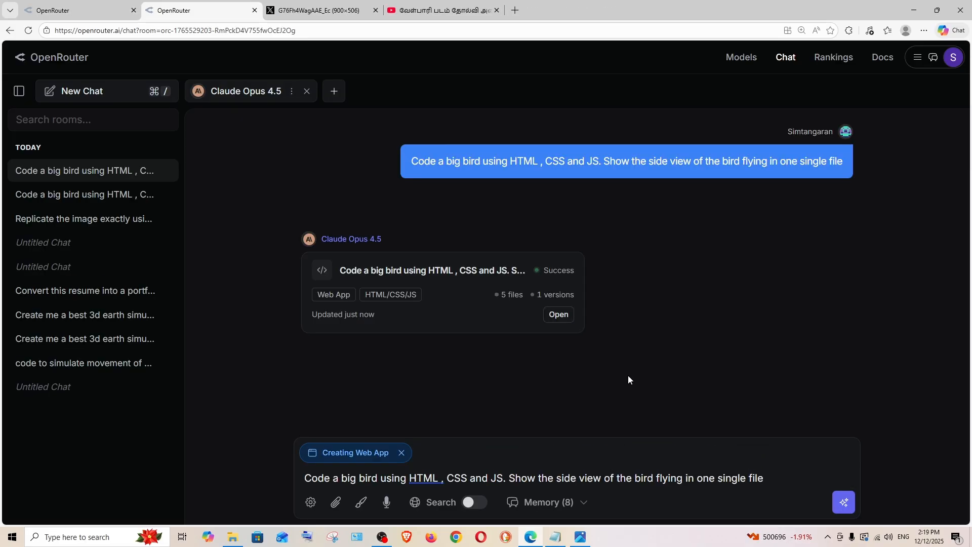
{"action": "mouse_move", "coordinate": [452, 288]}
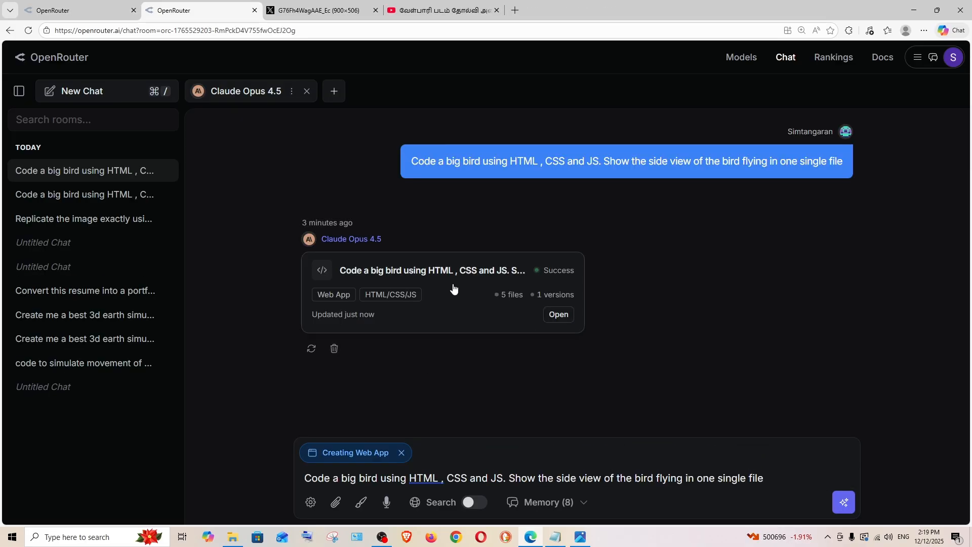
{"action": "left_click", "coordinate": [557, 314]}
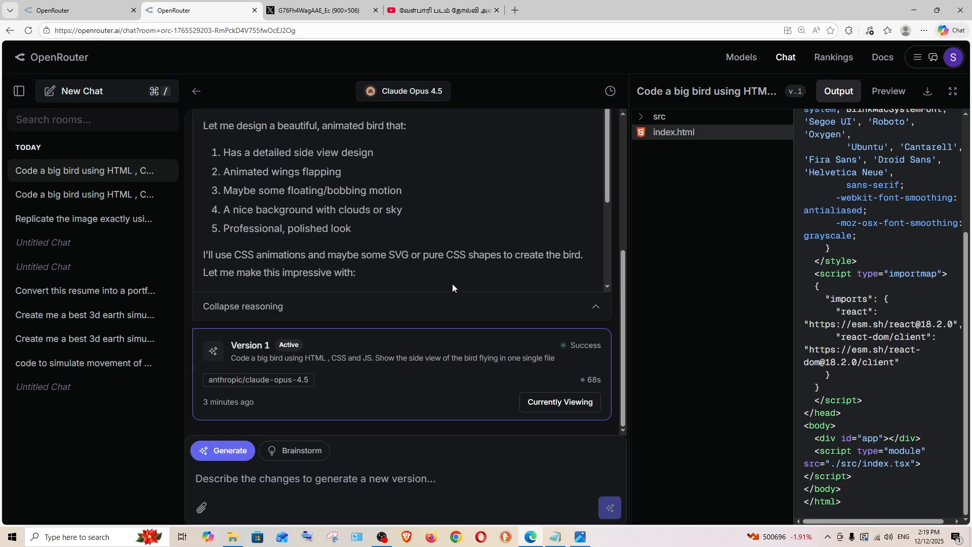
{"action": "scroll", "scroll_direction": "up", "scroll_amount": 3}
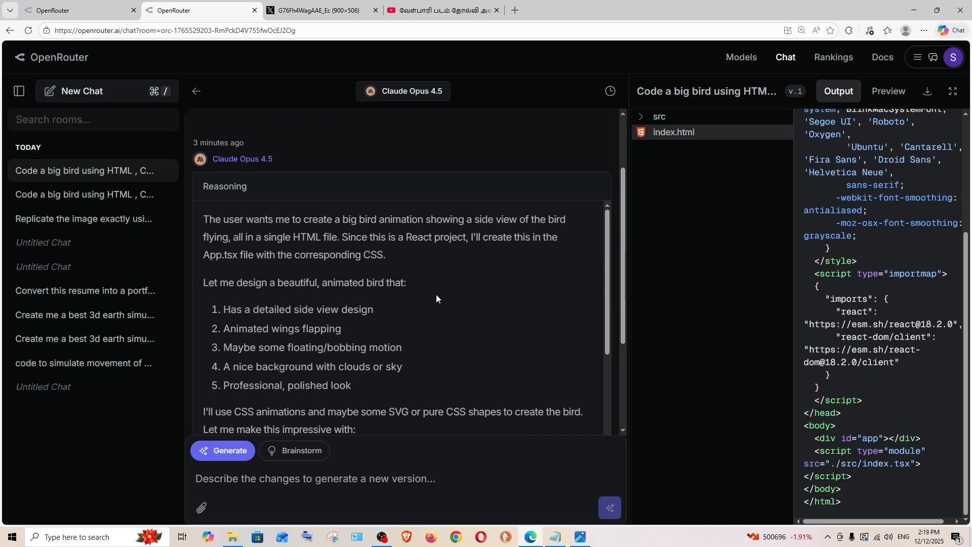
{"action": "scroll", "scroll_direction": "down", "scroll_amount": 3}
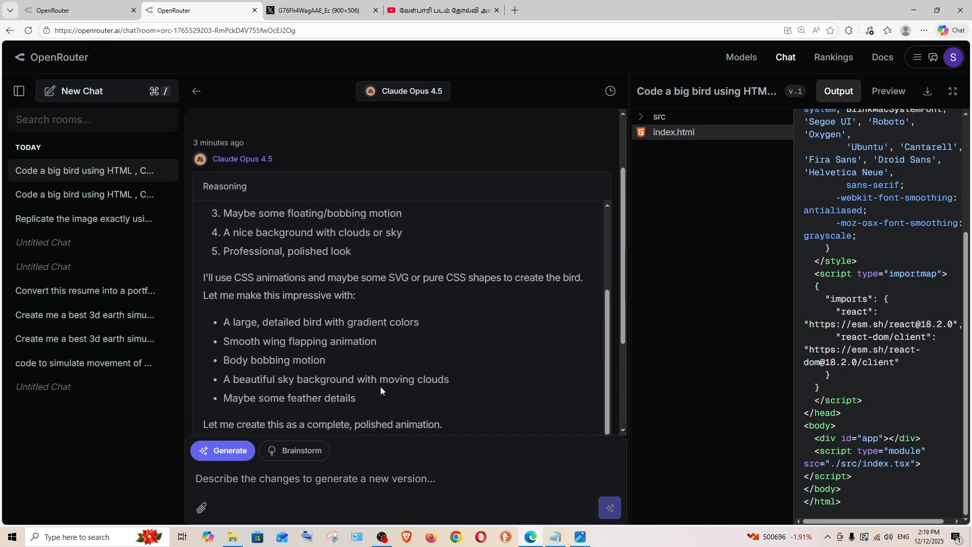
{"action": "scroll", "scroll_direction": "up", "scroll_amount": 3}
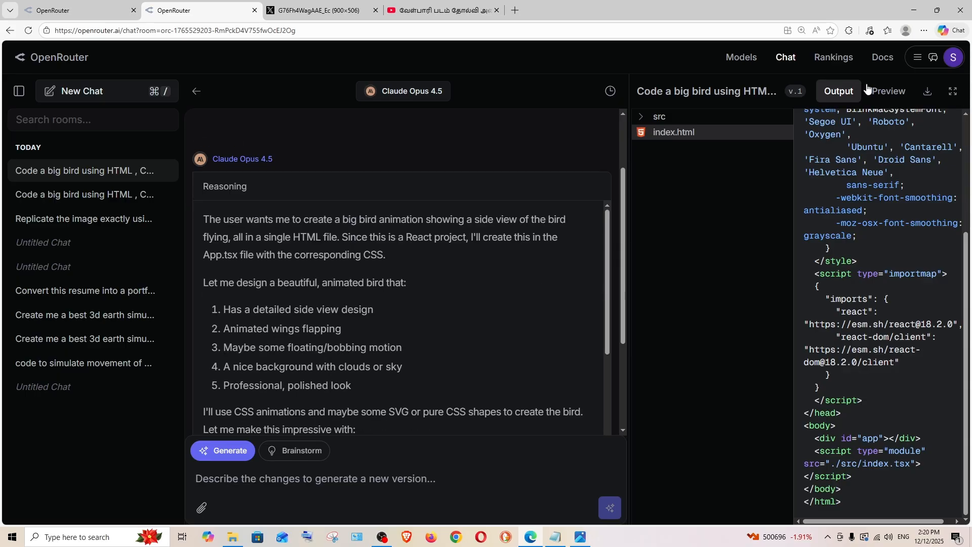
- Show Claude's rendered bird app in Preview and expand it to full screen
{"action": "left_click", "coordinate": [887, 91]}
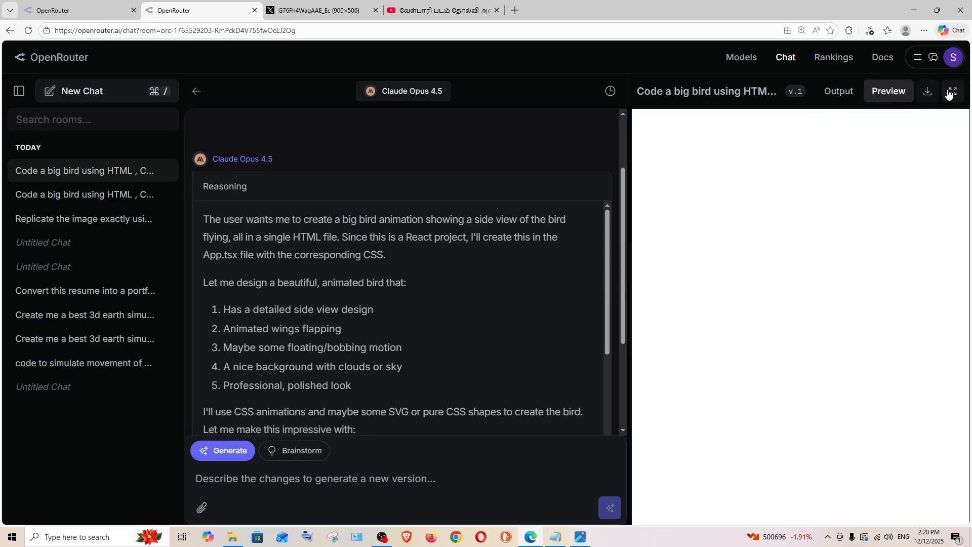
{"action": "left_click", "coordinate": [951, 92]}
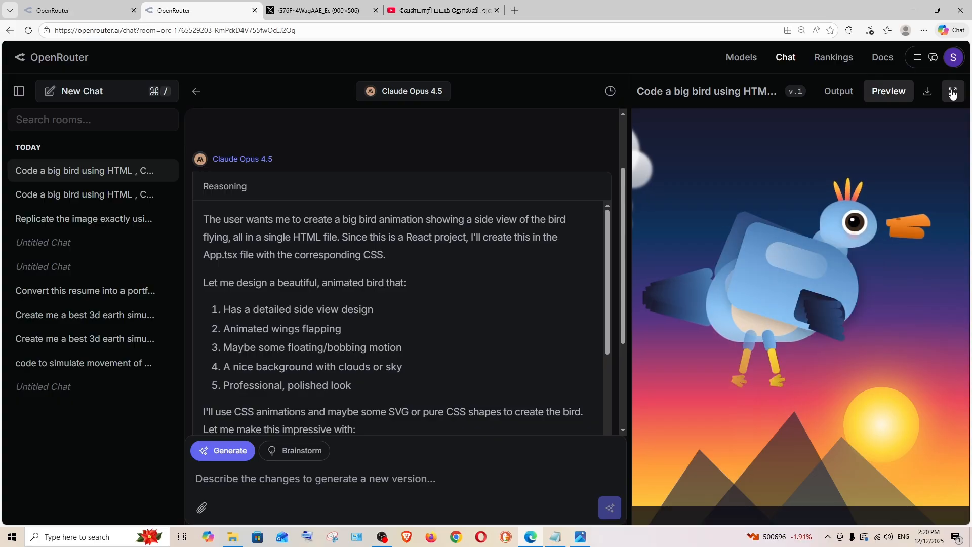
{"action": "left_click", "coordinate": [952, 91]}
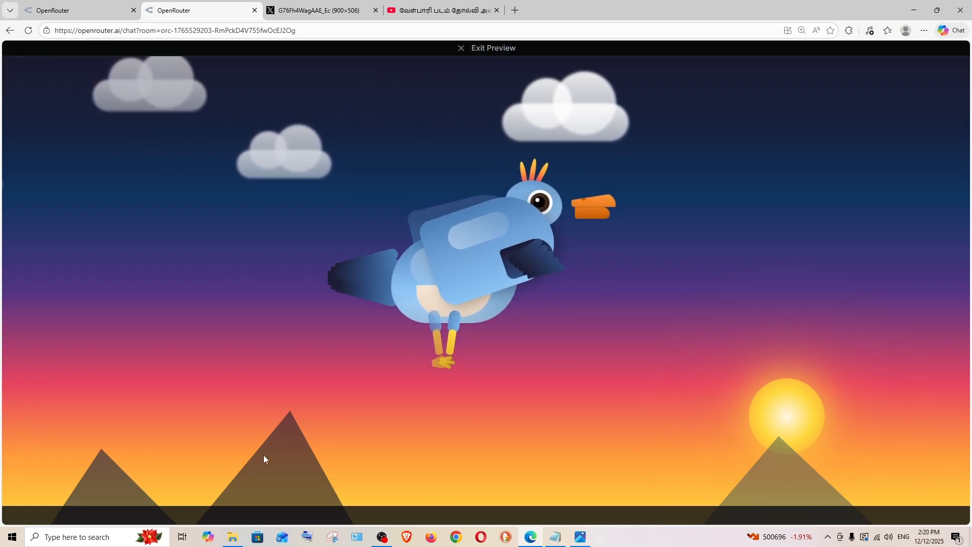
{"action": "mouse_move", "coordinate": [808, 428]}
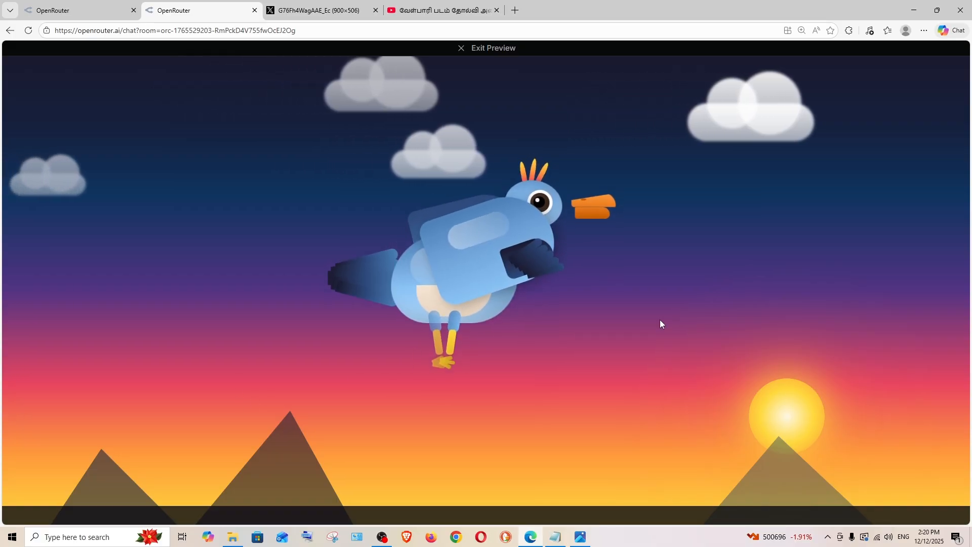
{"action": "mouse_move", "coordinate": [724, 164]}
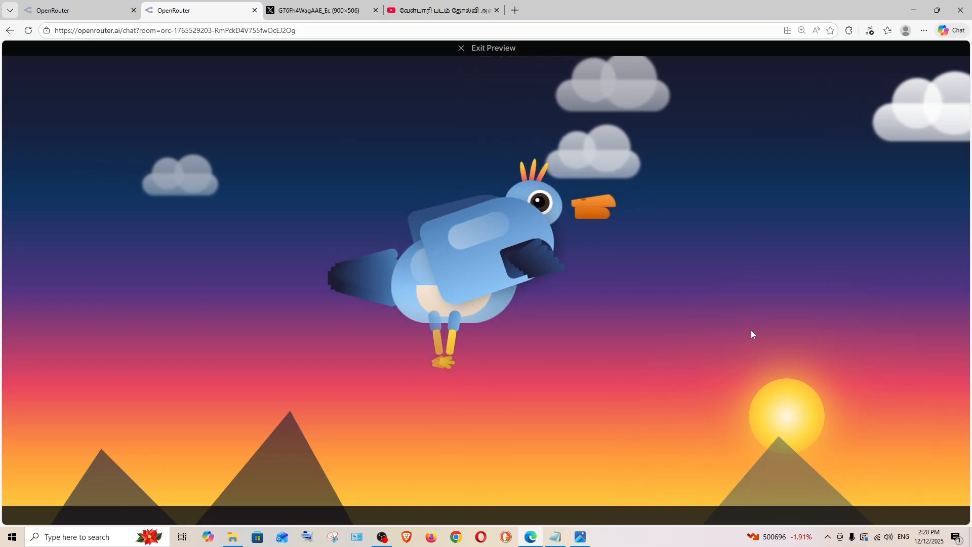
{"action": "mouse_move", "coordinate": [626, 274]}
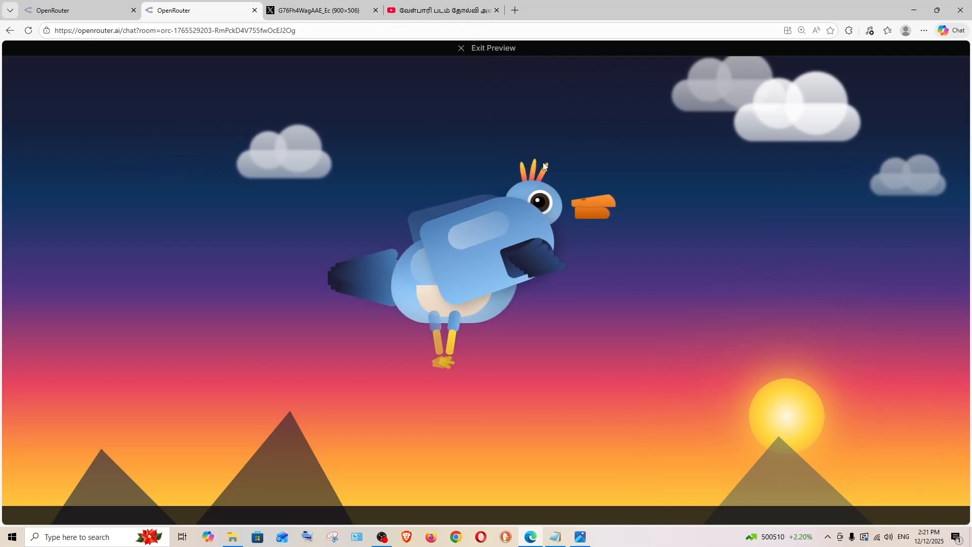
- Open GPT-5.2's bird web app project and scroll up through its React animation reasoning
{"action": "left_click", "coordinate": [460, 47]}
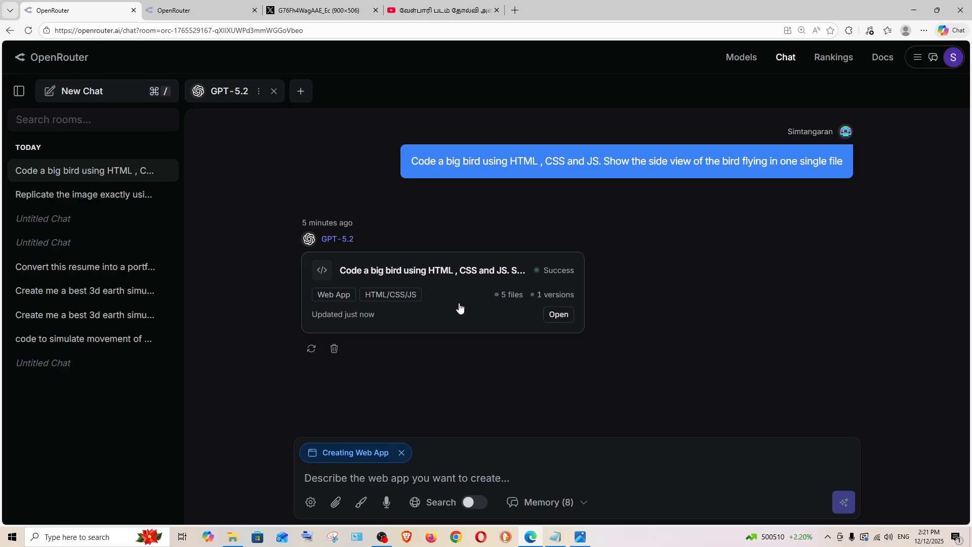
{"action": "left_click", "coordinate": [557, 314]}
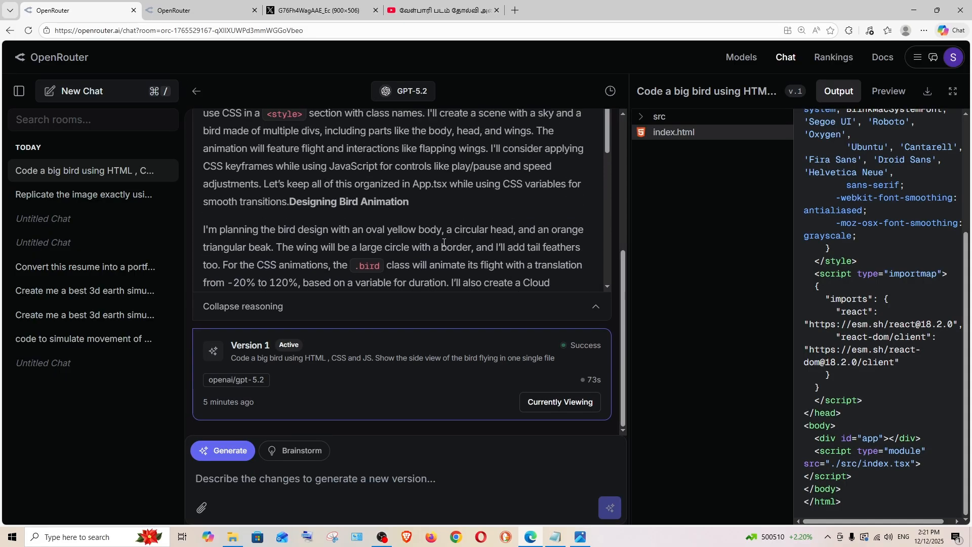
{"action": "scroll", "scroll_direction": "up", "scroll_amount": 3}
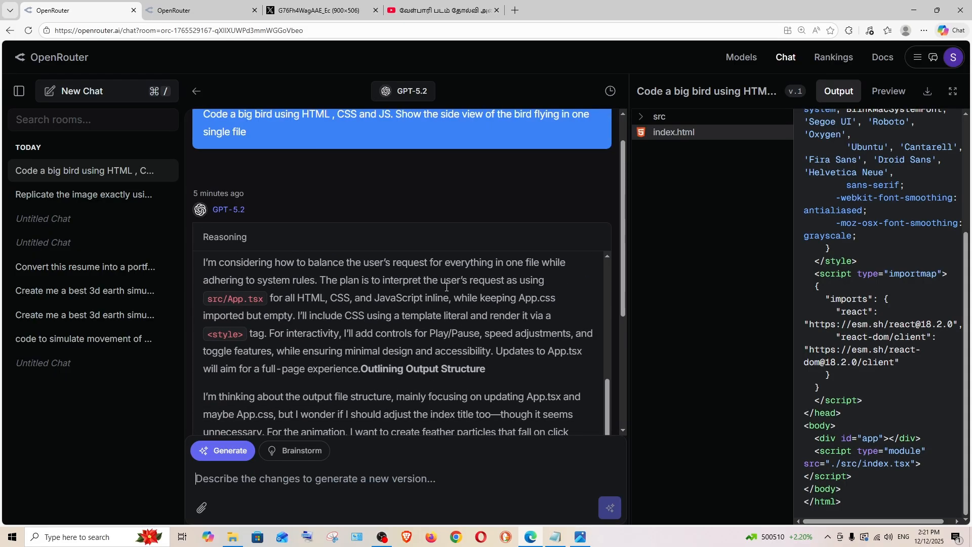
{"action": "scroll", "scroll_direction": "up", "scroll_amount": 3}
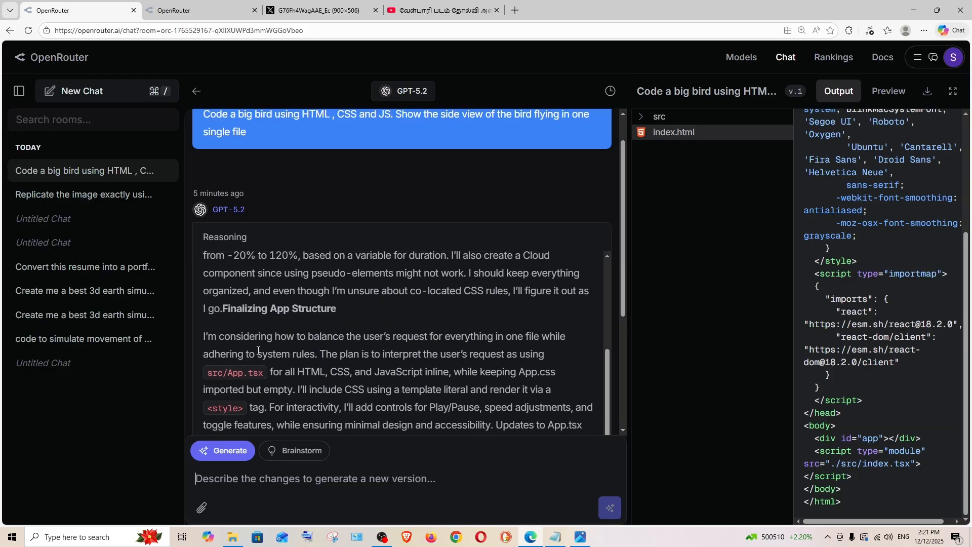
{"action": "scroll", "scroll_direction": "up", "scroll_amount": 3}
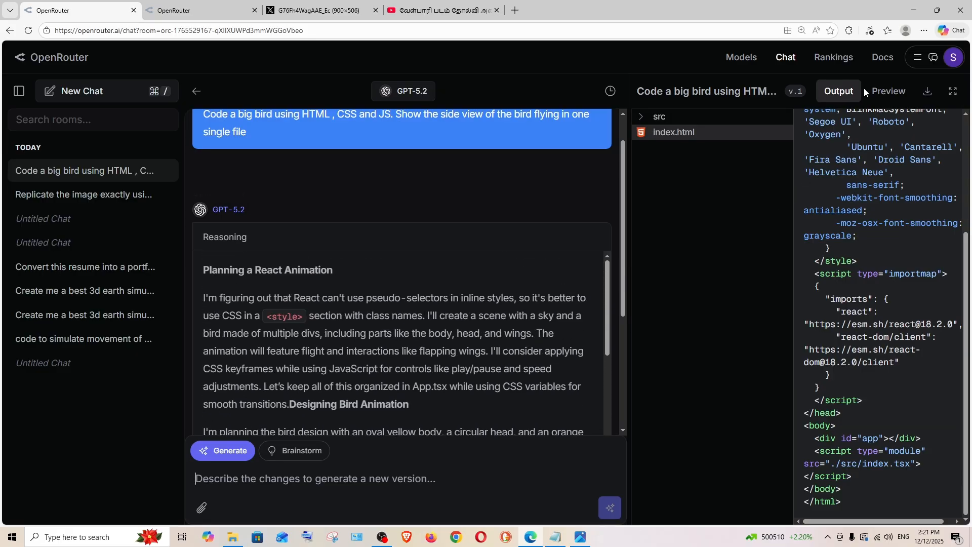
- Show GPT-5.2's Big Bird preview full screen, fly it left, and lower the speed slightly
{"action": "left_click", "coordinate": [887, 91]}
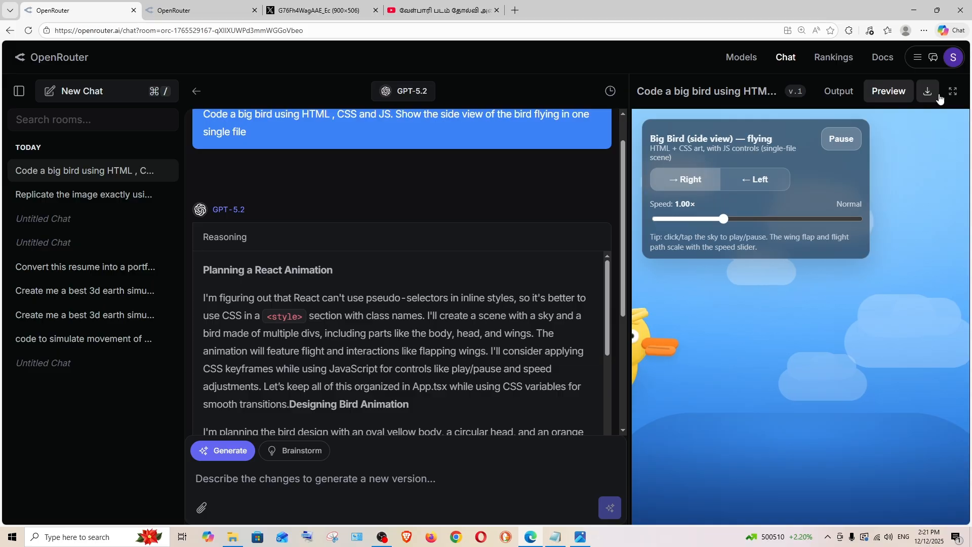
{"action": "left_click", "coordinate": [953, 91]}
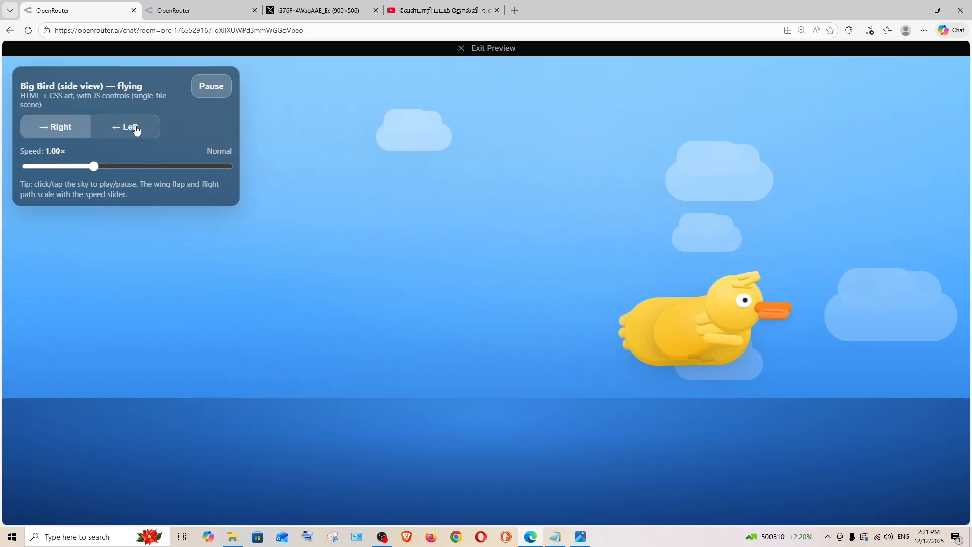
{"action": "left_click", "coordinate": [210, 85]}
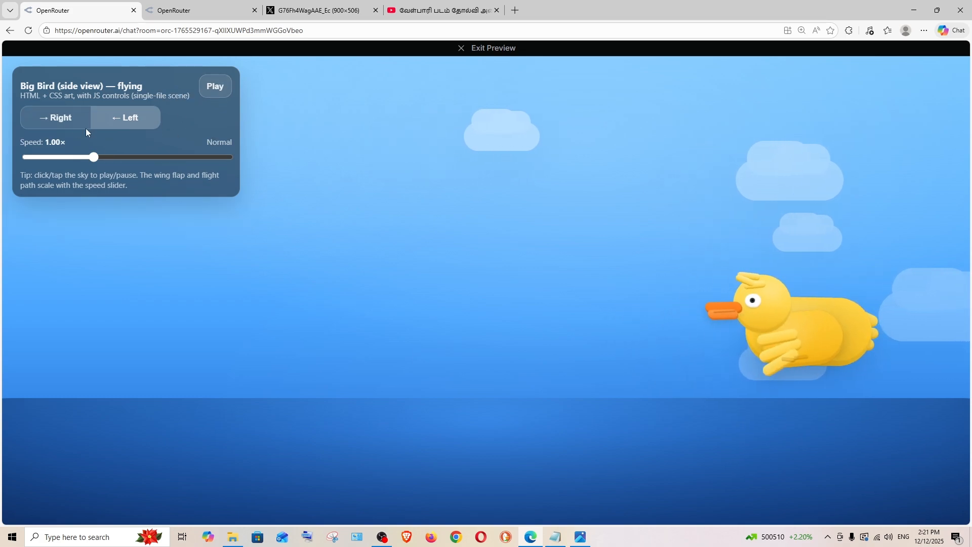
{"action": "left_click_drag", "start_coordinate": [95, 157], "coordinate": [86, 157]}
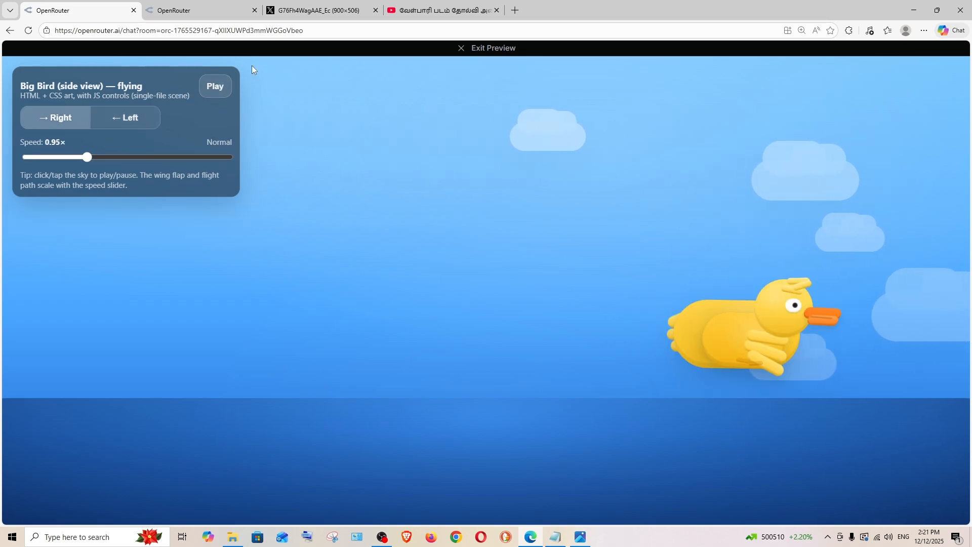
{"action": "left_click", "coordinate": [215, 85]}
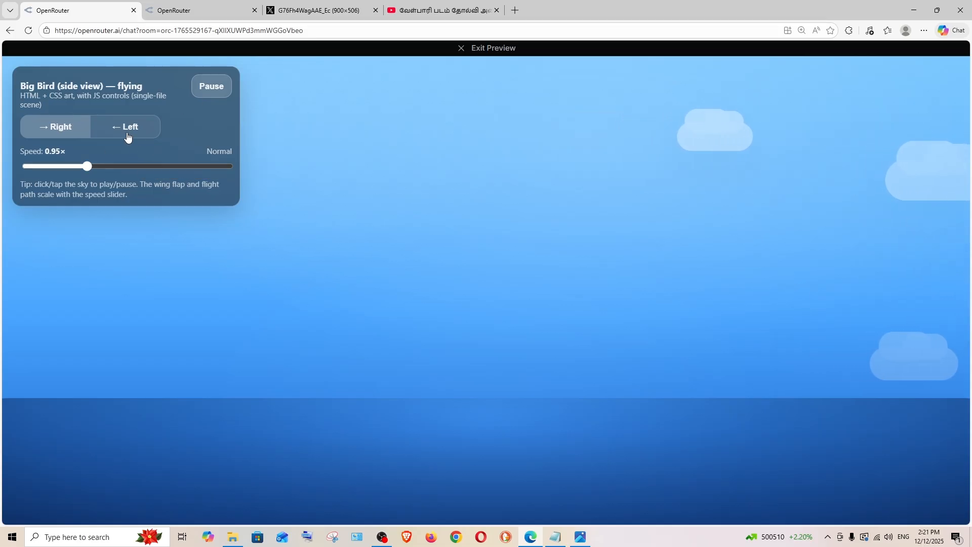
- Raise the bird's flight speed to 1.95×, resume playback, and switch direction to right
{"action": "left_click_drag", "start_coordinate": [87, 166], "coordinate": [114, 166]}
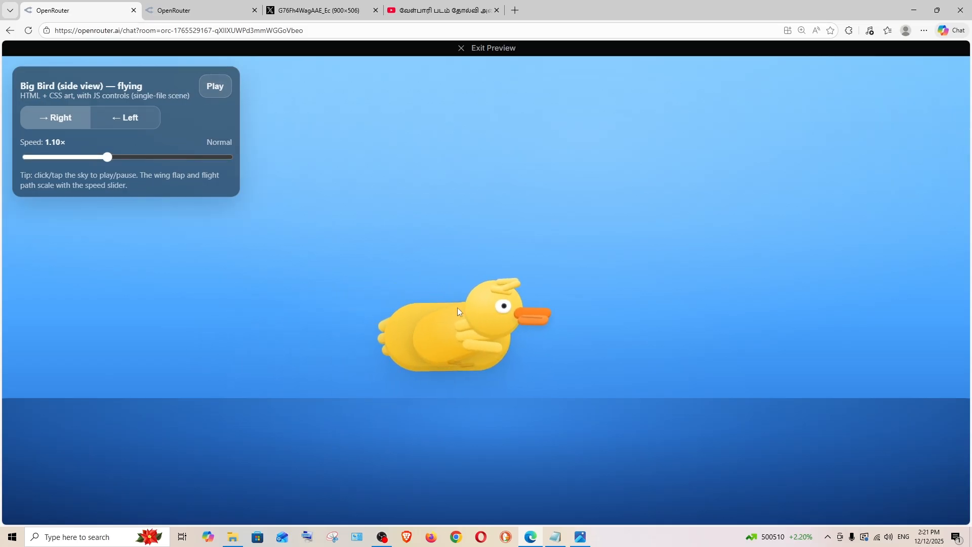
{"action": "mouse_move", "coordinate": [416, 344]}
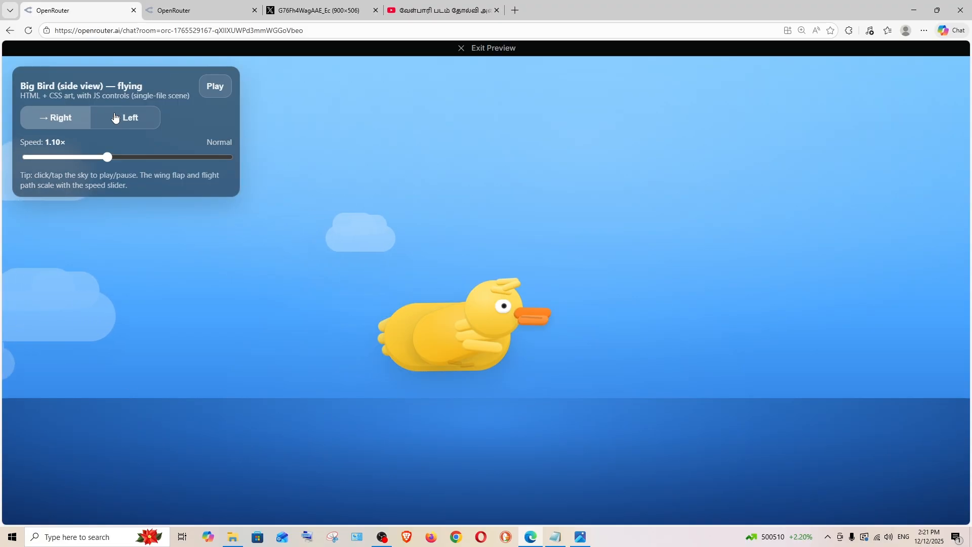
{"action": "left_click_drag", "start_coordinate": [106, 157], "coordinate": [160, 156]}
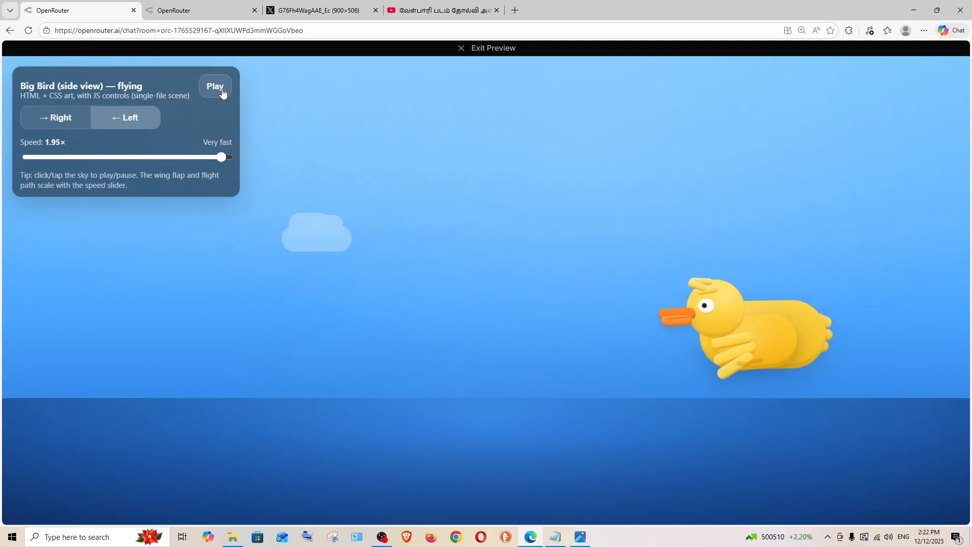
{"action": "left_click", "coordinate": [215, 85]}
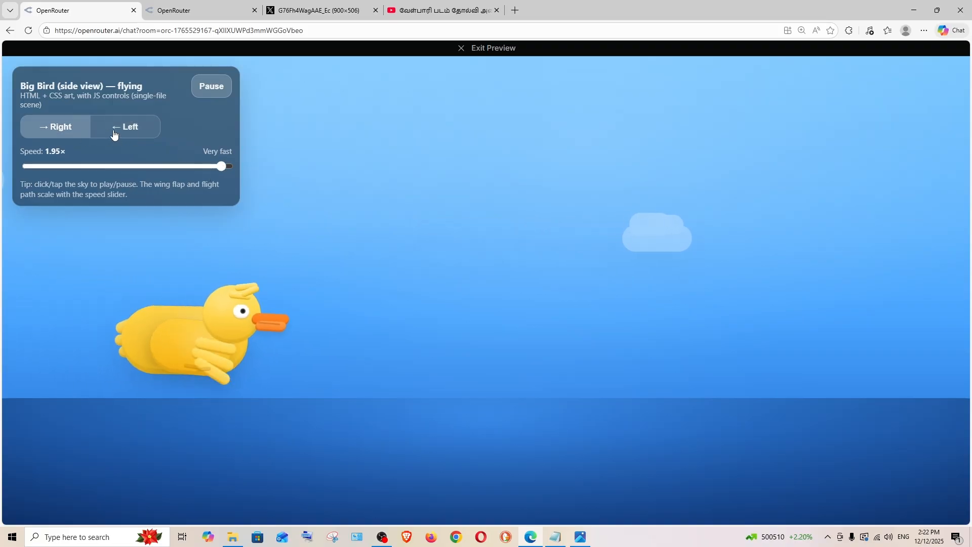
{"action": "left_click", "coordinate": [211, 85]}
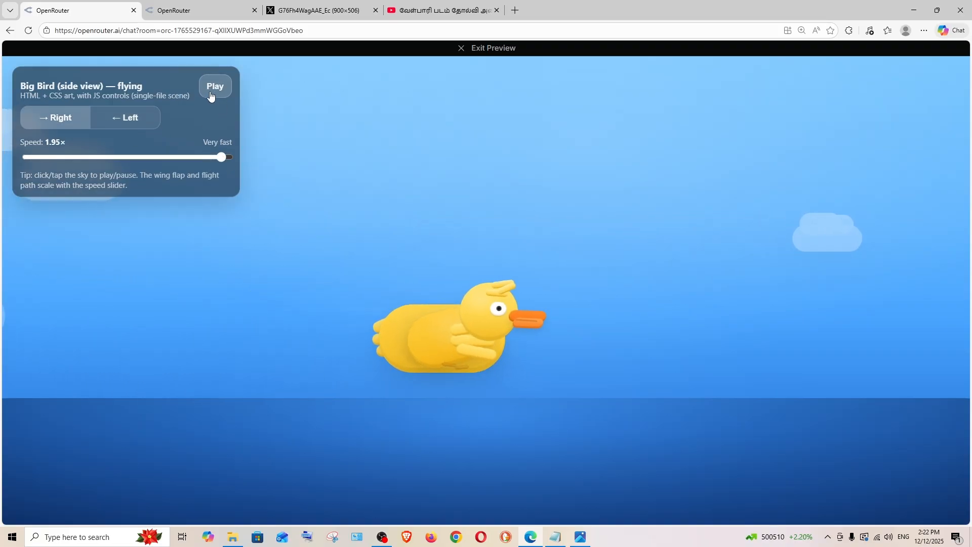
{"action": "left_click", "coordinate": [635, 10]}
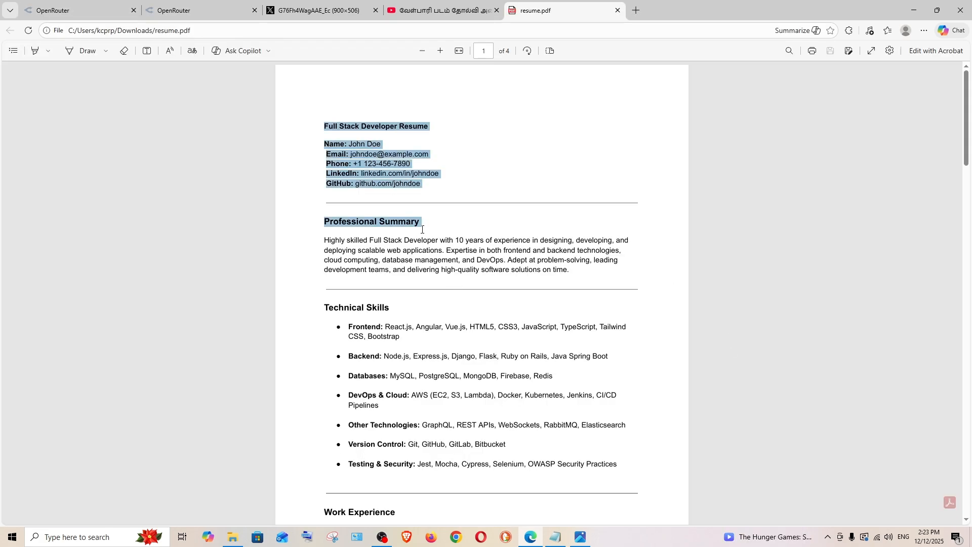
- Clear the highlight and scroll through resume.pdf, then return to the GPT-5.2 chat
{"action": "left_click", "coordinate": [347, 188]}
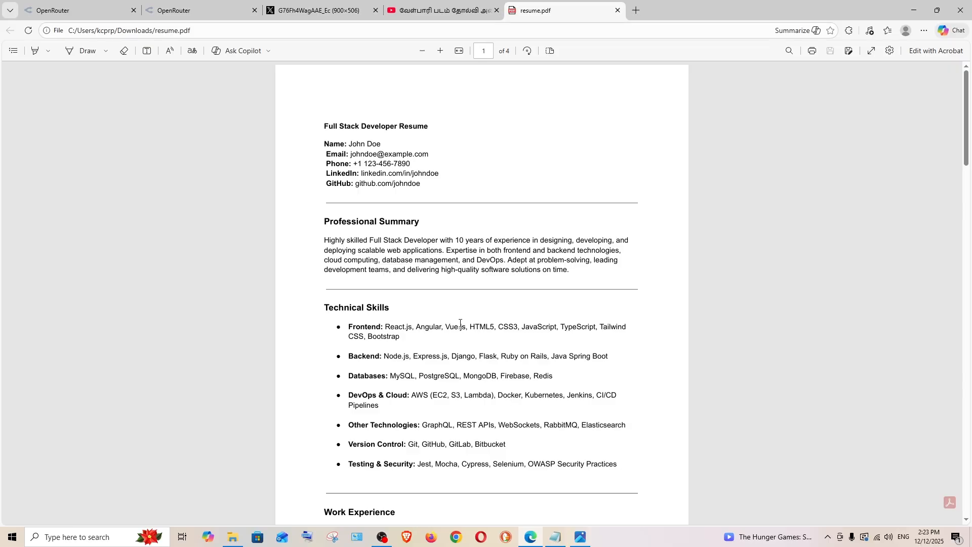
{"action": "scroll", "scroll_direction": "down", "scroll_amount": 3}
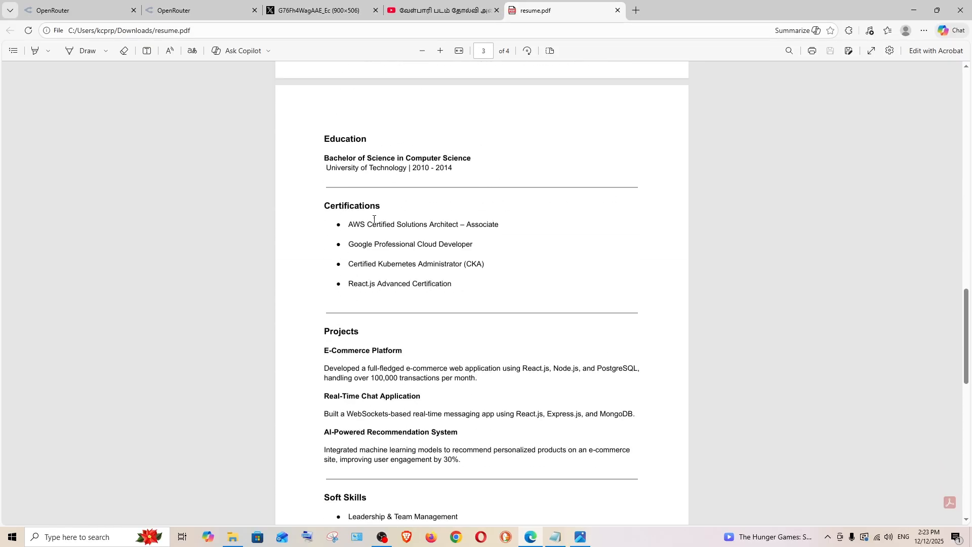
{"action": "left_click", "coordinate": [74, 10]}
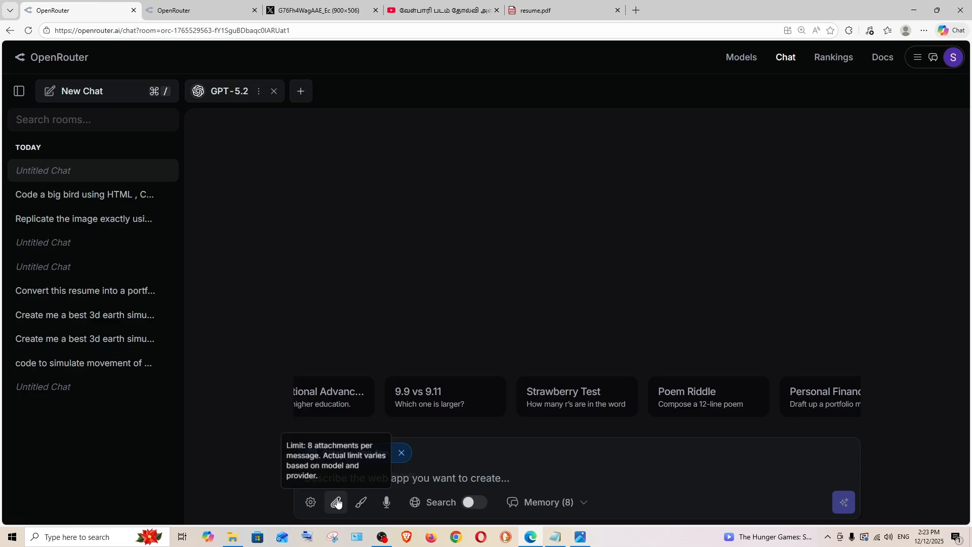
- Attach resume.pdf to GPT-5.2 and type the portfolio-website prompt asking for awesome transitions
{"action": "left_click", "coordinate": [335, 502]}
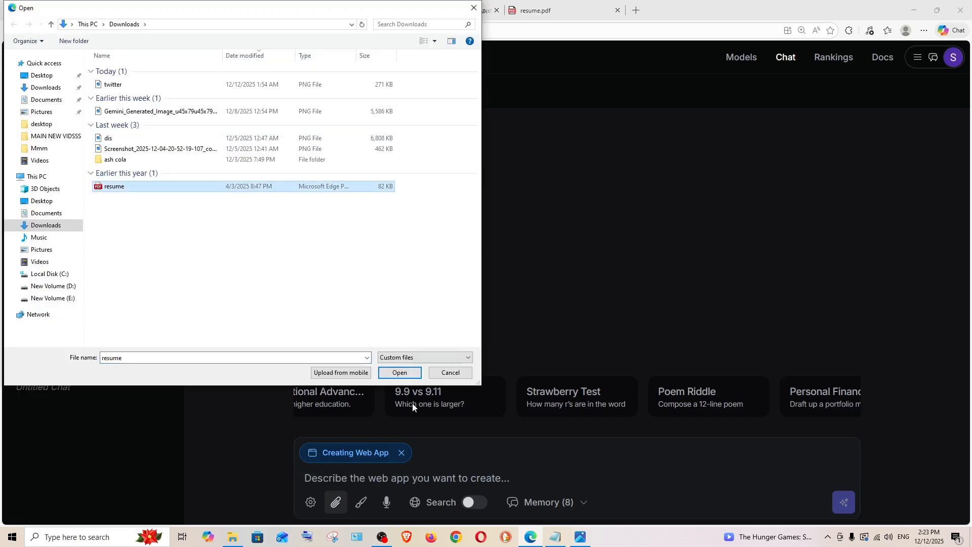
{"action": "left_click", "coordinate": [398, 372]}
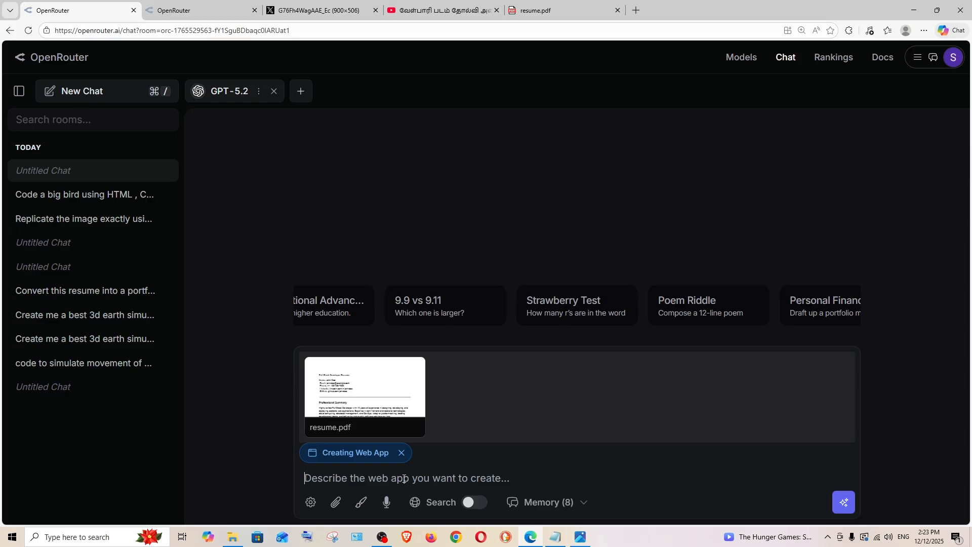
{"action": "type", "text": "Convert this resume into a portfolio website, make it the best with awesome transition effects of images and color themes, scroll effects etc."}
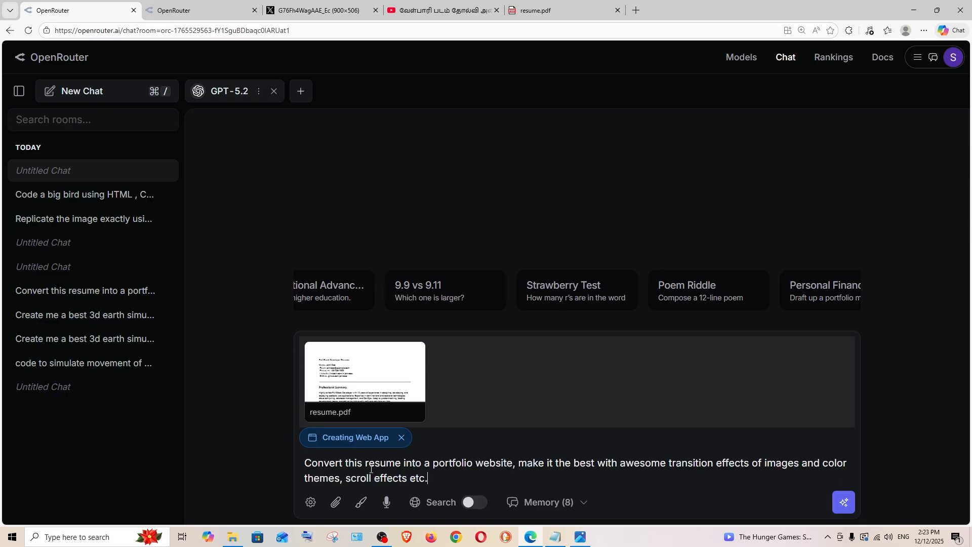
{"action": "mouse_move", "coordinate": [770, 436]}
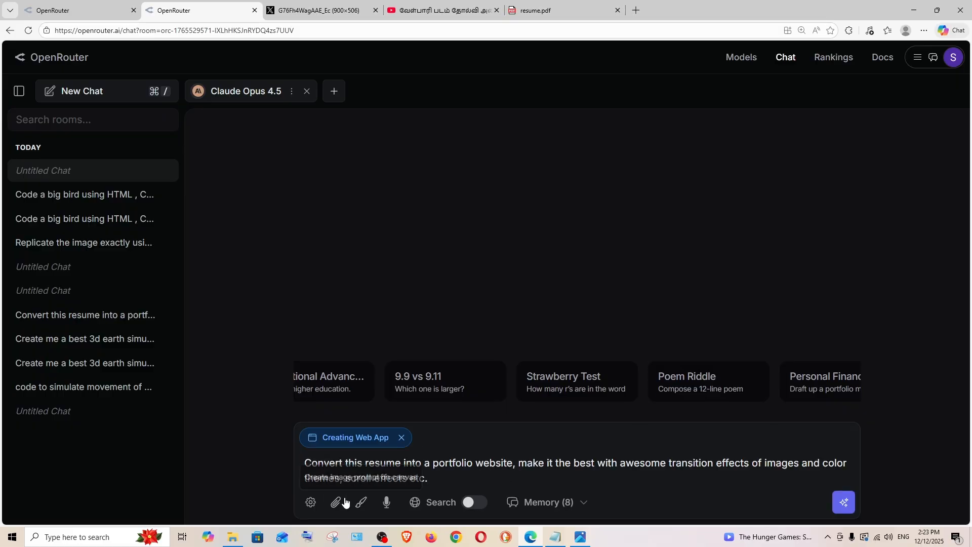
- Use the Claude chat's file picker, then refocus the GPT-5.2 portfolio prompt
{"action": "left_click", "coordinate": [335, 502]}
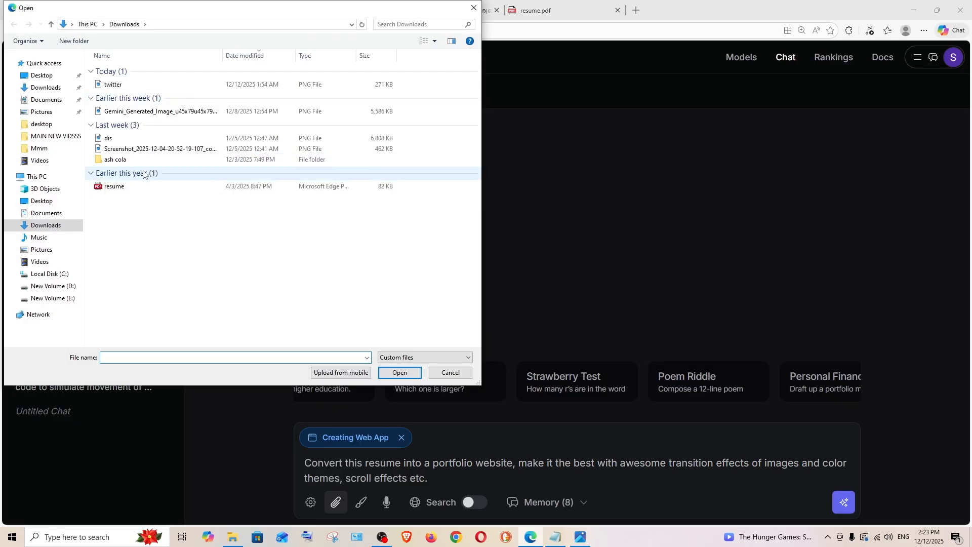
{"action": "left_click", "coordinate": [399, 373]}
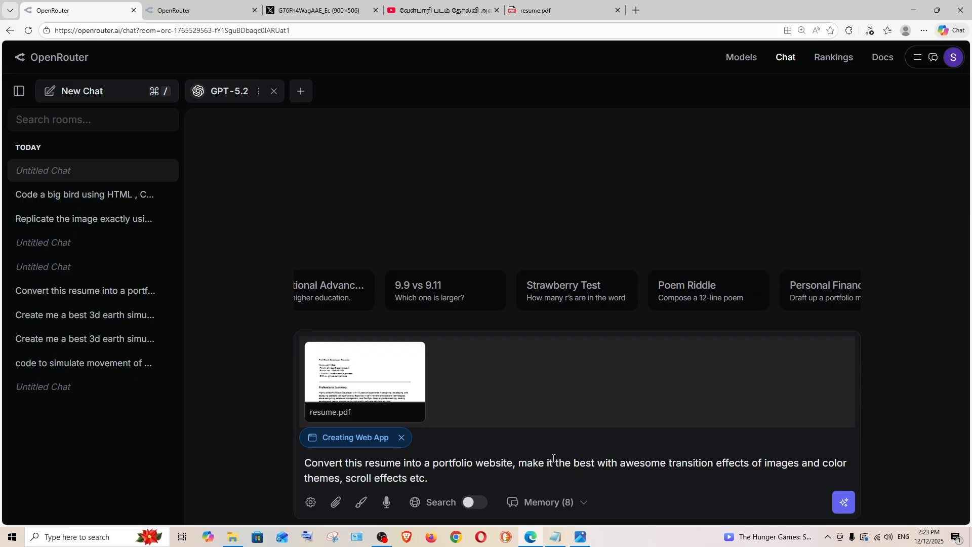
{"action": "left_click", "coordinate": [427, 478]}
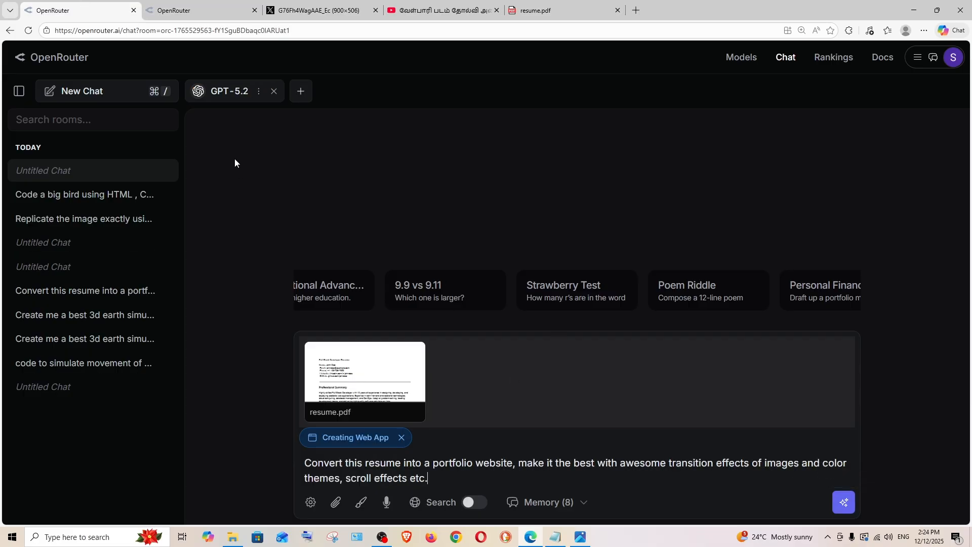
- Send the portfolio request, open the generated project, expand src and features, and show Preview
{"action": "left_click", "coordinate": [842, 501]}
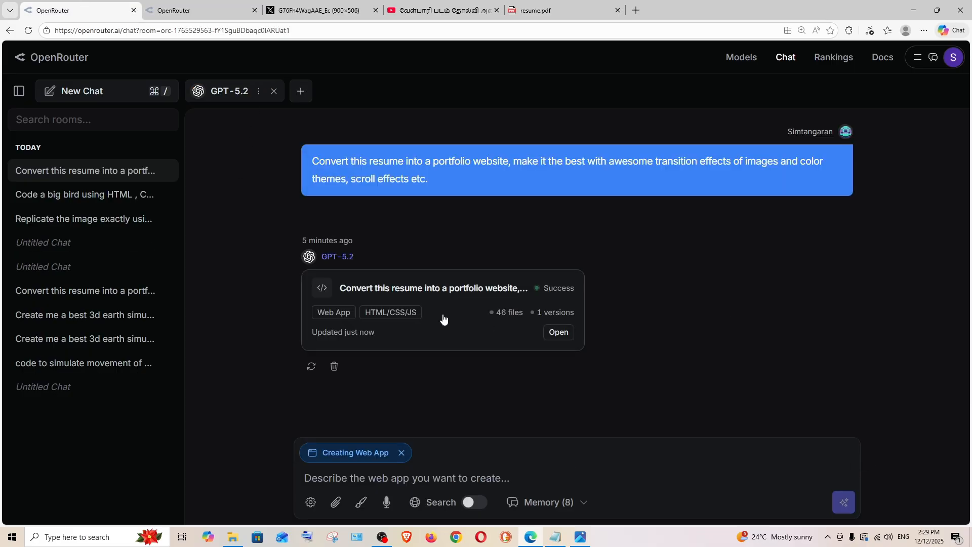
{"action": "left_click", "coordinate": [556, 332]}
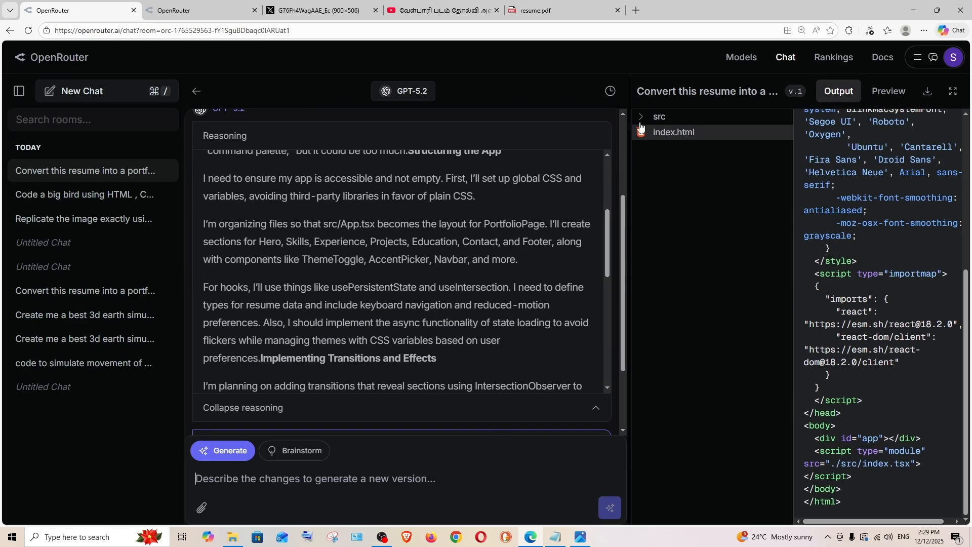
{"action": "left_click", "coordinate": [659, 116]}
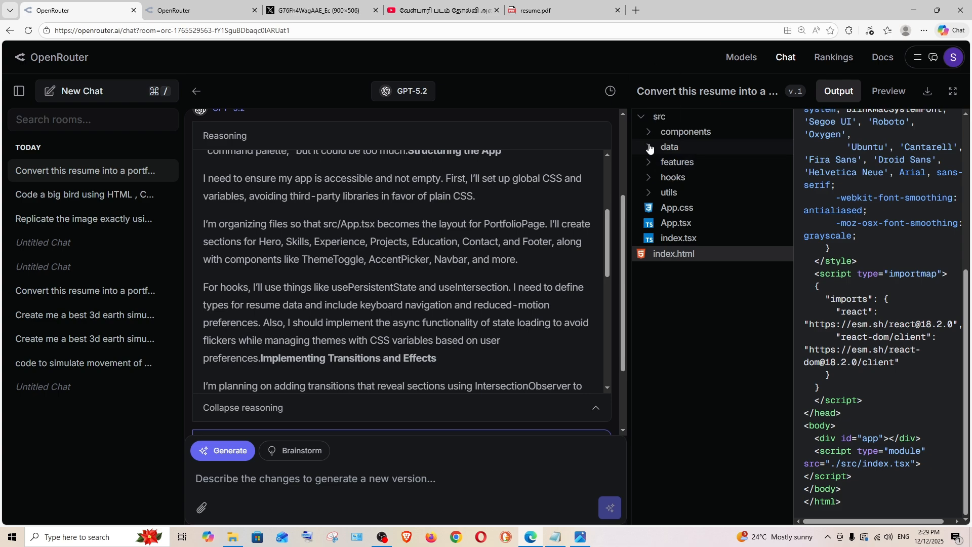
{"action": "left_click", "coordinate": [669, 147]}
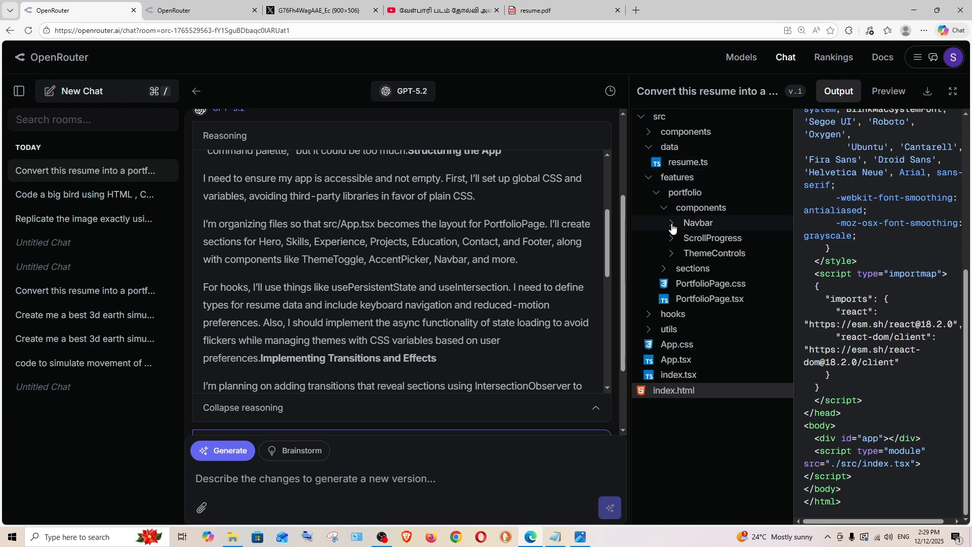
{"action": "left_click", "coordinate": [669, 237]}
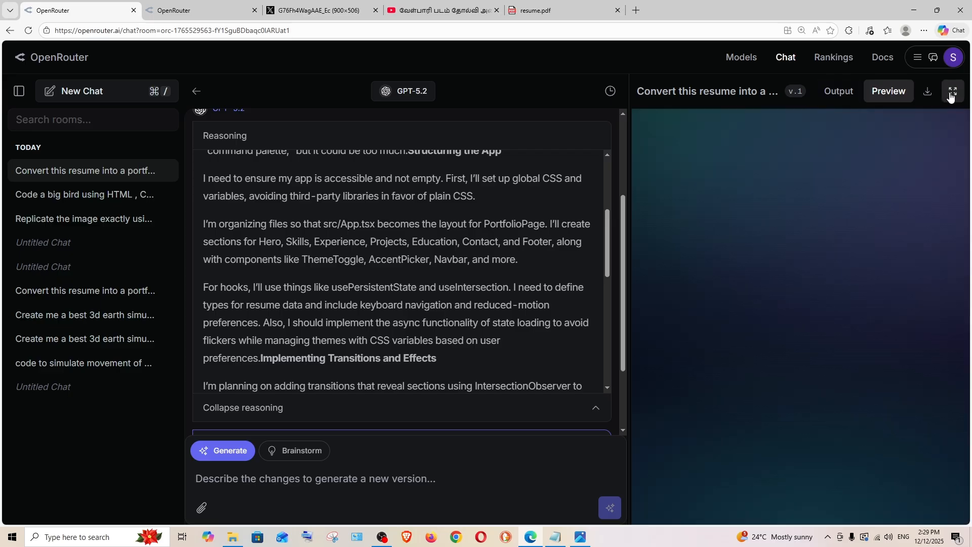
{"action": "mouse_move", "coordinate": [952, 97]}
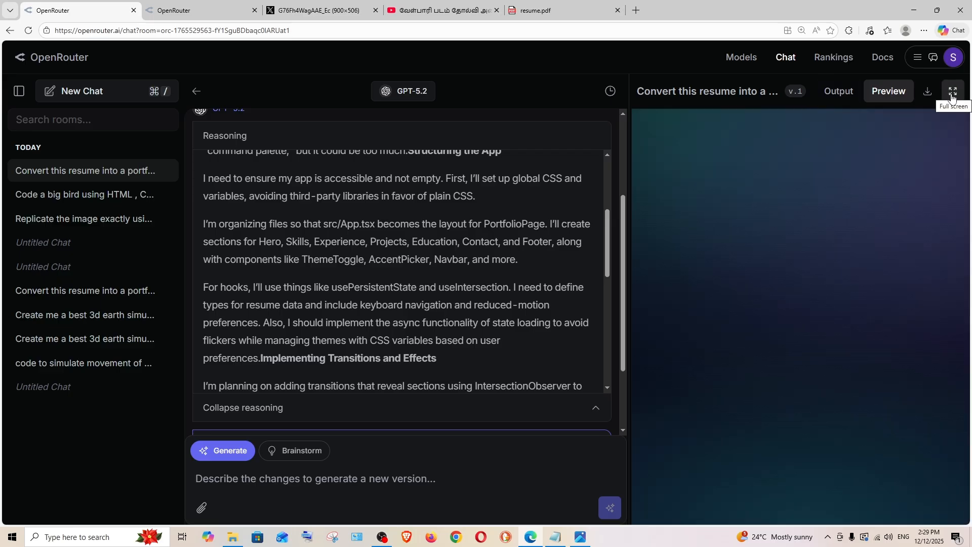
- Preview GPT-5.2's portfolio full screen and view Experience with orange and blue accent themes
{"action": "left_click", "coordinate": [951, 92]}
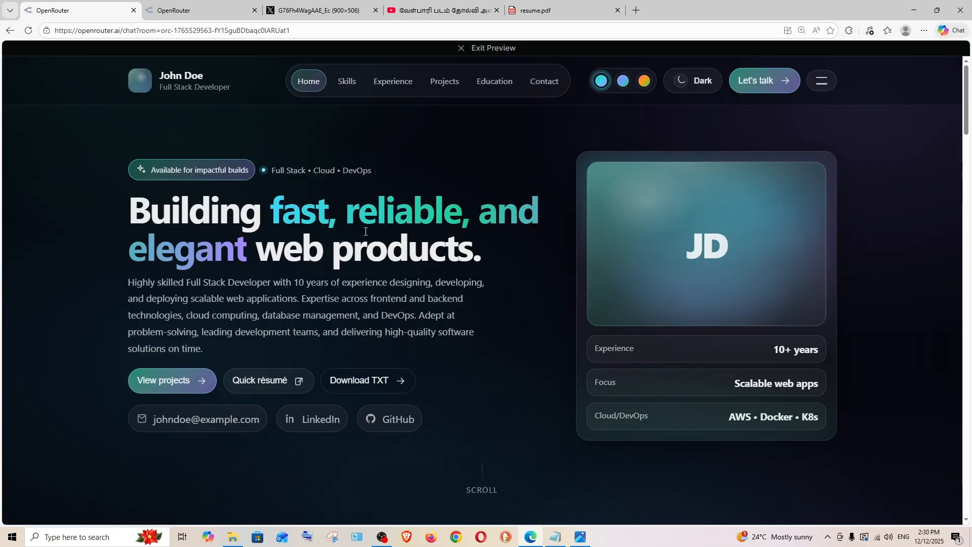
{"action": "left_click", "coordinate": [622, 80]}
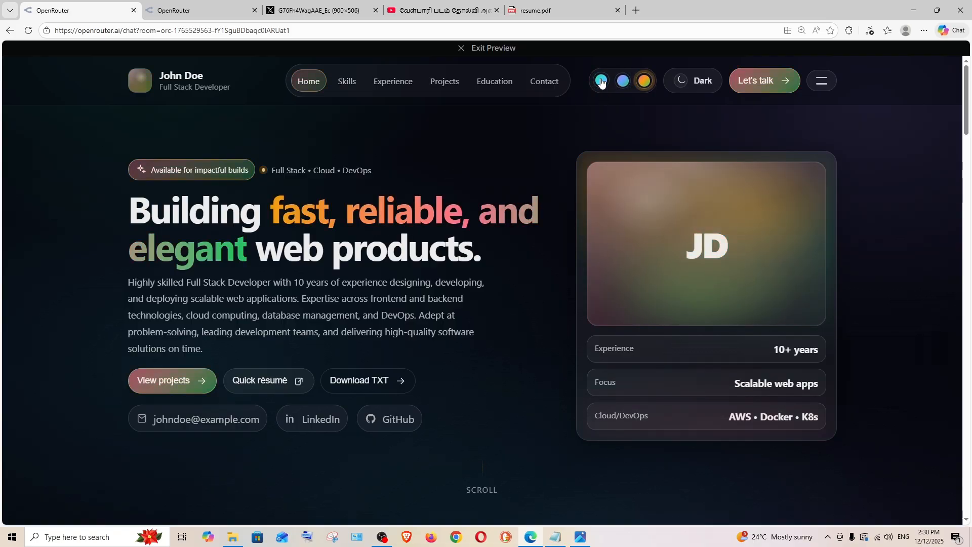
{"action": "left_click", "coordinate": [600, 81]}
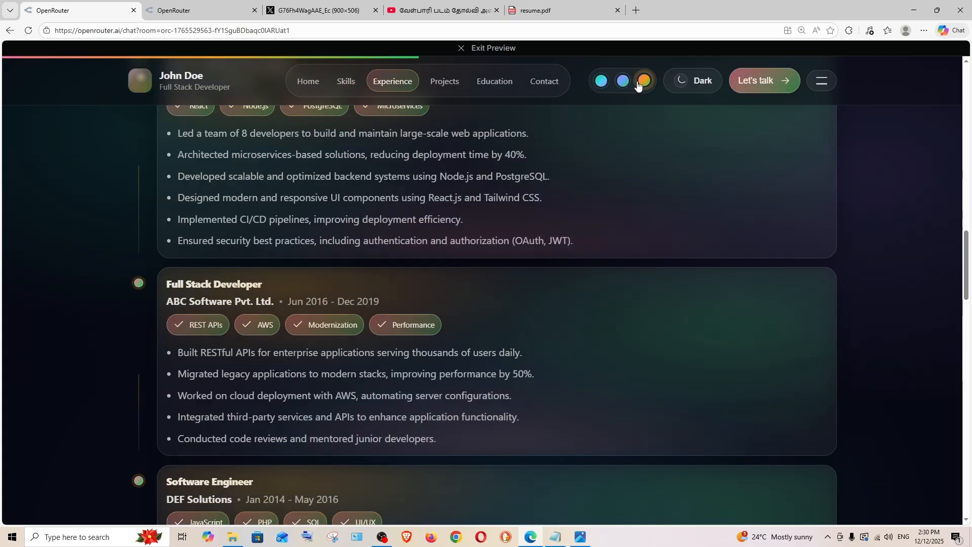
{"action": "left_click", "coordinate": [599, 80]}
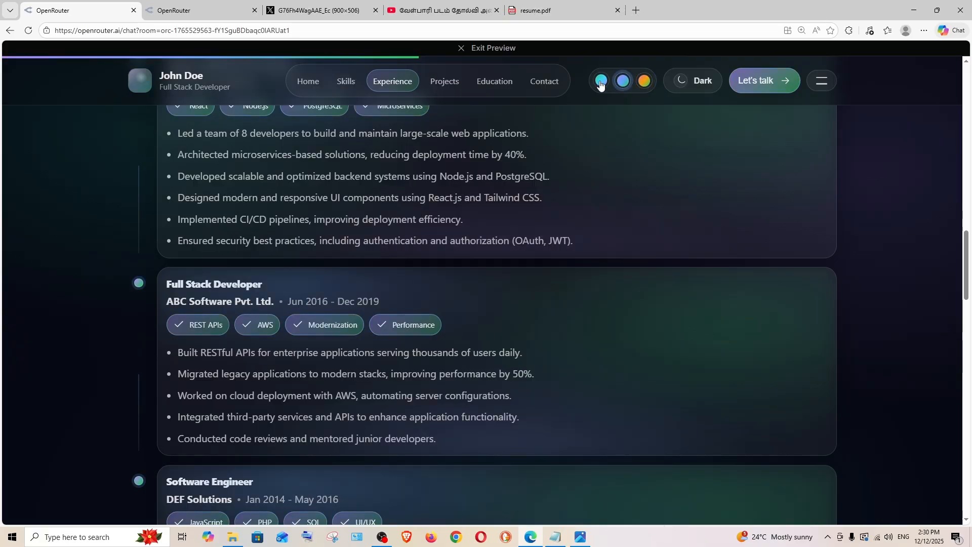
- Jump to the Education and Contact sections, then scroll back up to the hero banner
{"action": "left_click", "coordinate": [493, 81]}
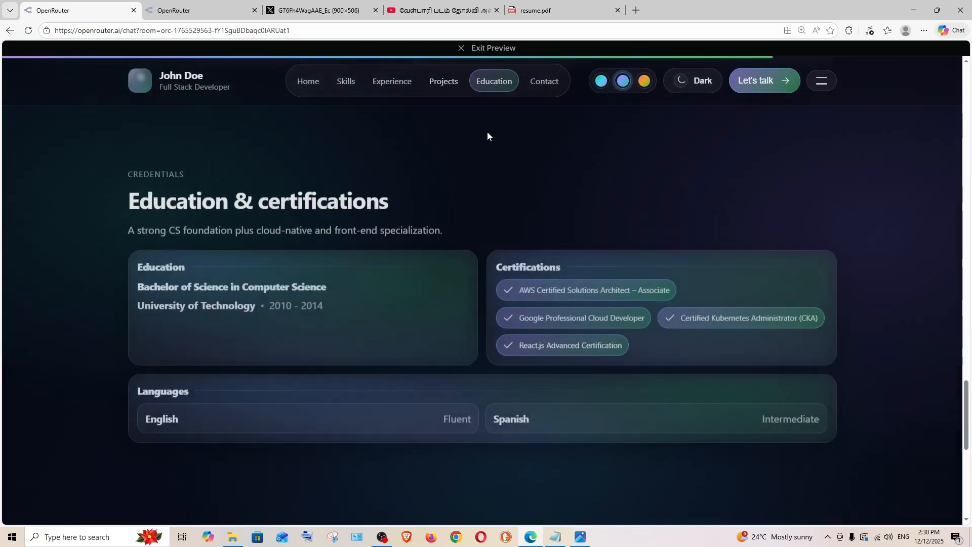
{"action": "left_click", "coordinate": [544, 81]}
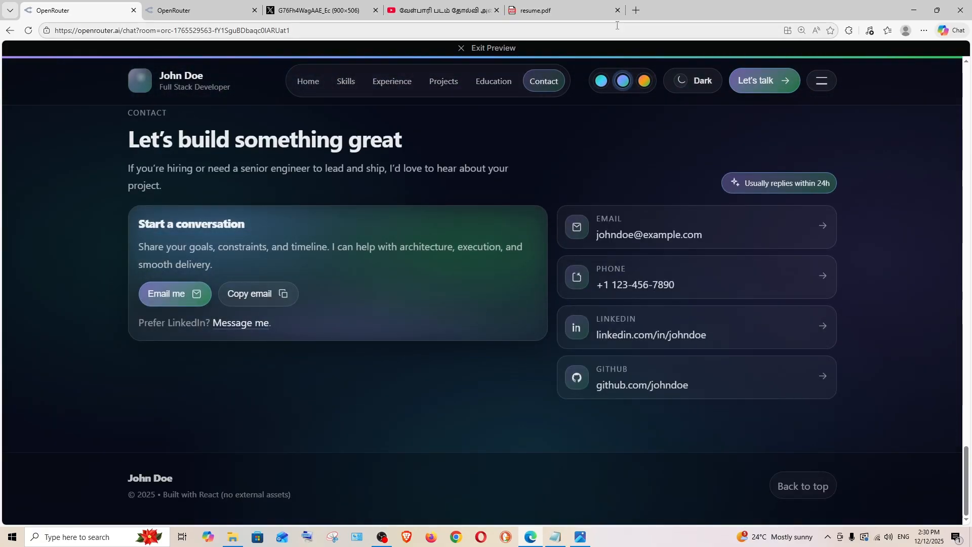
{"action": "scroll", "scroll_direction": "up", "scroll_amount": 3}
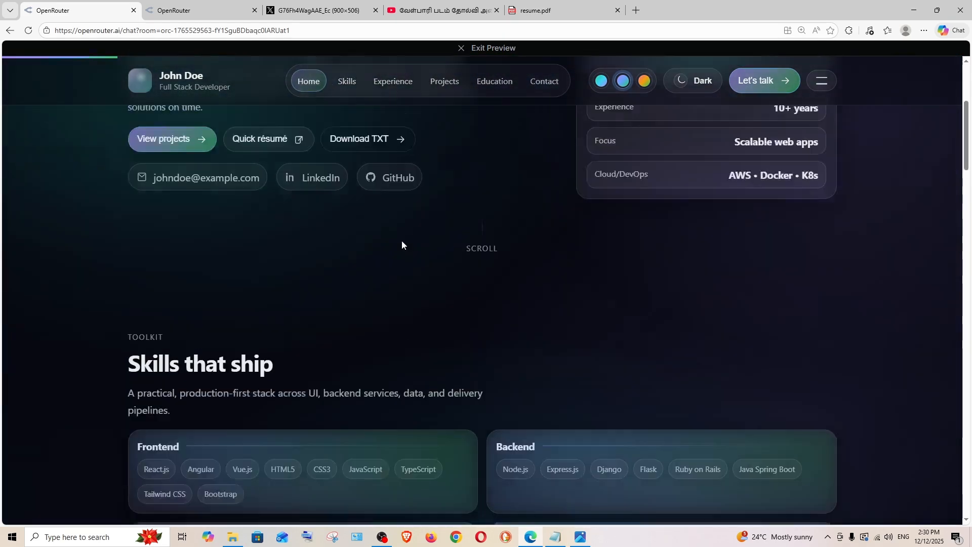
{"action": "scroll", "scroll_direction": "up", "scroll_amount": 3}
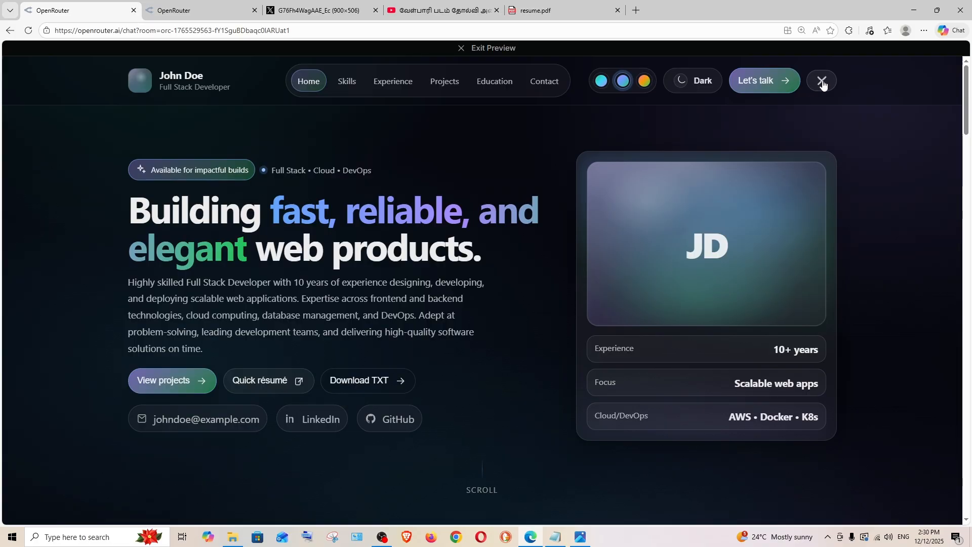
- Try the portfolio in light mode and dark teal, then bring up the Claude Opus 4.5 chat
{"action": "left_click", "coordinate": [543, 81]}
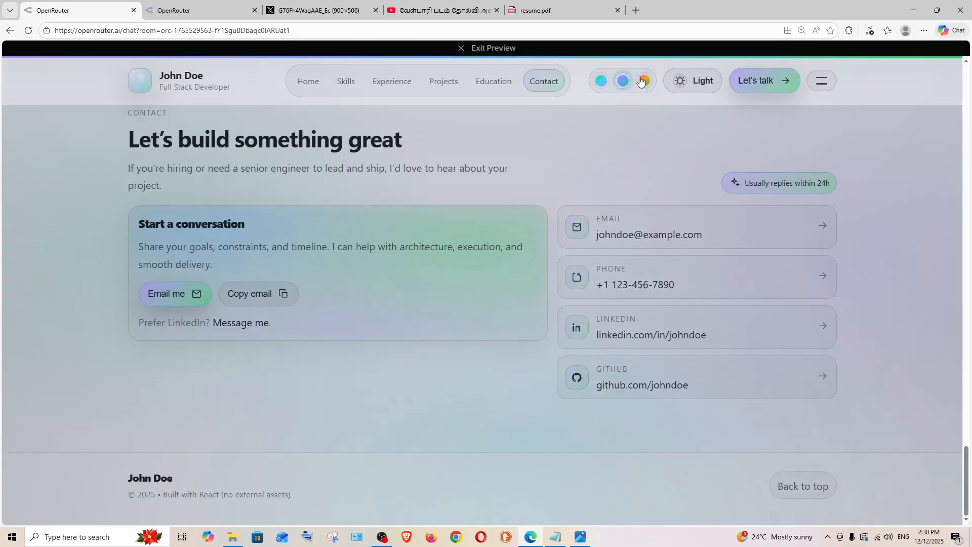
{"action": "left_click", "coordinate": [693, 80]}
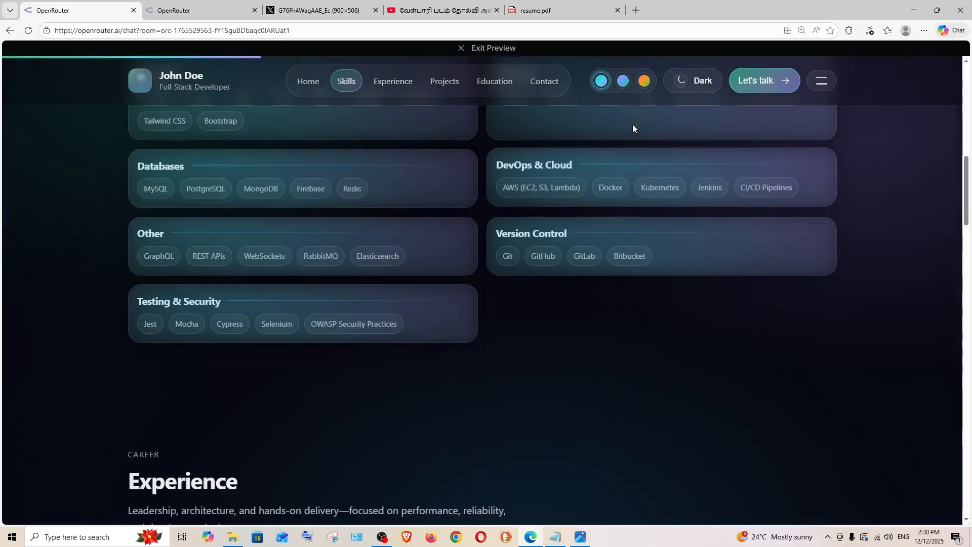
{"action": "scroll", "scroll_direction": "up", "scroll_amount": 3}
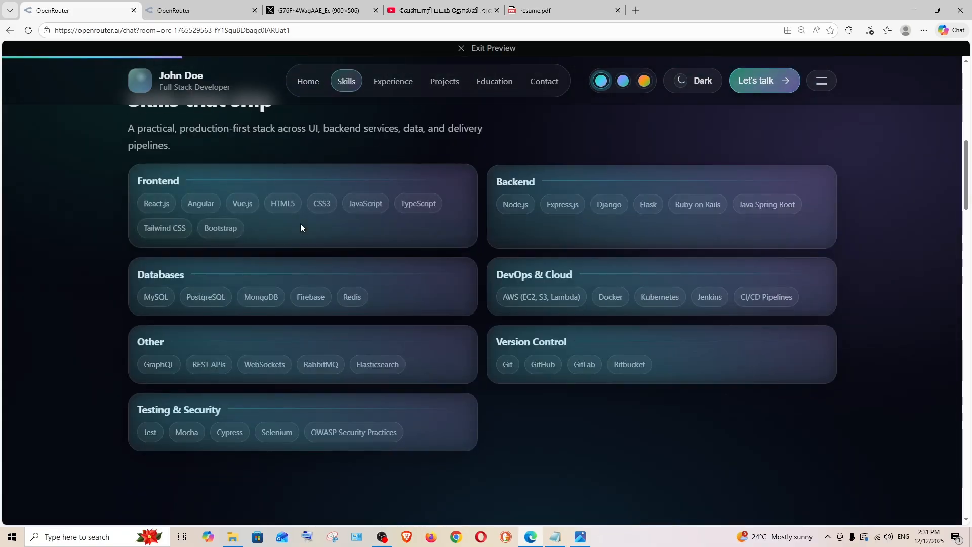
{"action": "scroll", "scroll_direction": "up", "scroll_amount": 3}
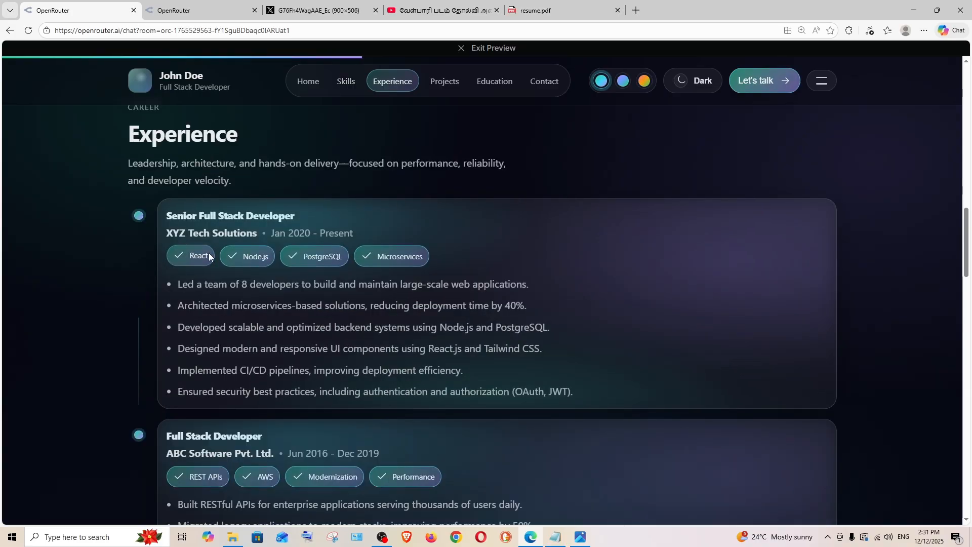
{"action": "scroll", "scroll_direction": "down", "scroll_amount": 3}
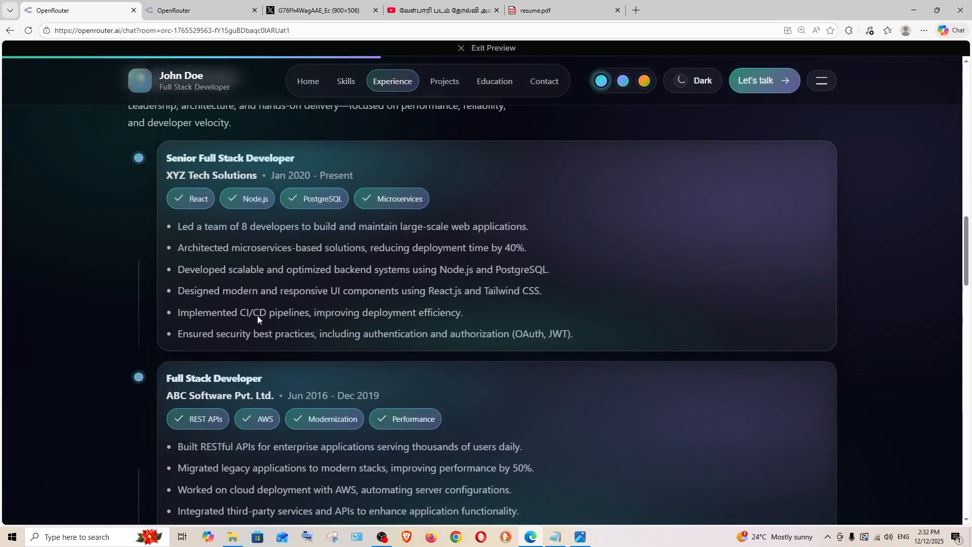
{"action": "left_click", "coordinate": [444, 81]}
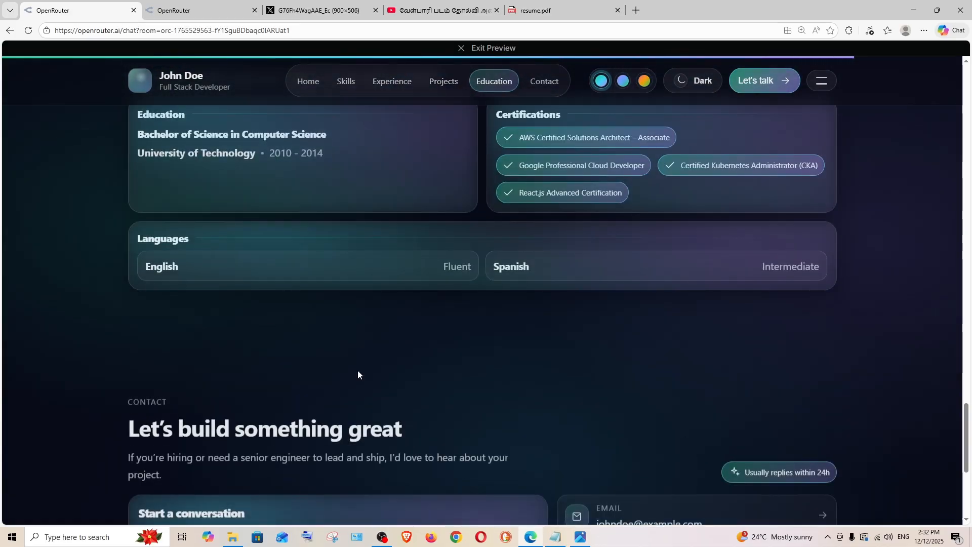
{"action": "left_click", "coordinate": [346, 81]}
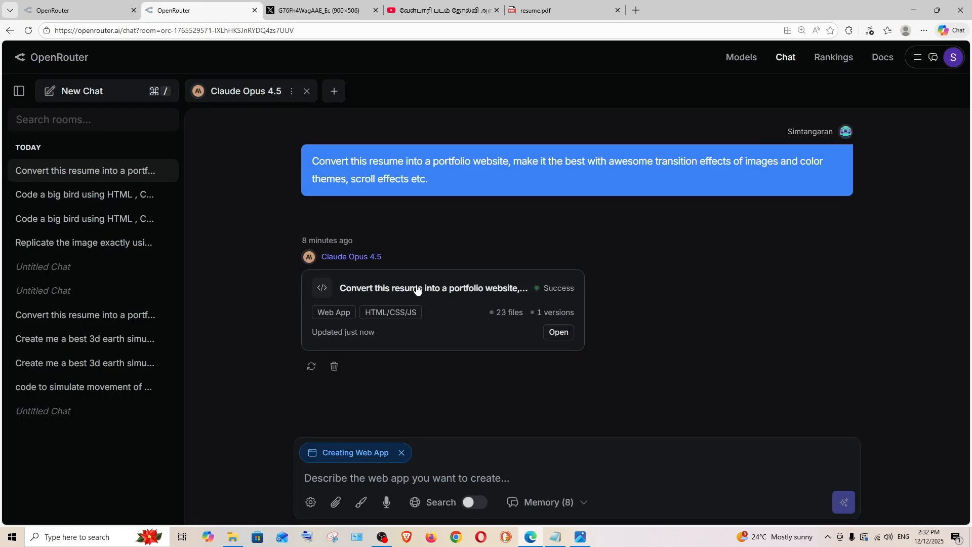
- Open Claude's generated web app, expand the src folder, and preview the portfolio full screen
{"action": "left_click", "coordinate": [557, 331]}
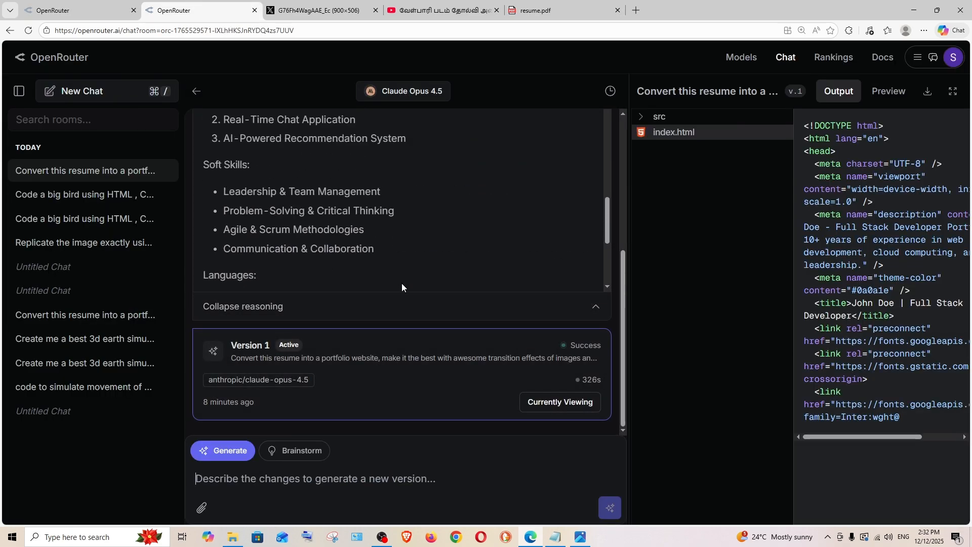
{"action": "scroll", "scroll_direction": "up", "scroll_amount": 3}
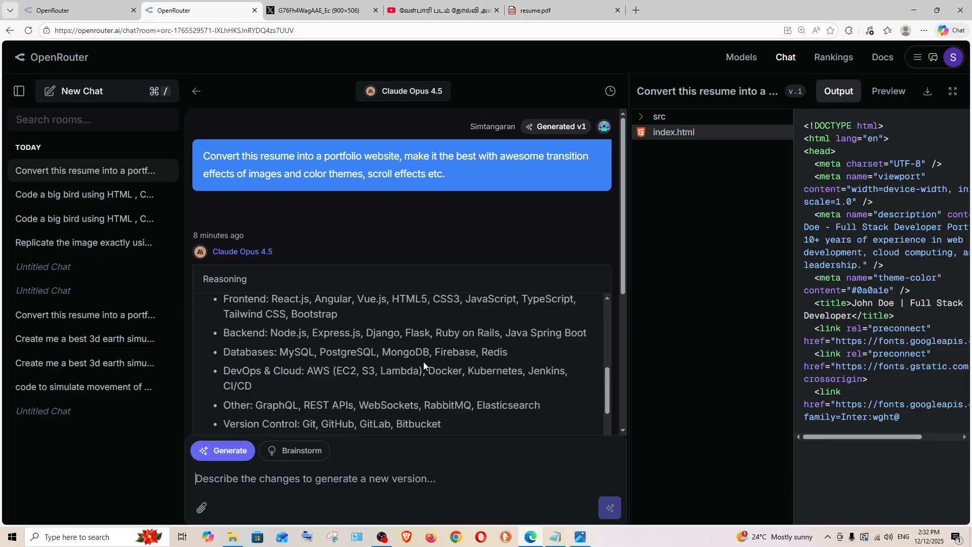
{"action": "left_click", "coordinate": [659, 117]}
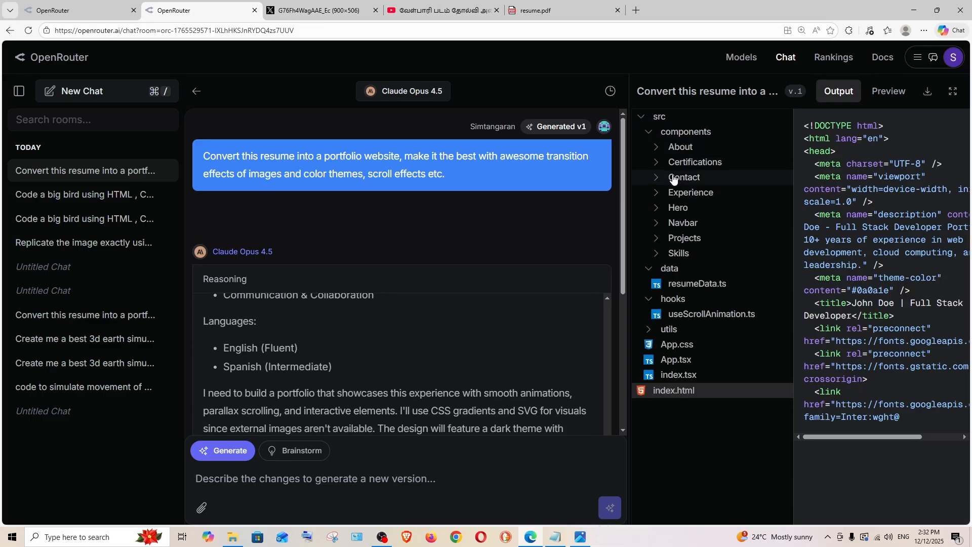
{"action": "left_click", "coordinate": [887, 91]}
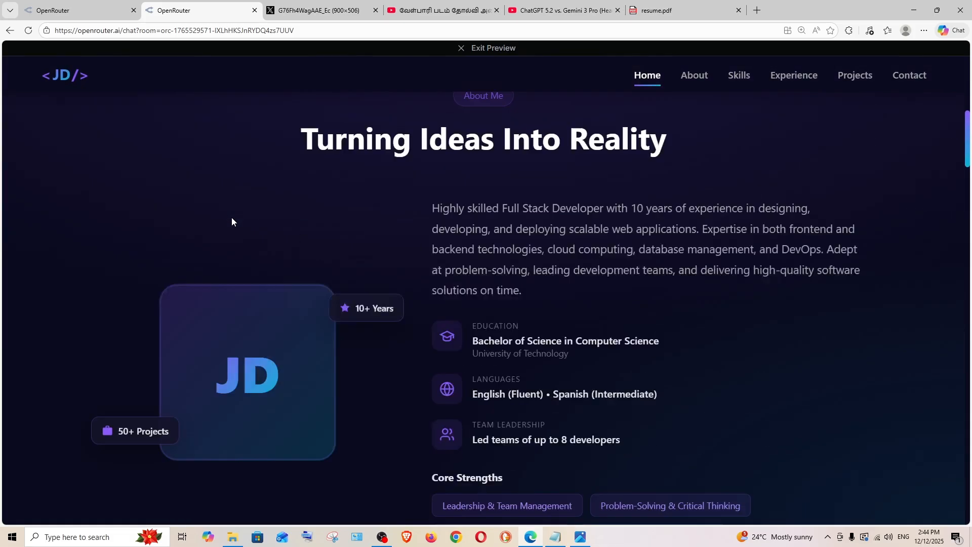
- View the Testing skills and home hero, then glance at the other preview and return
{"action": "left_click", "coordinate": [737, 75]}
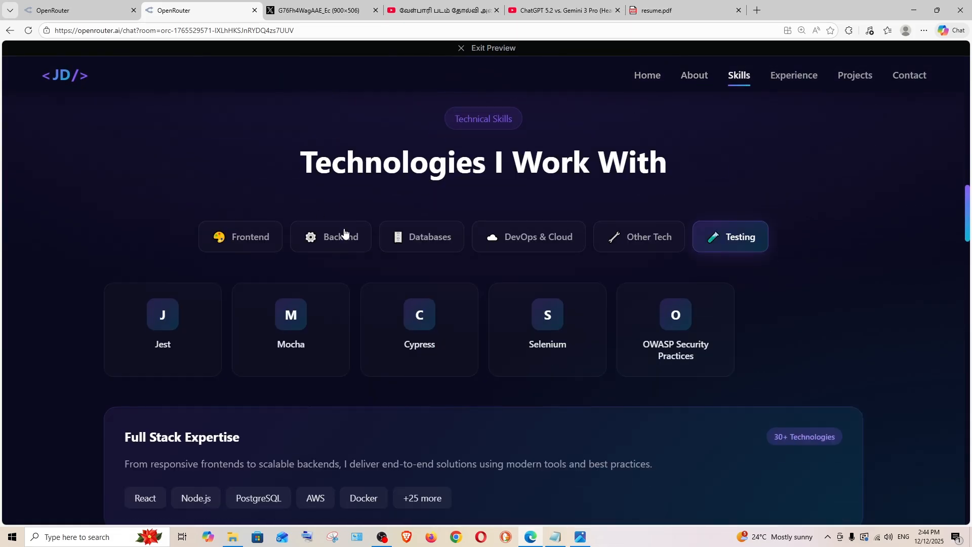
{"action": "scroll", "scroll_direction": "up", "scroll_amount": 3}
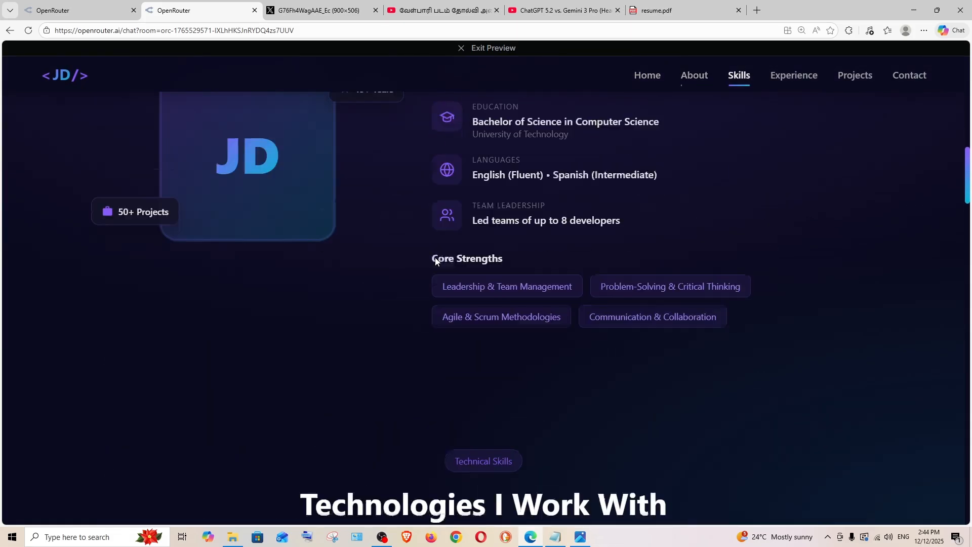
{"action": "left_click", "coordinate": [646, 75]}
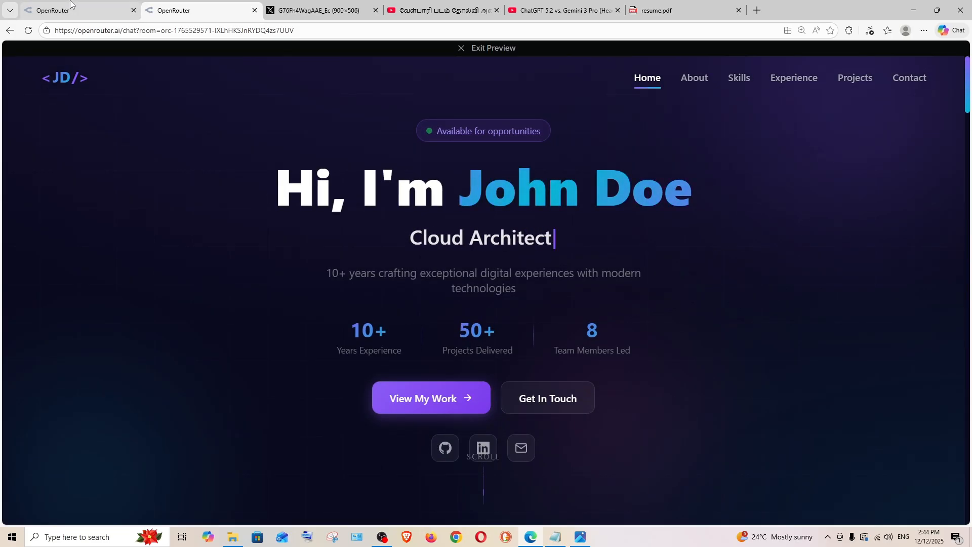
{"action": "left_click", "coordinate": [75, 11]}
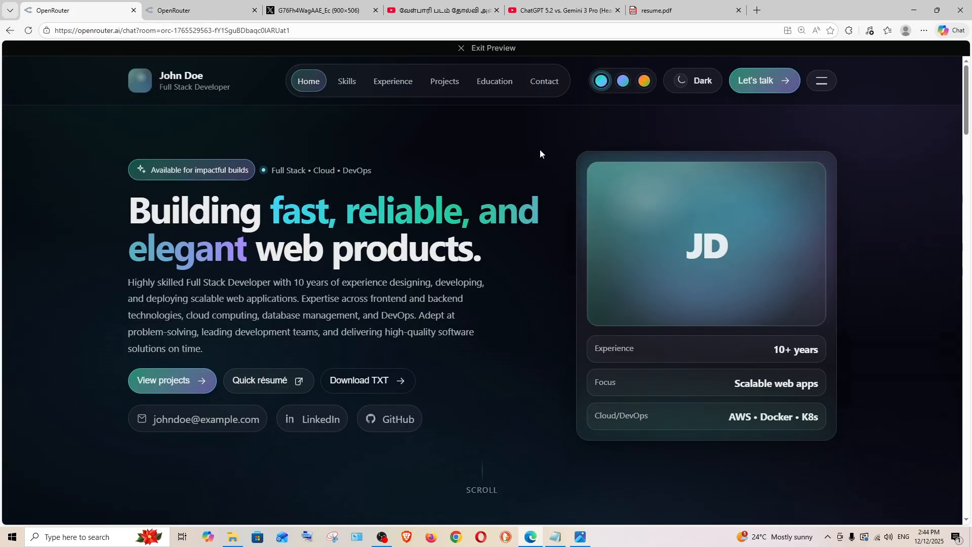
{"action": "left_click", "coordinate": [198, 11]}
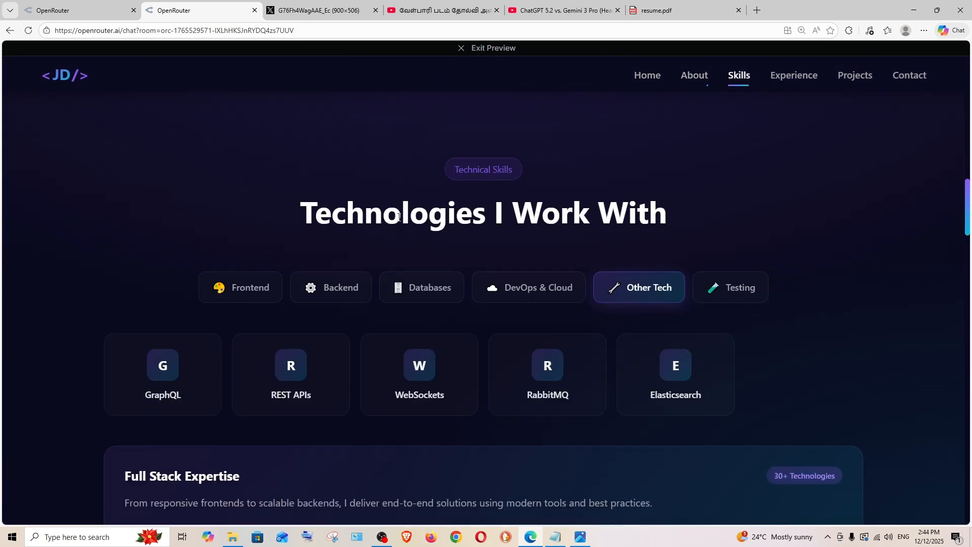
- Scroll the JD portfolio past Full Stack Expertise down to the Professional Journey timeline
{"action": "scroll", "scroll_direction": "down", "scroll_amount": 3}
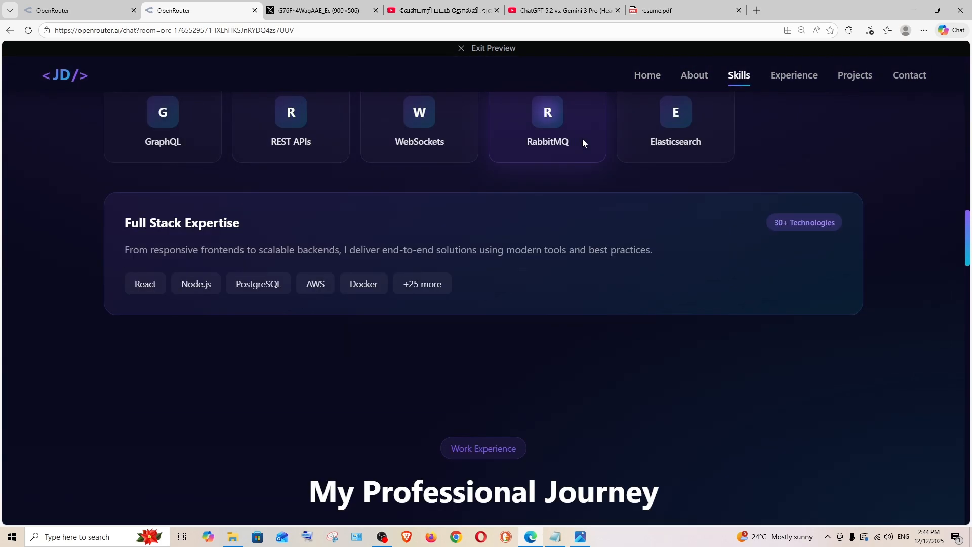
{"action": "mouse_move", "coordinate": [503, 315]}
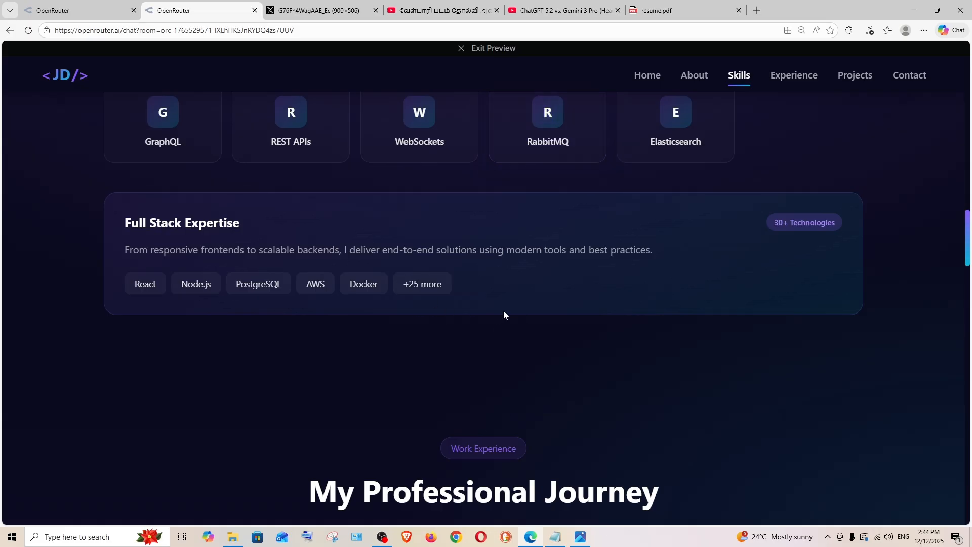
{"action": "left_click", "coordinate": [646, 78]}
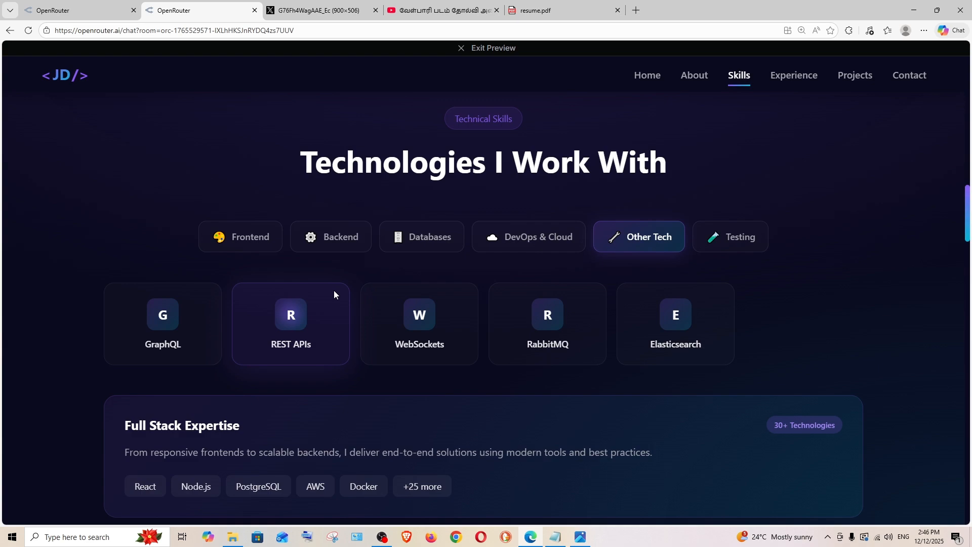
{"action": "scroll", "scroll_direction": "down", "scroll_amount": 3}
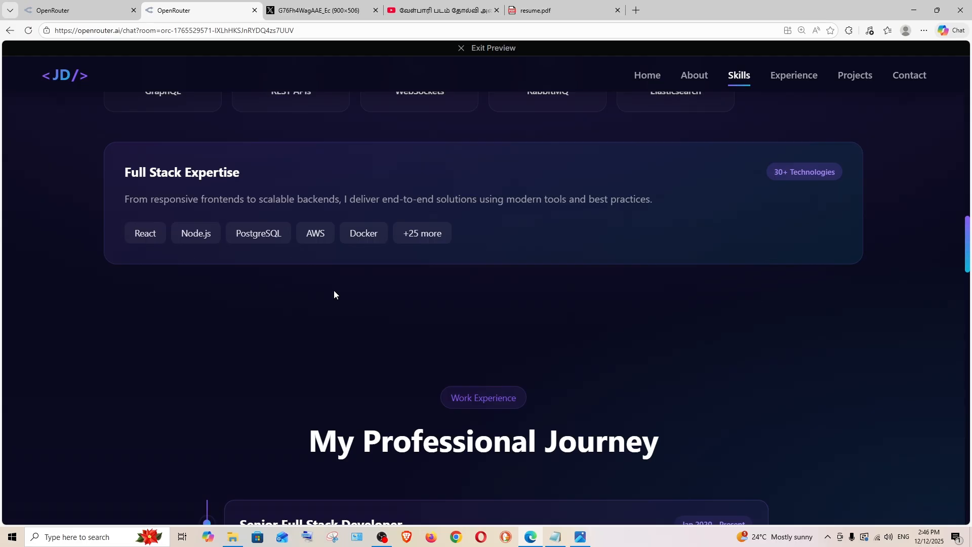
{"action": "scroll", "scroll_direction": "down", "scroll_amount": 3}
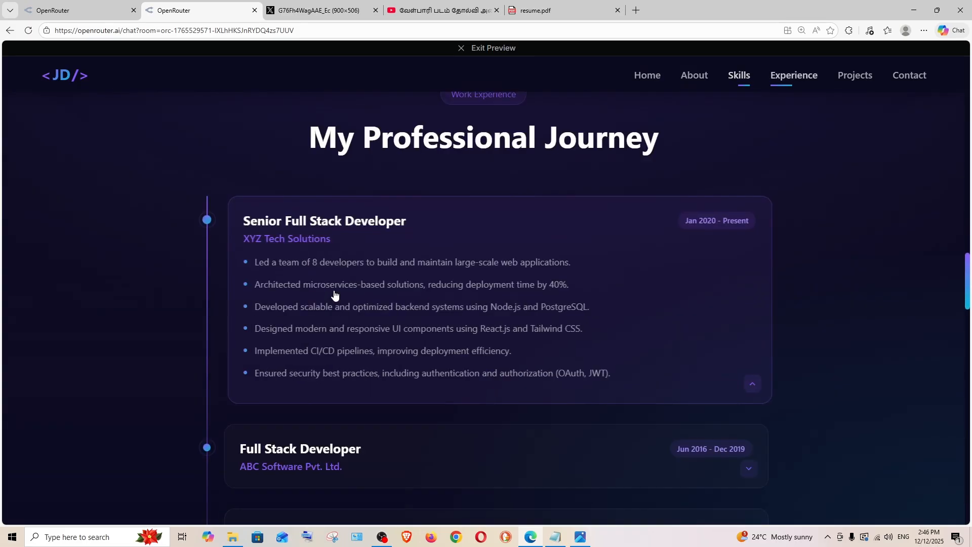